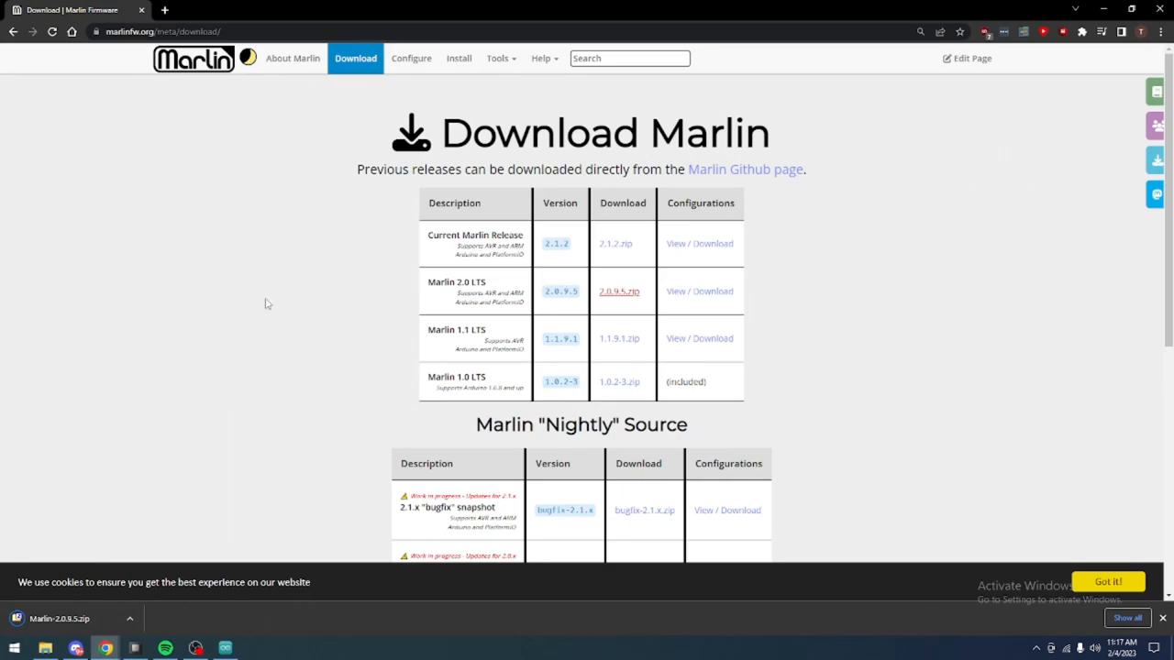
Create a 'Cr10 Firmware' folder in Documents and save the Marlin 2.0.9.5 zip there
scroll("down", 3)
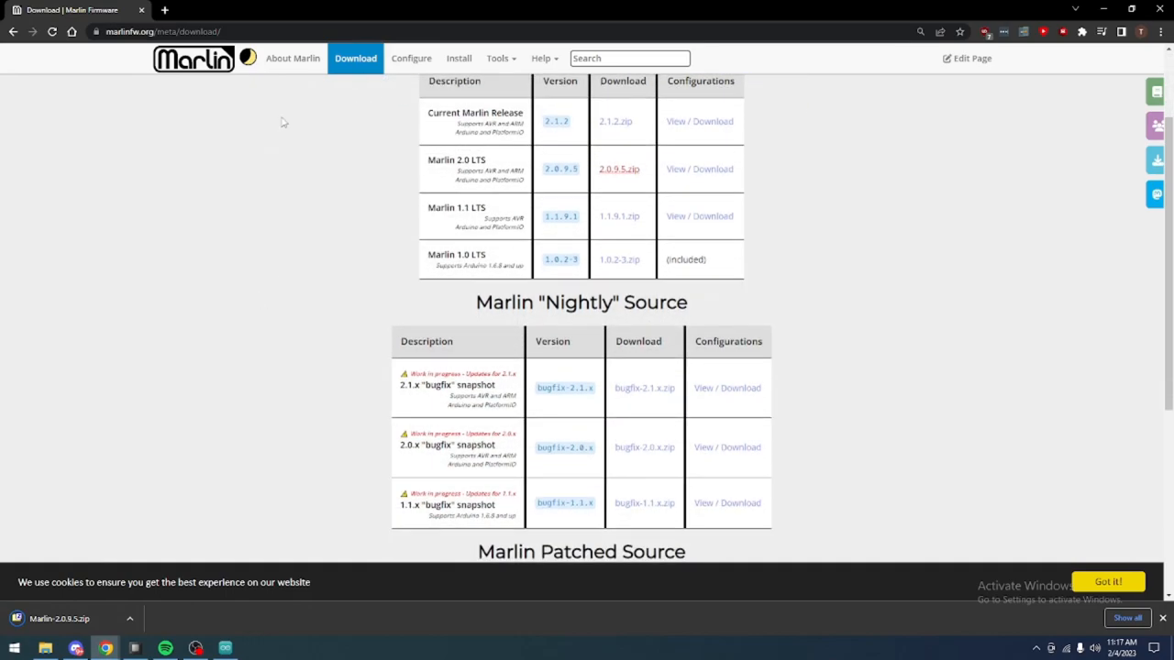
scroll("up", 3)
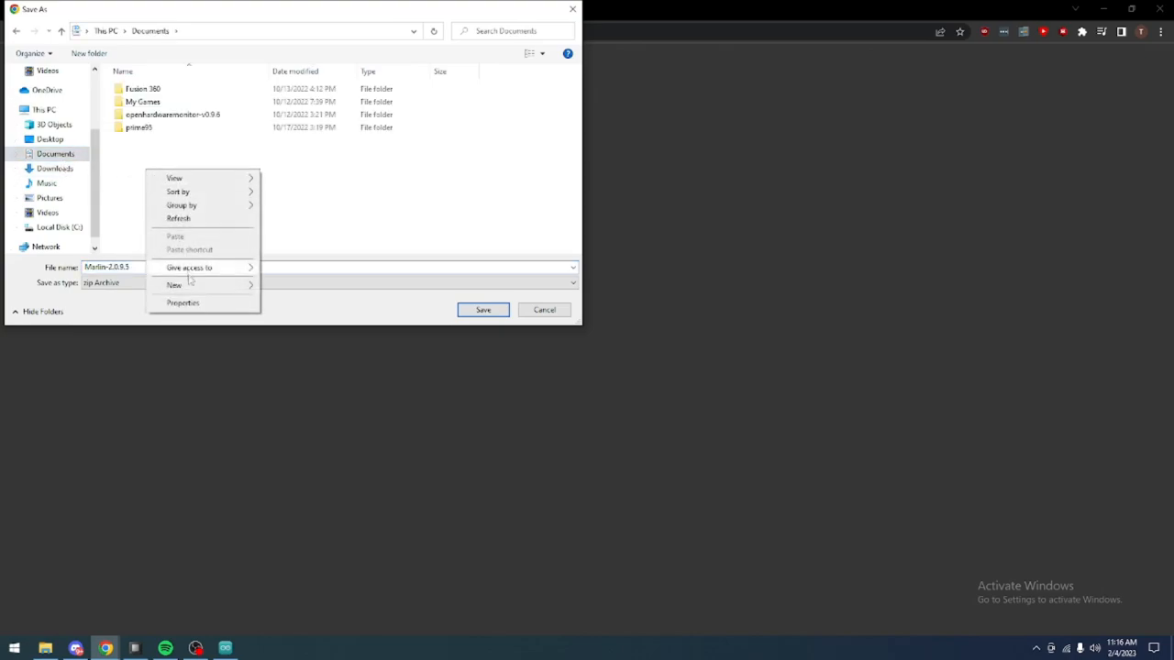
left_click(173, 285)
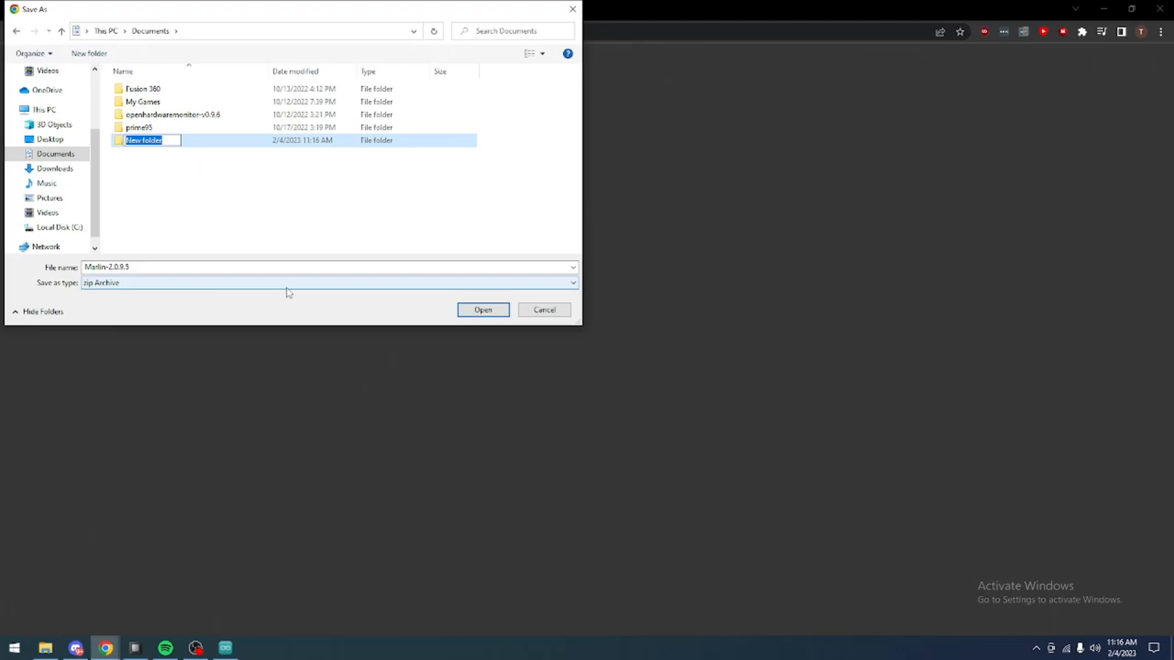
type("Cr10 Firmwar")
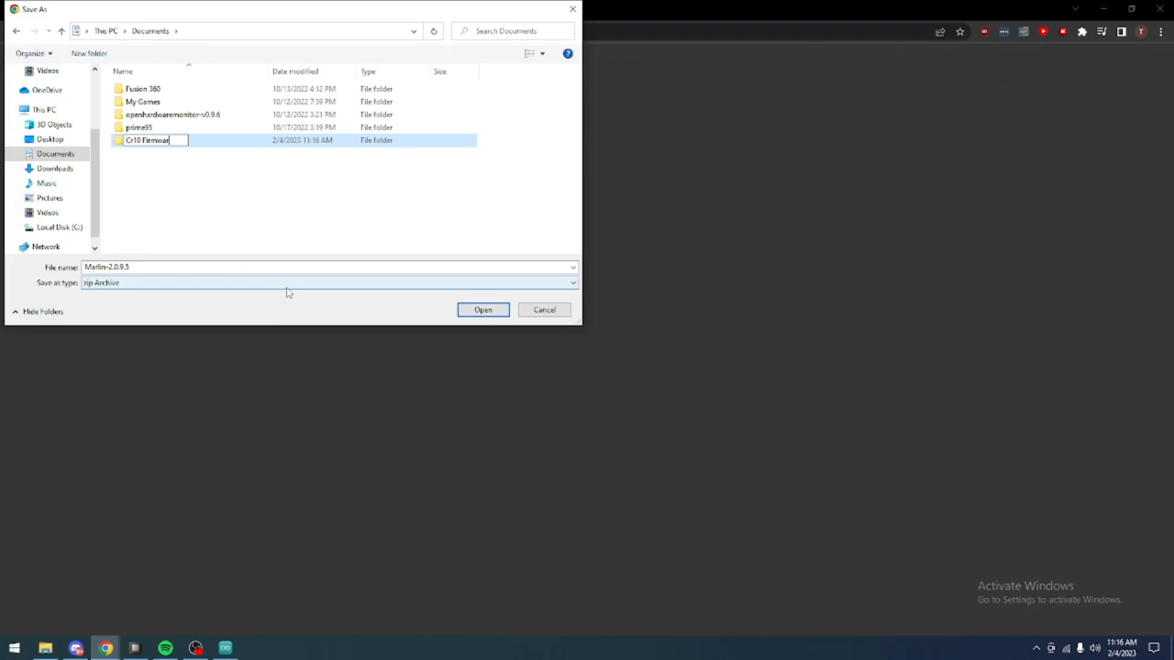
key("Enter")
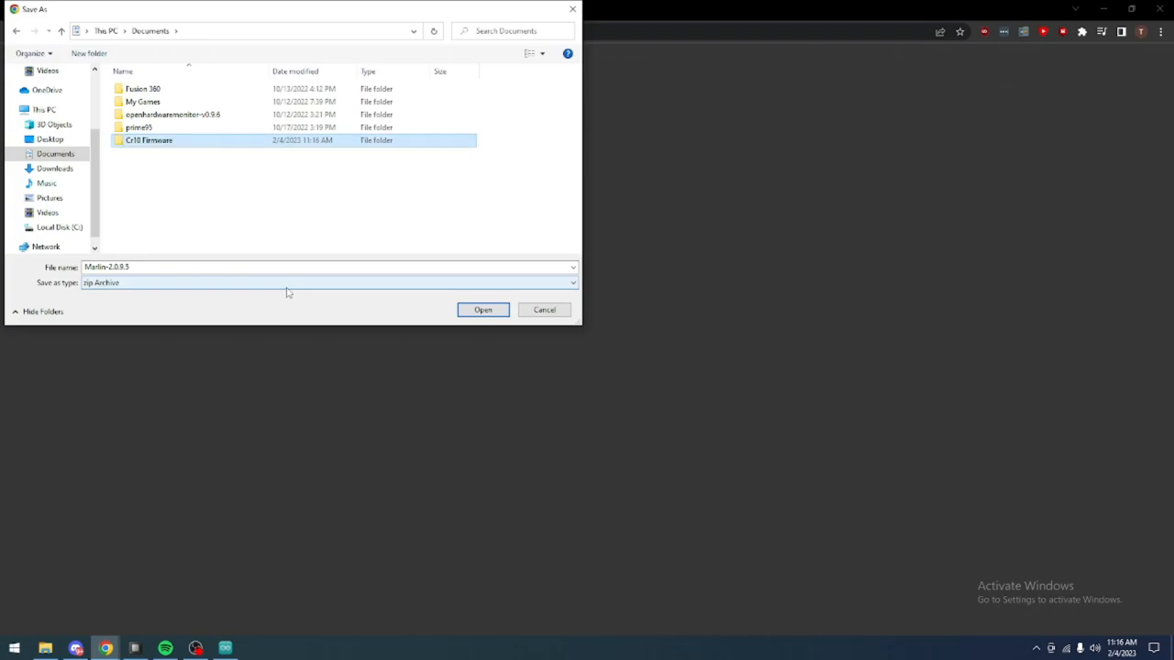
double_click(149, 140)
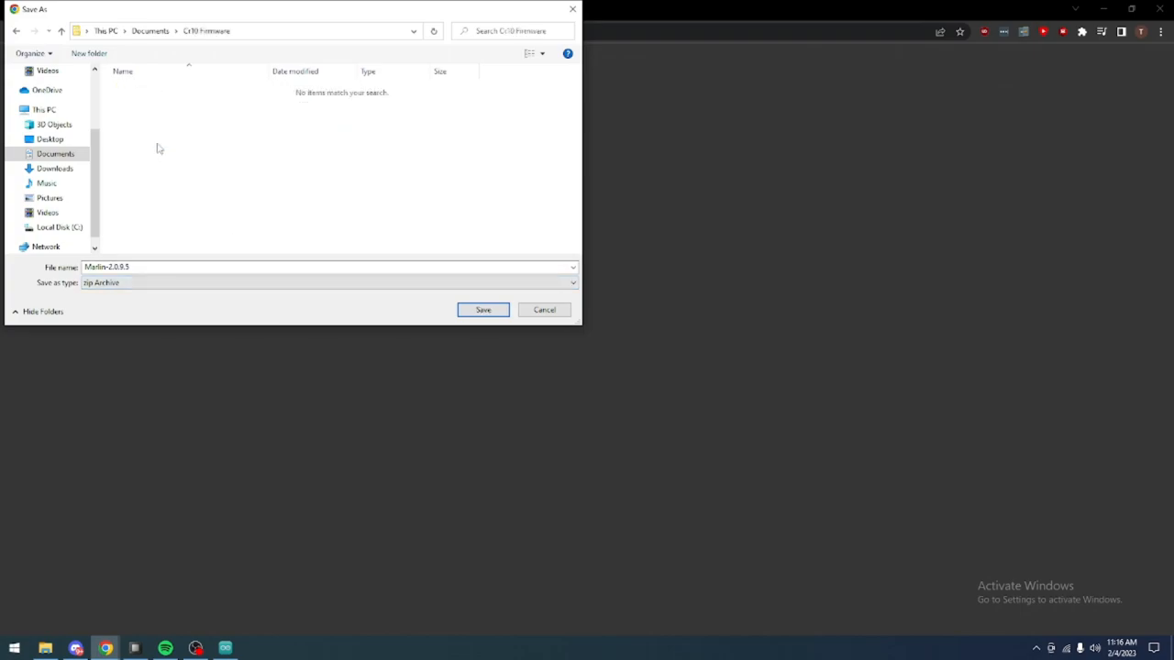
left_click(483, 309)
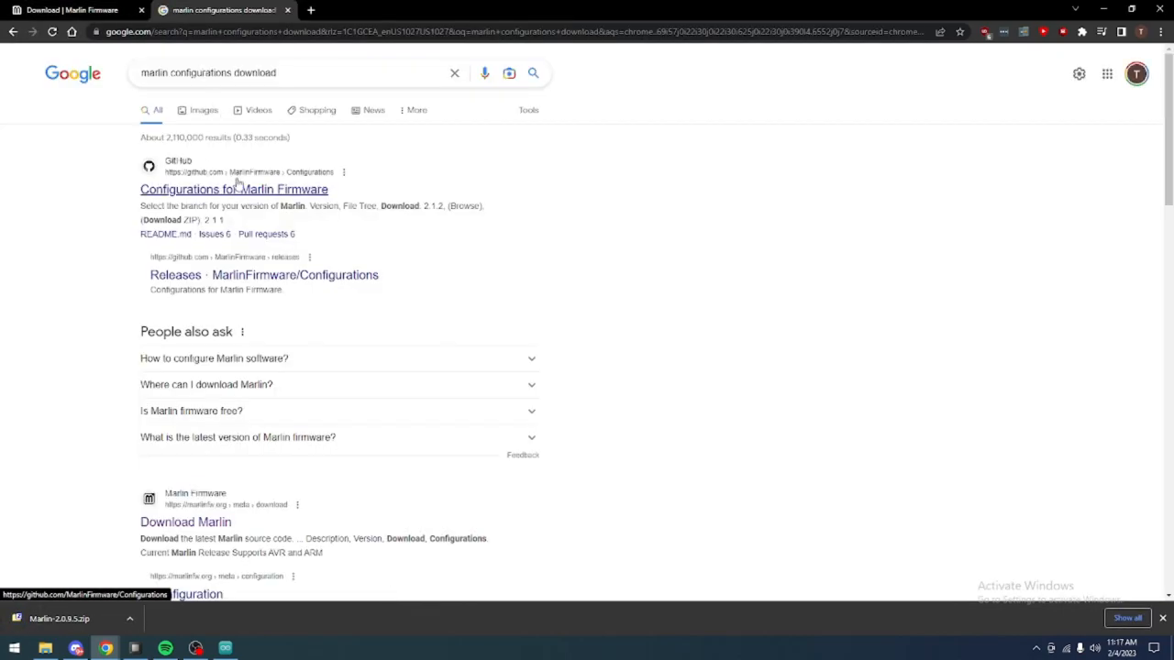
Download the 2.0.9.5 branch zip from the MarlinFirmware Configurations repository
left_click(233, 189)
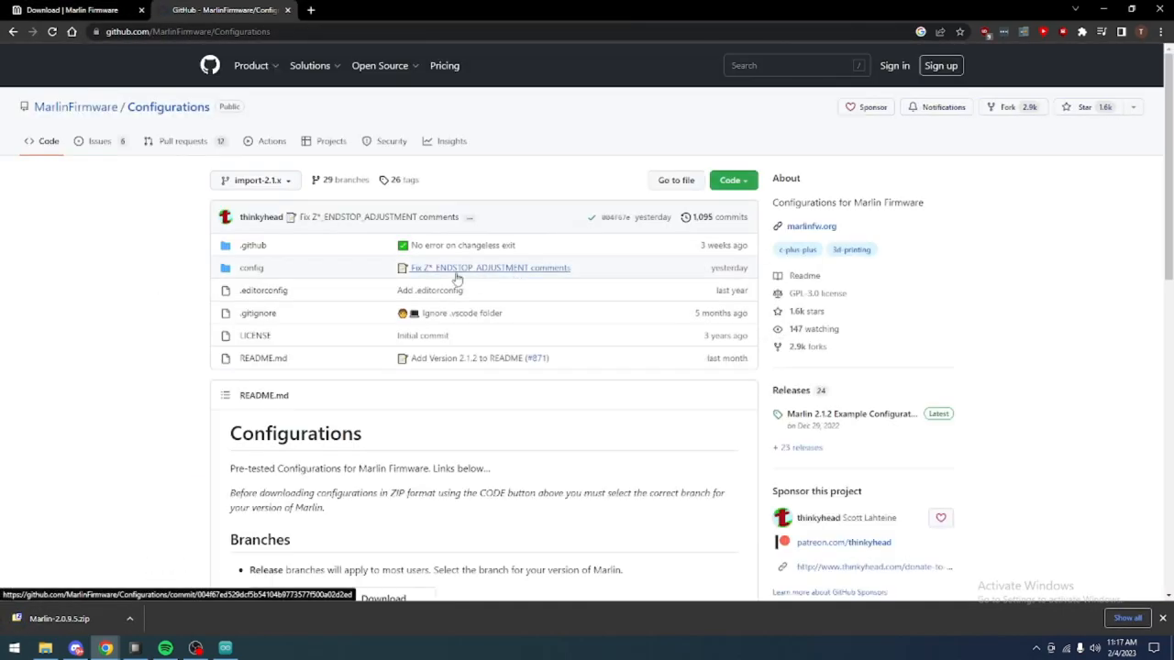
scroll("down", 3)
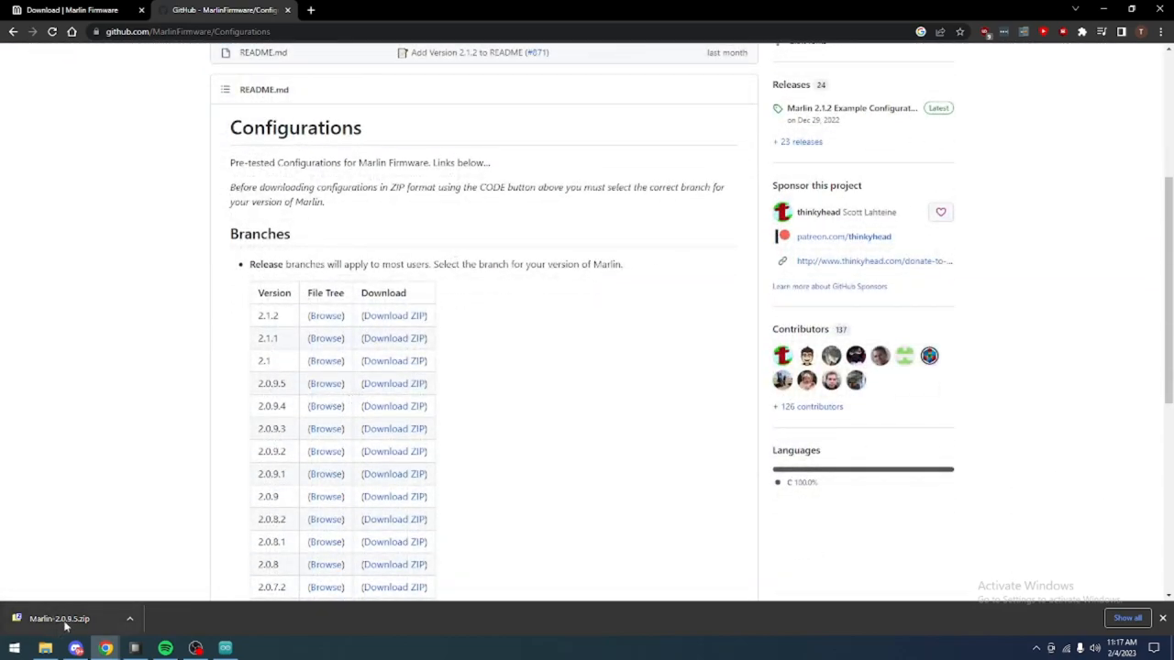
scroll("down", 3)
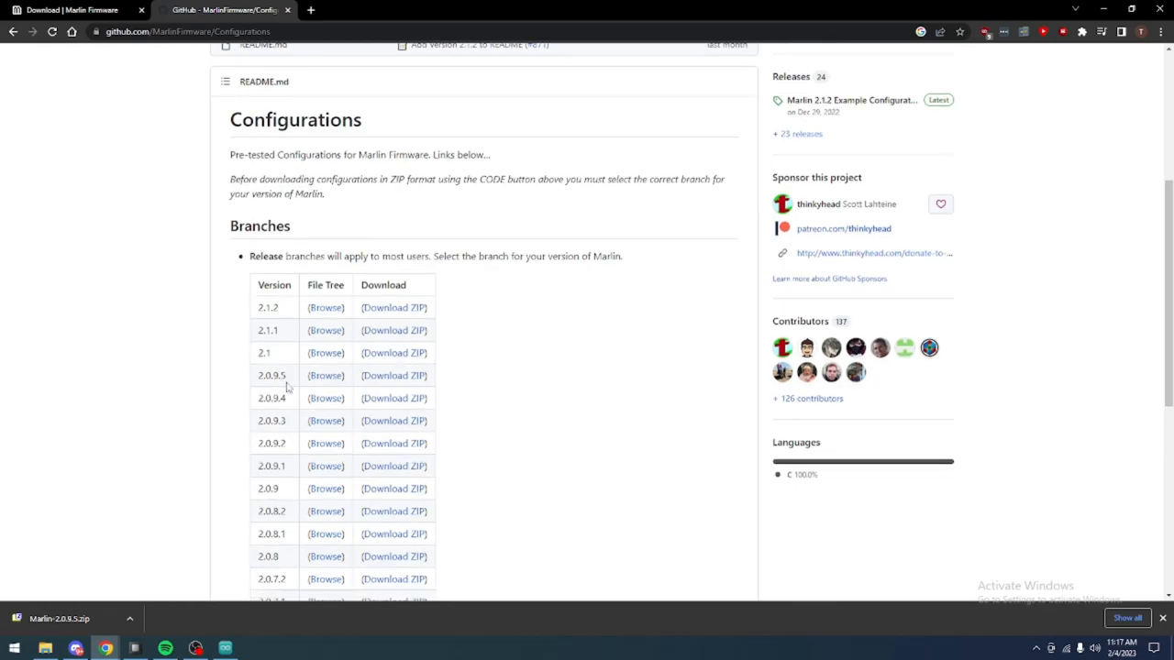
scroll("down", 3)
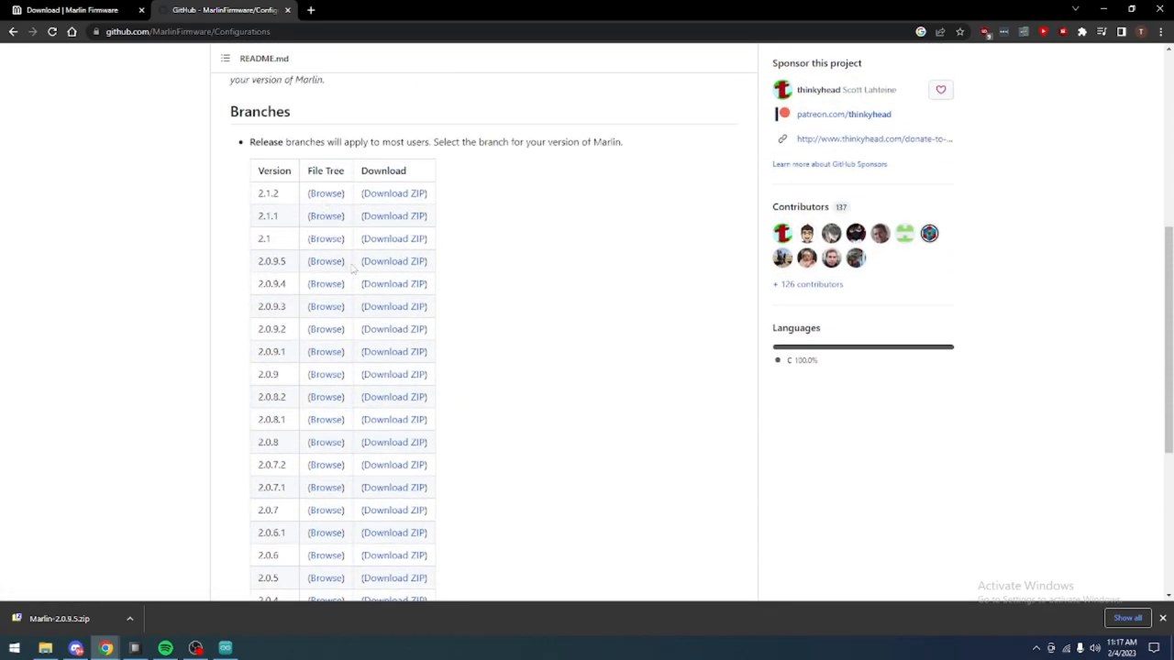
mouse_move(394, 262)
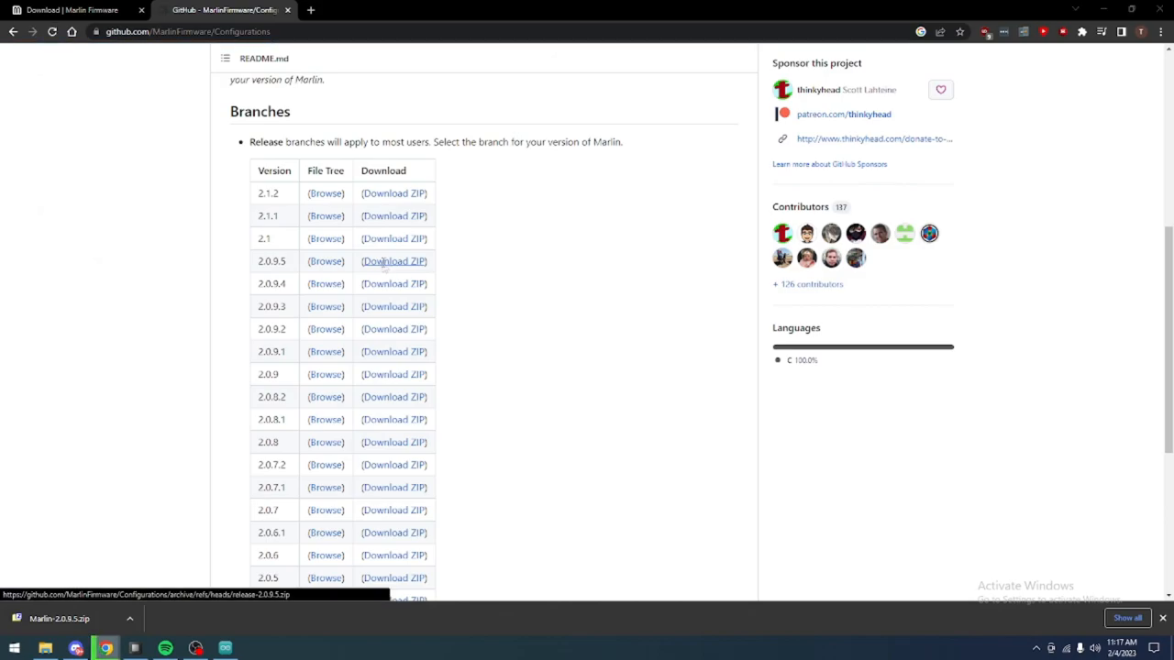
left_click(393, 260)
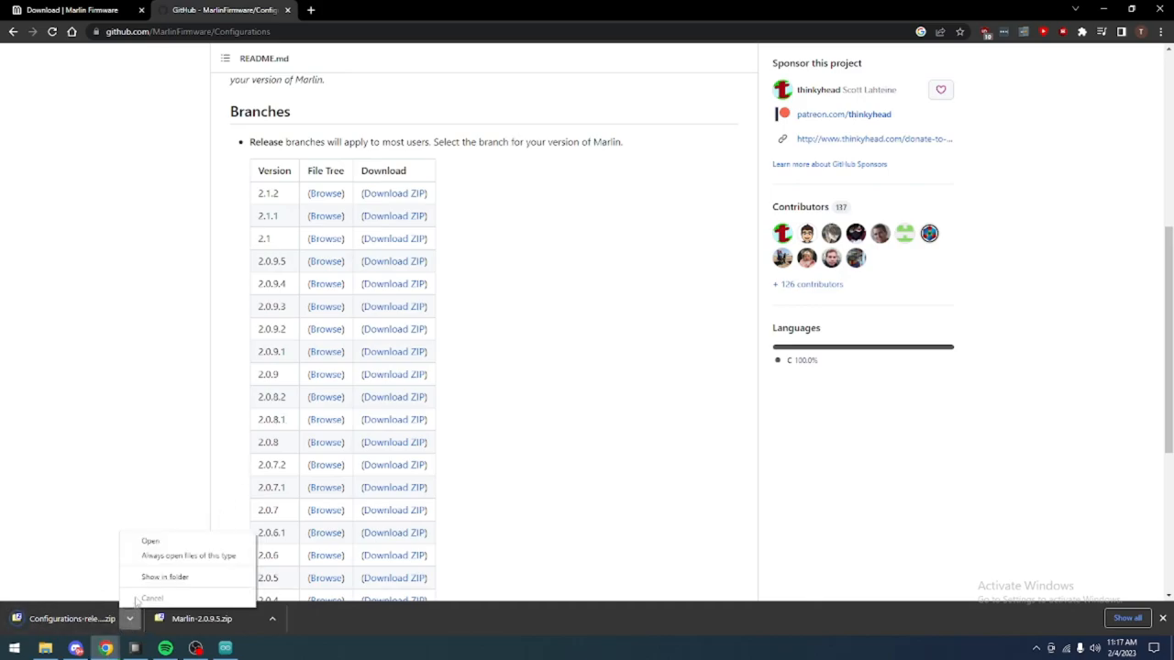
Extract the Configurations-release-2.0.9.5 and Marlin-2.0.9.5 zips in place with 7-Zip Extract Here
left_click(163, 574)
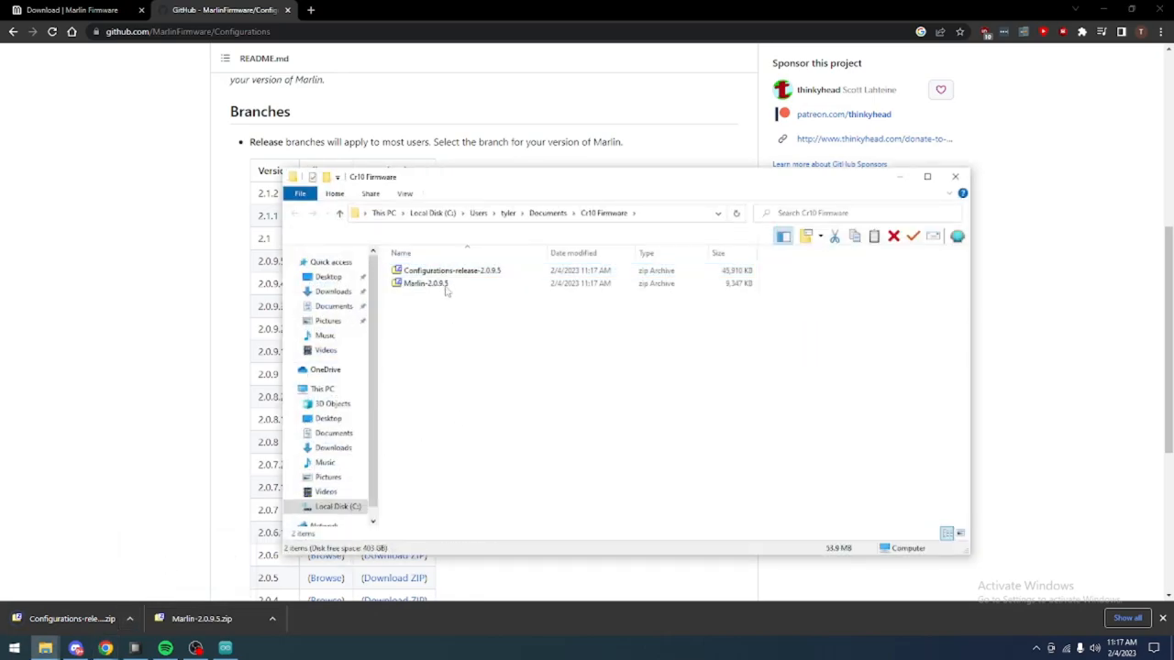
right_click(432, 270)
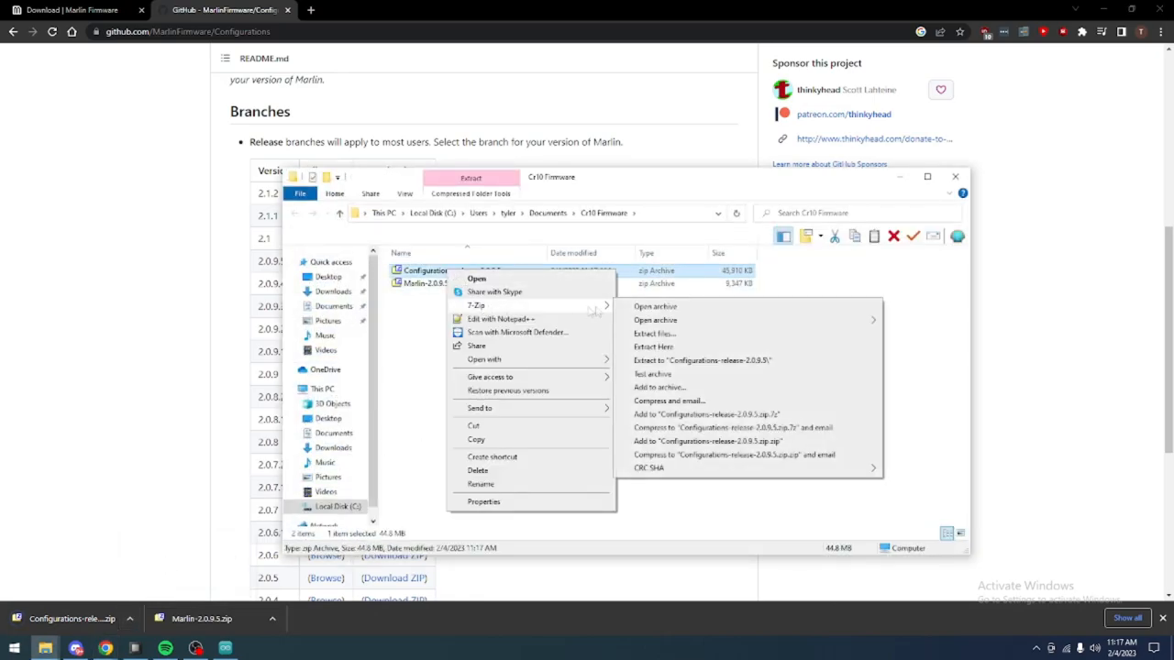
left_click(653, 347)
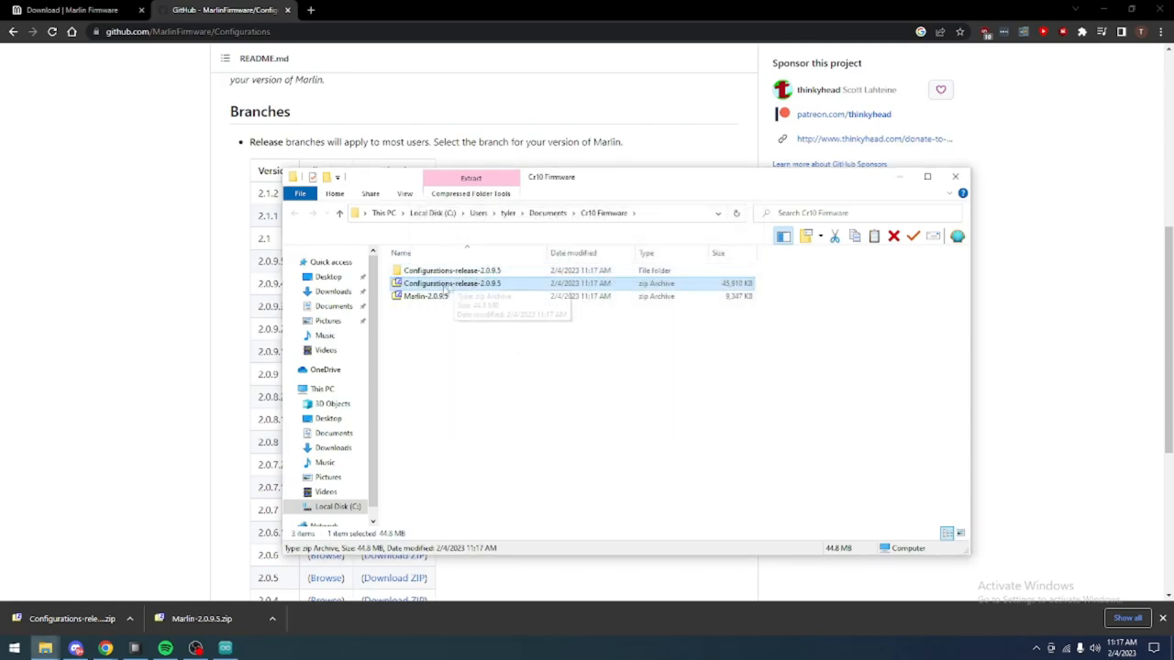
right_click(425, 296)
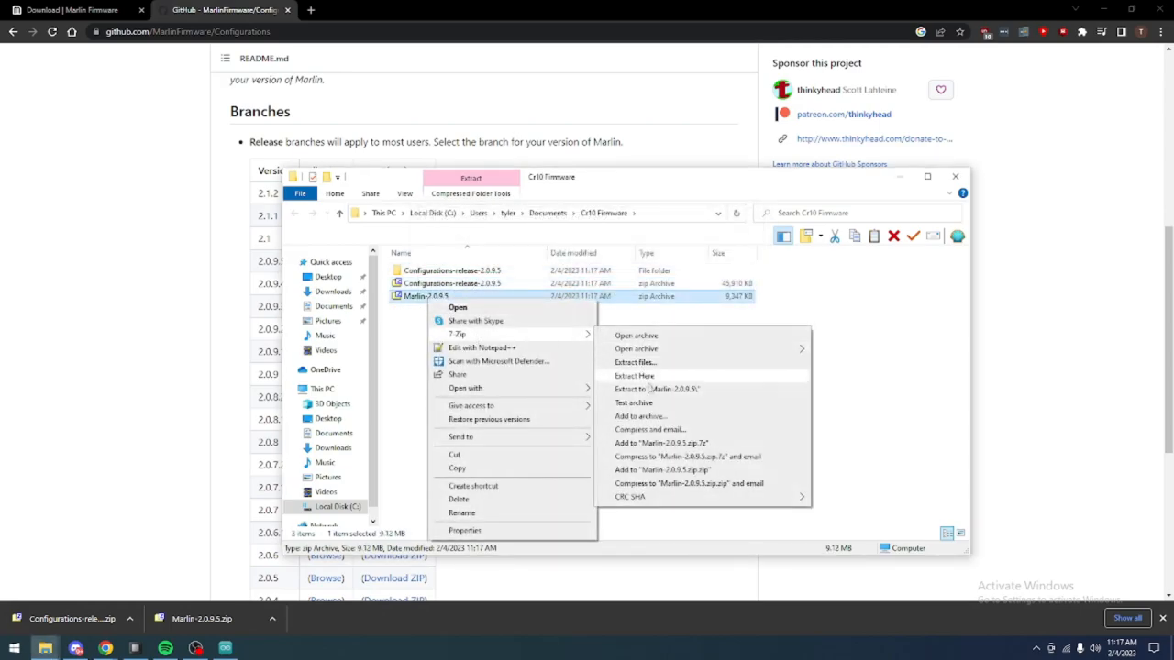
left_click(635, 376)
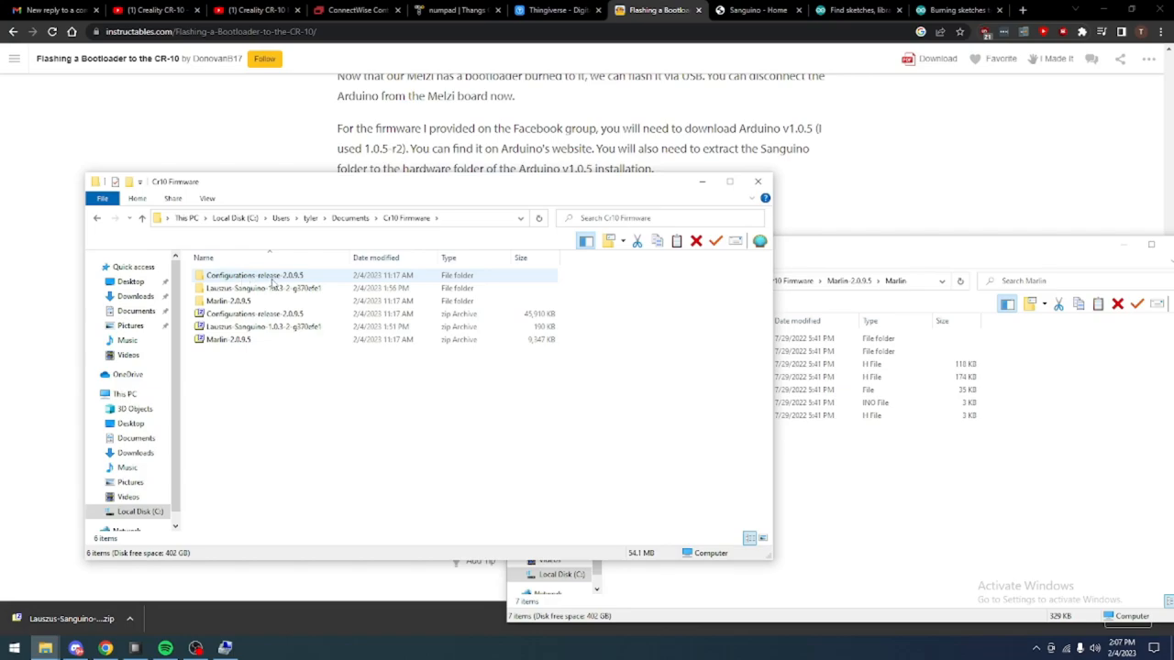
Browse the extracted configurations to config > examples > Creality > CR-10
double_click(249, 275)
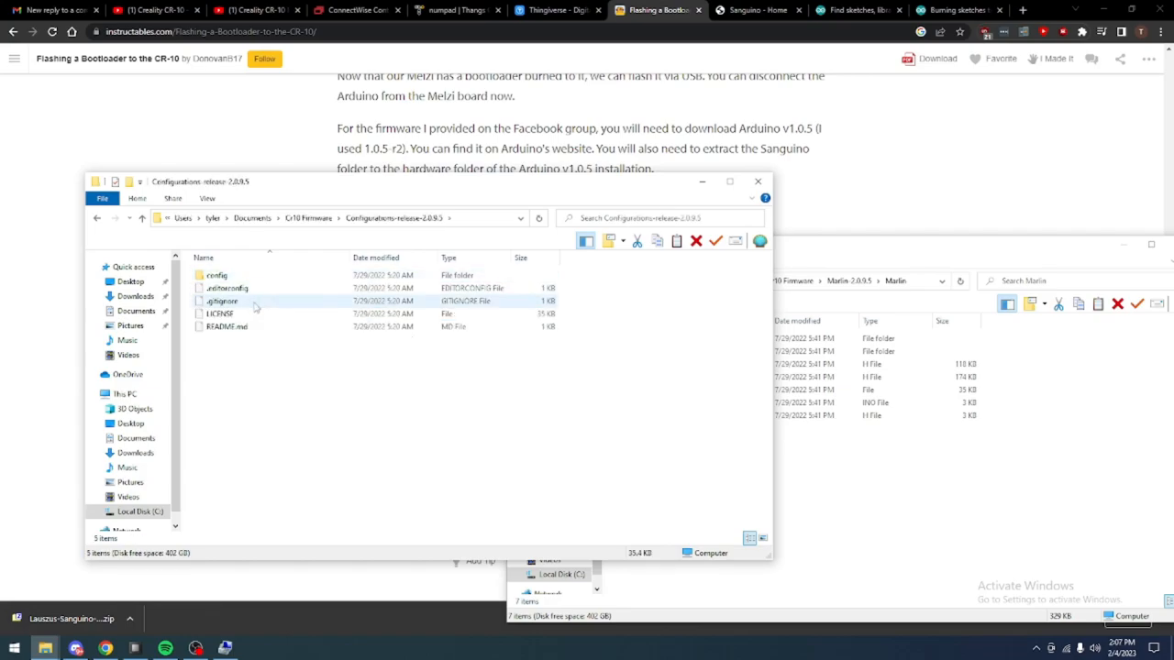
double_click(216, 274)
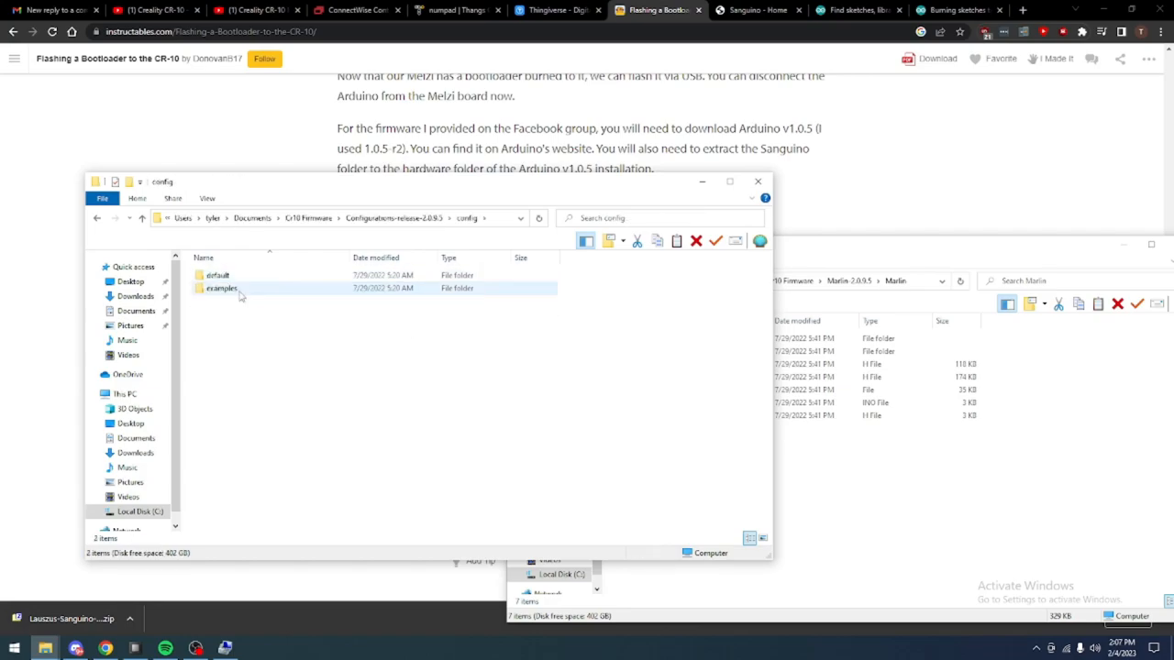
double_click(220, 288)
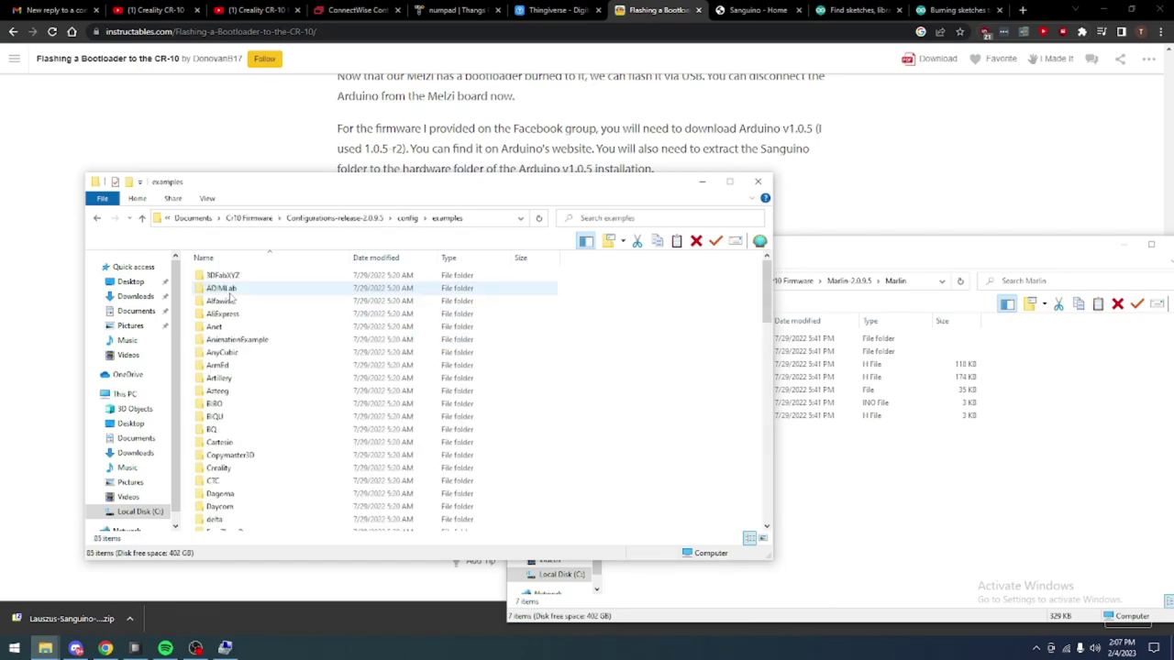
left_click(215, 416)
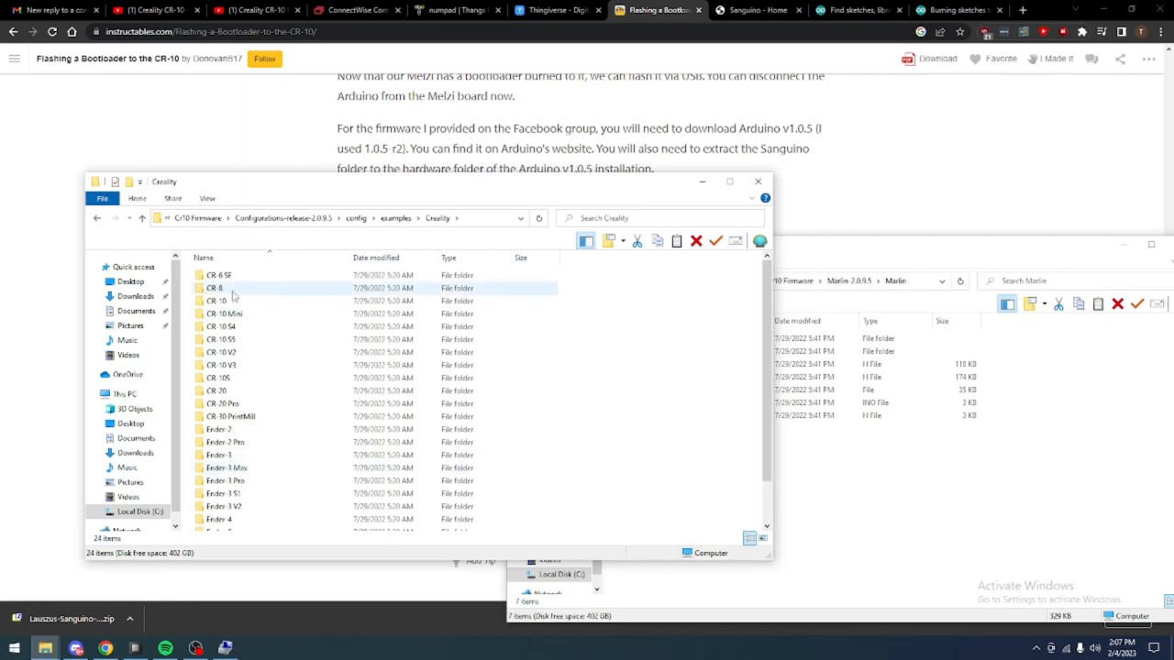
double_click(218, 288)
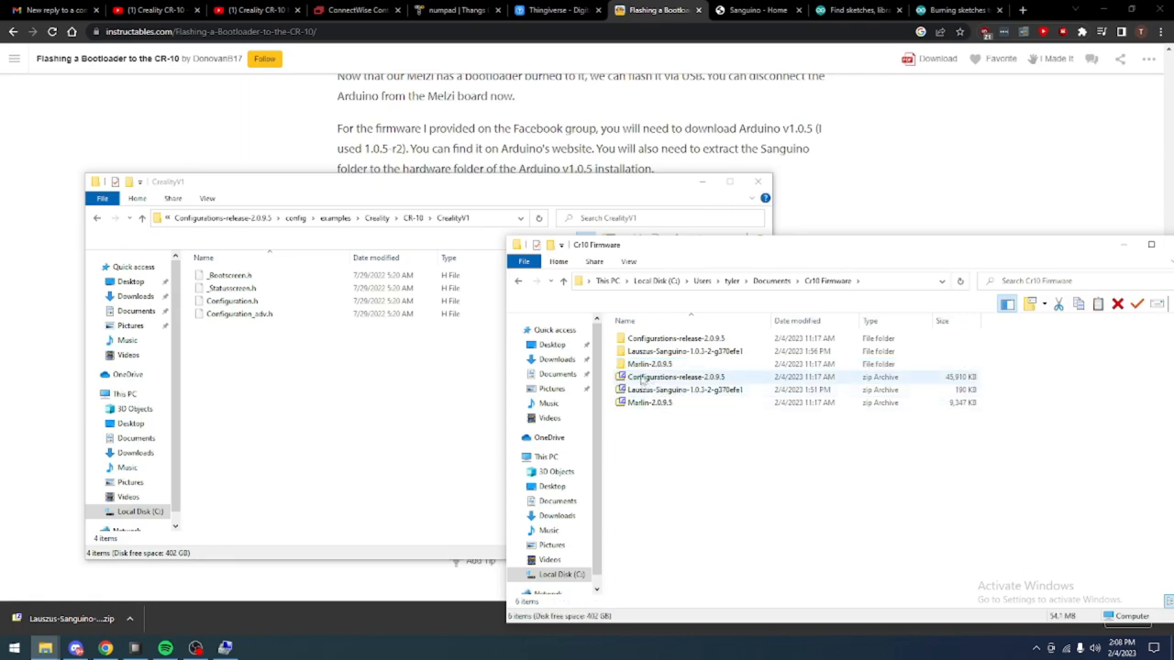
Replace Marlin's Configuration.h and Configuration_adv.h with the CR-10 versions
double_click(650, 364)
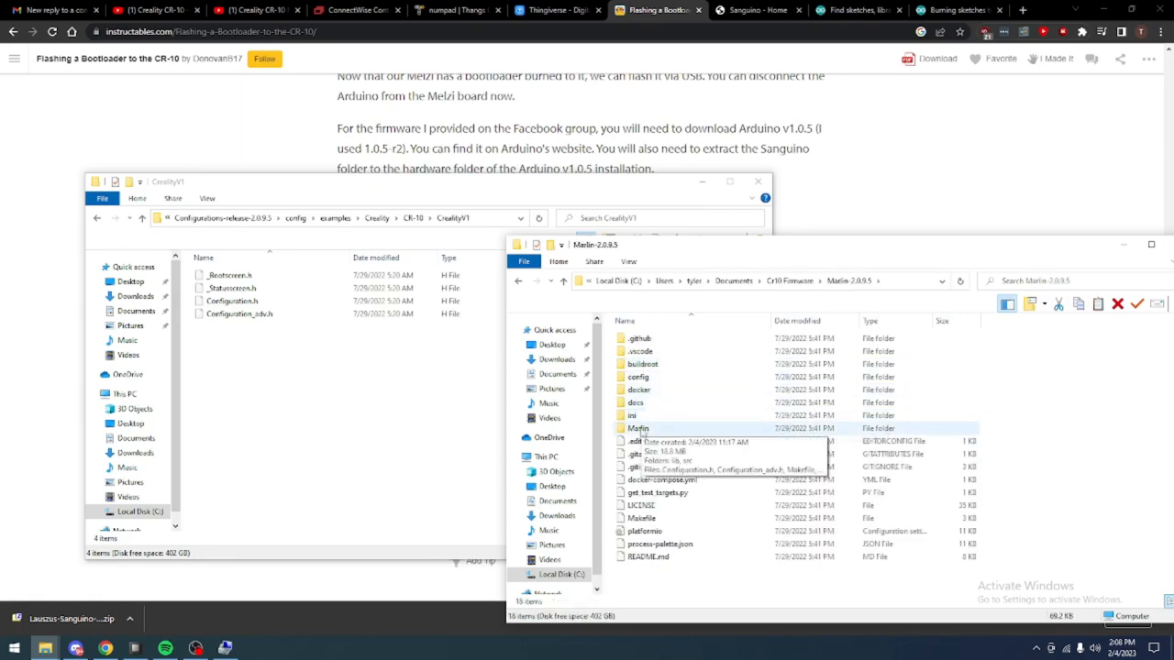
double_click(637, 428)
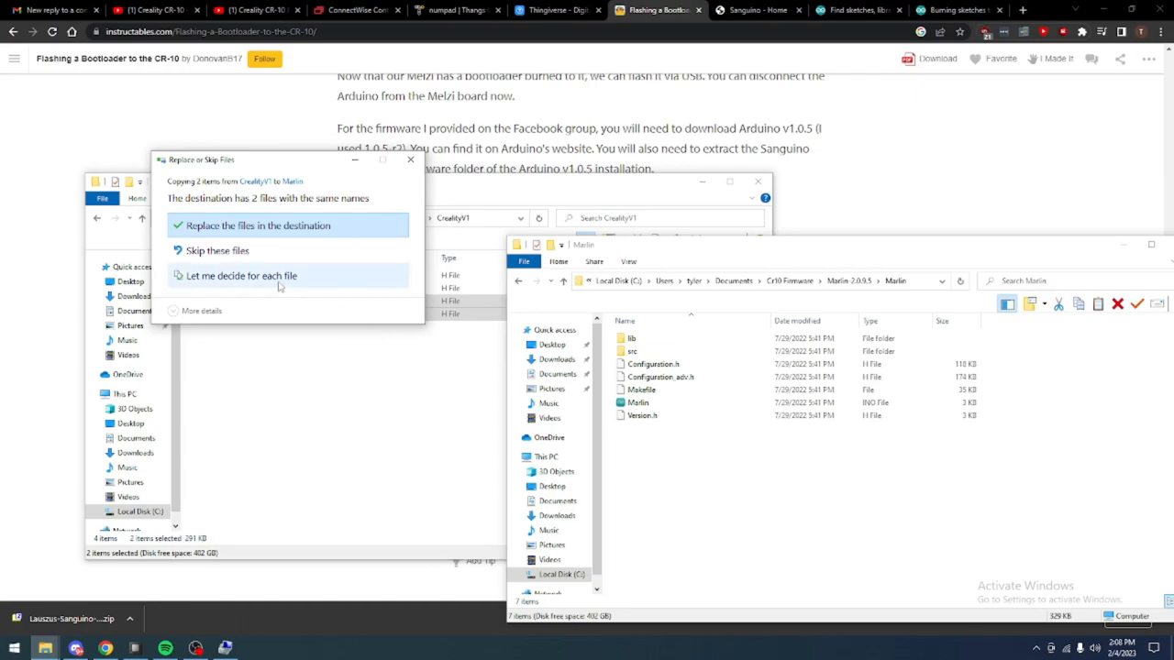
left_click(261, 225)
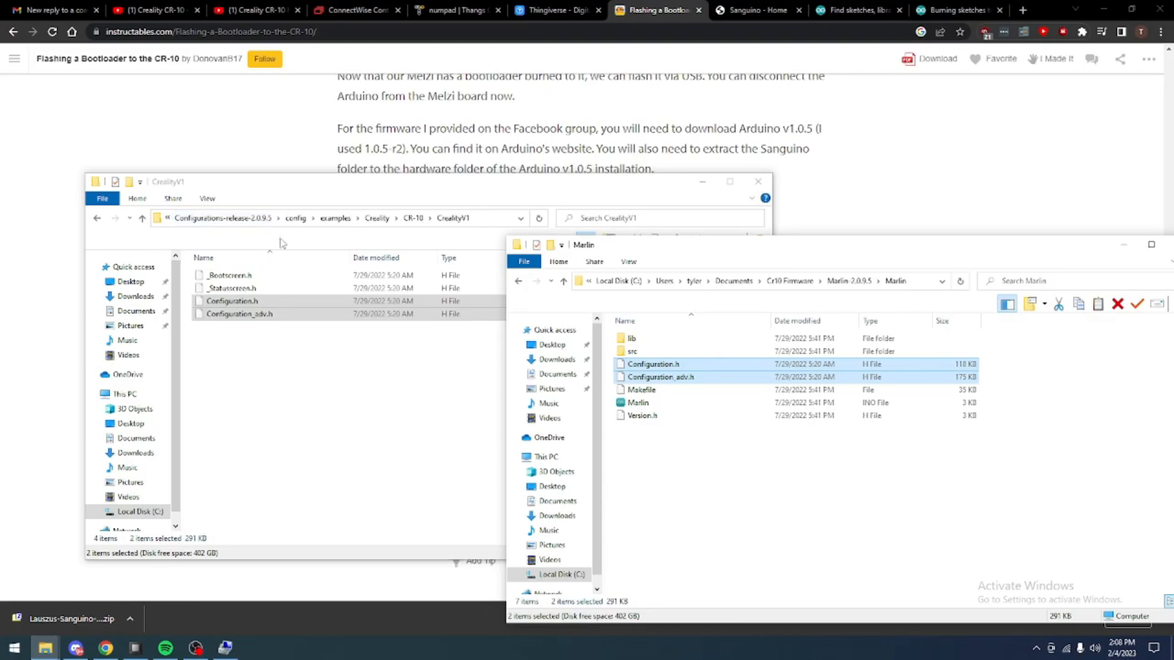
mouse_move(688, 507)
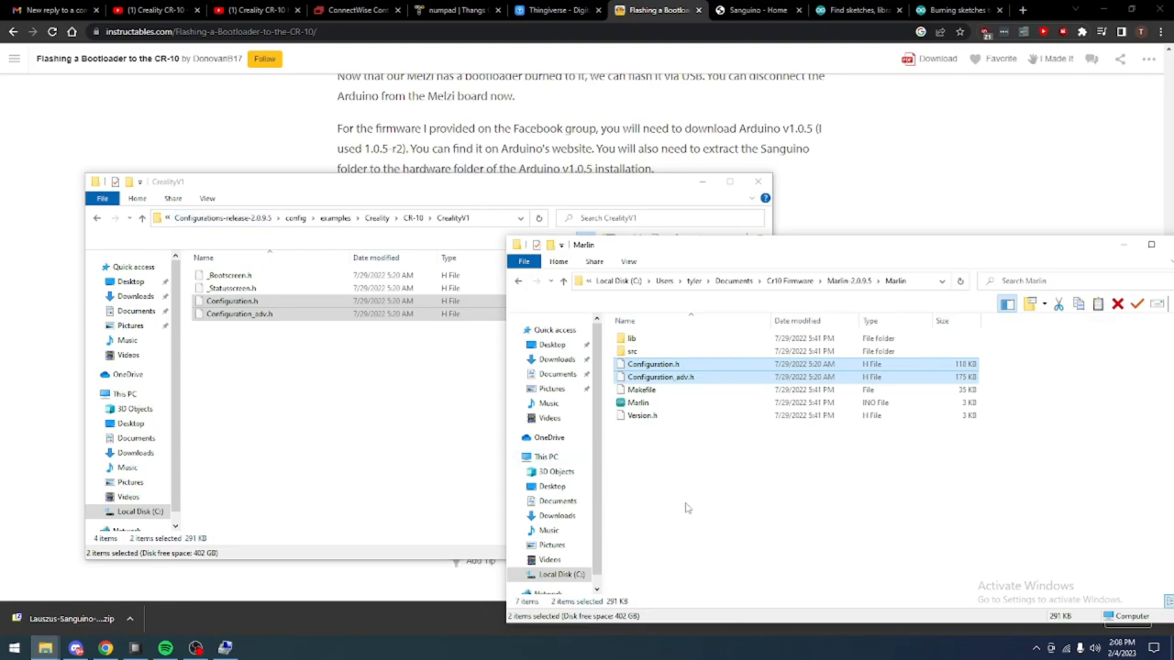
left_click(643, 390)
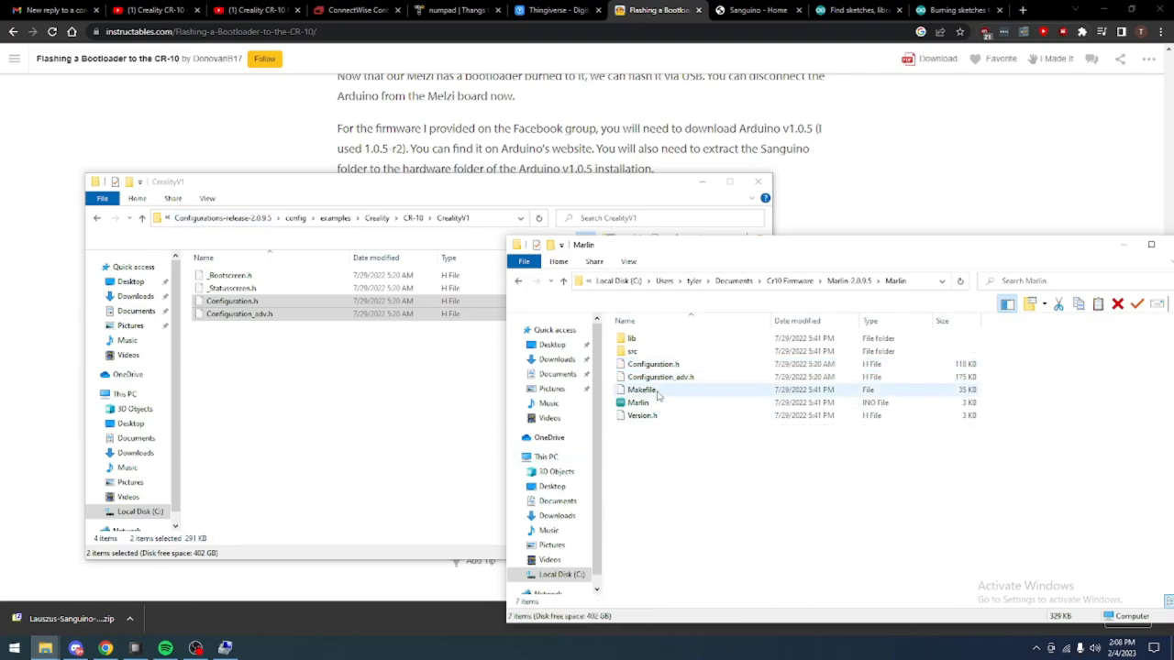
left_click(637, 402)
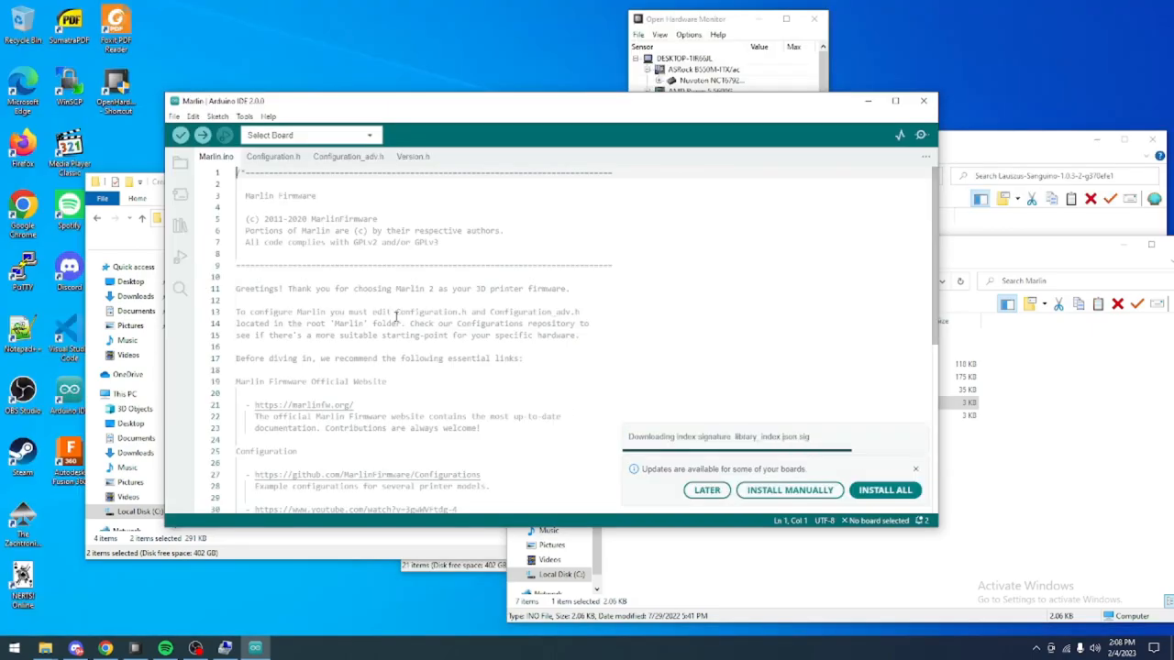
Search Google for 'sanguino arduino ide' with Marlin.ino open in Arduino IDE
left_click(273, 156)
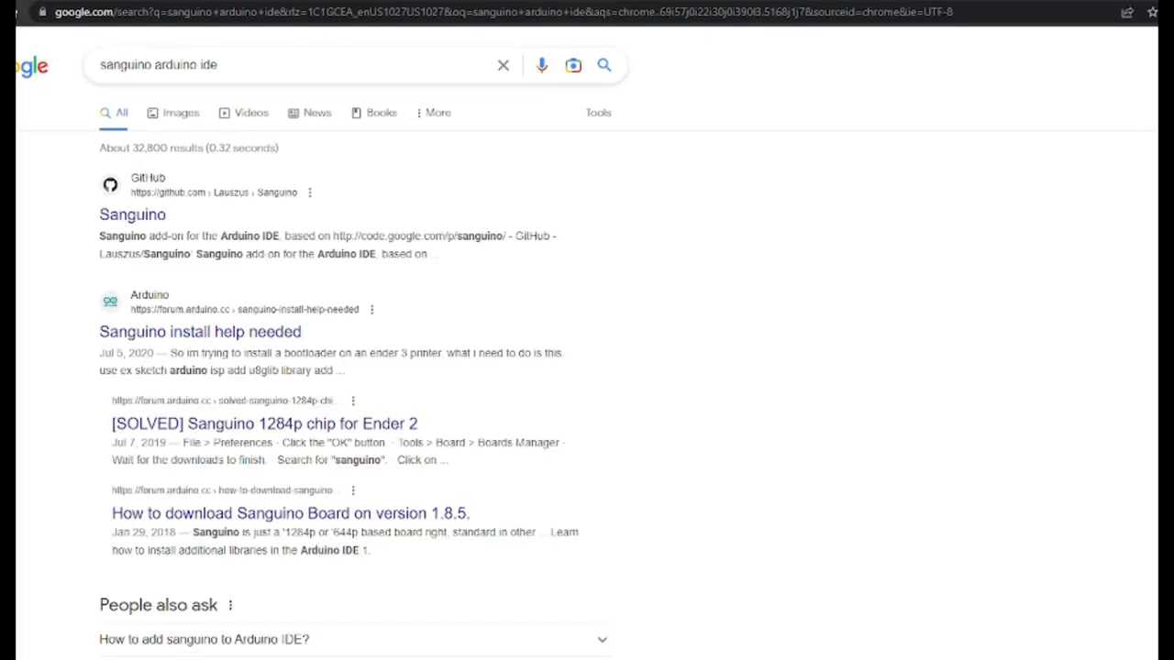
mouse_move(132, 220)
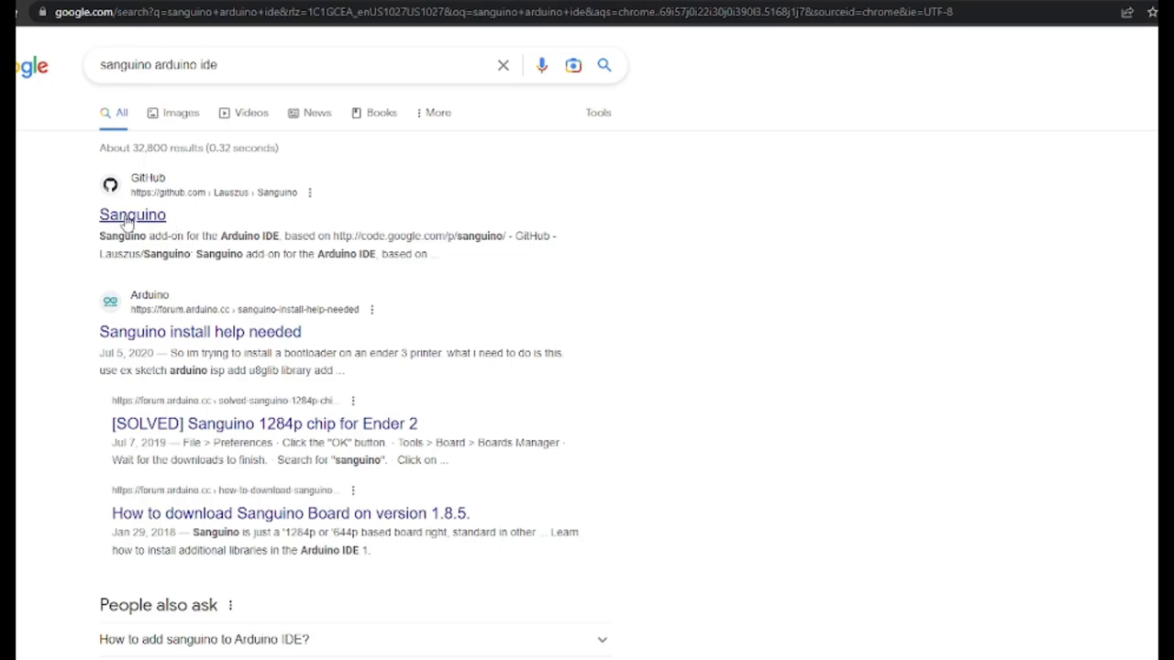
Open the Lauszus Sanguino GitHub repository and scroll to the boards manager URL
left_click(132, 213)
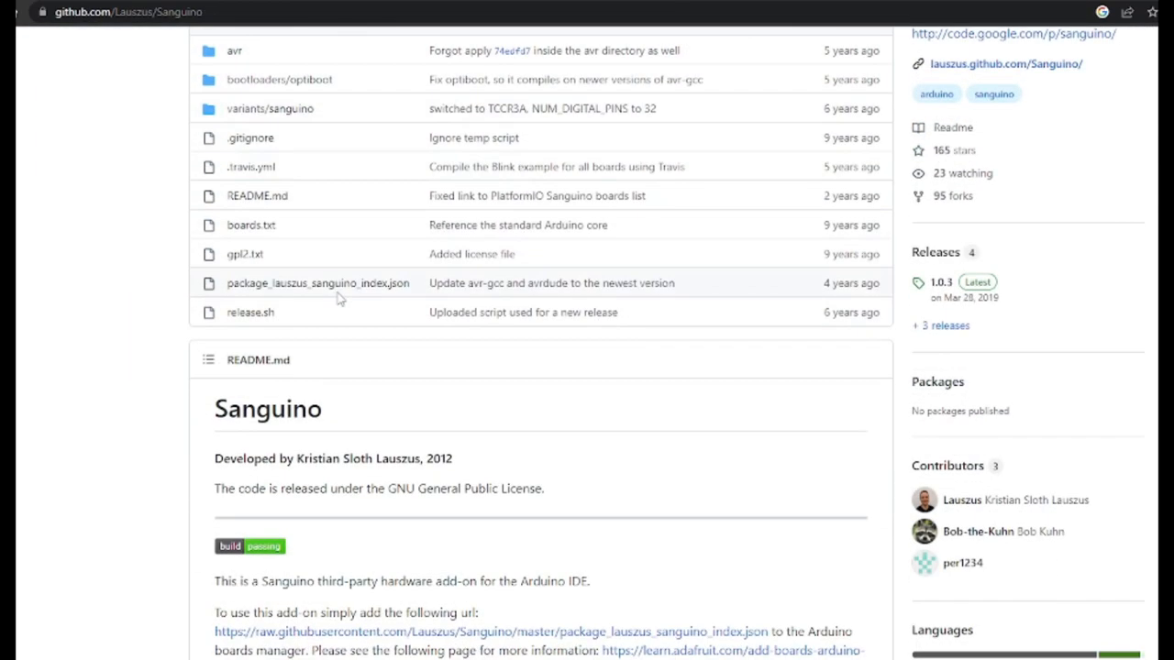
scroll("down", 3)
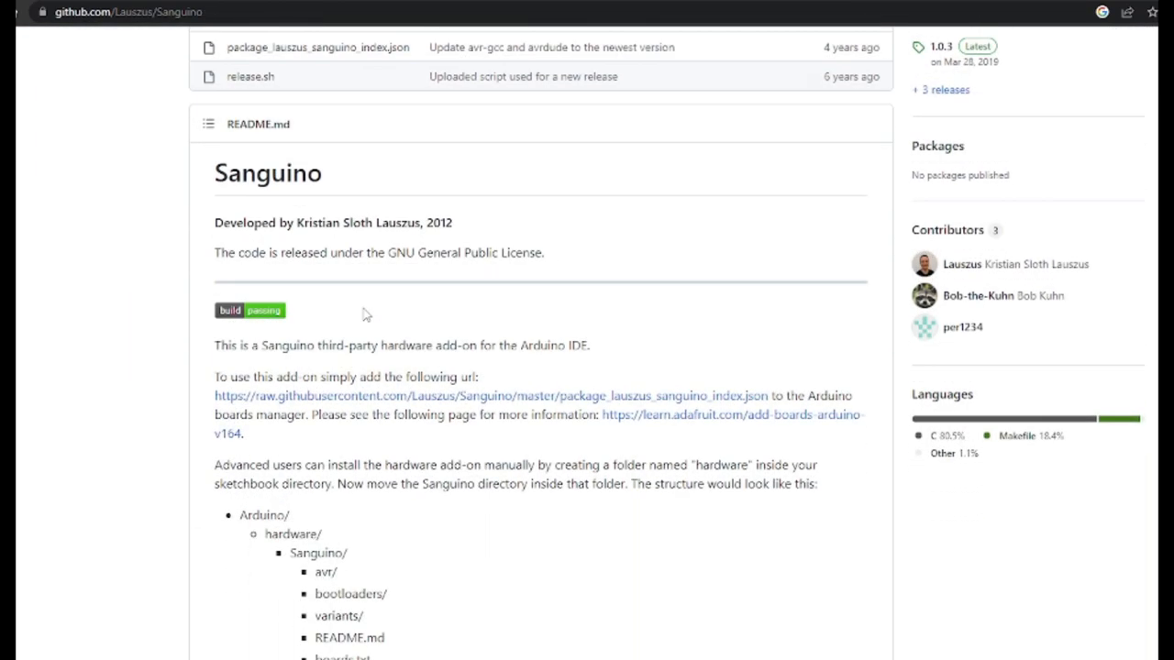
mouse_move(389, 419)
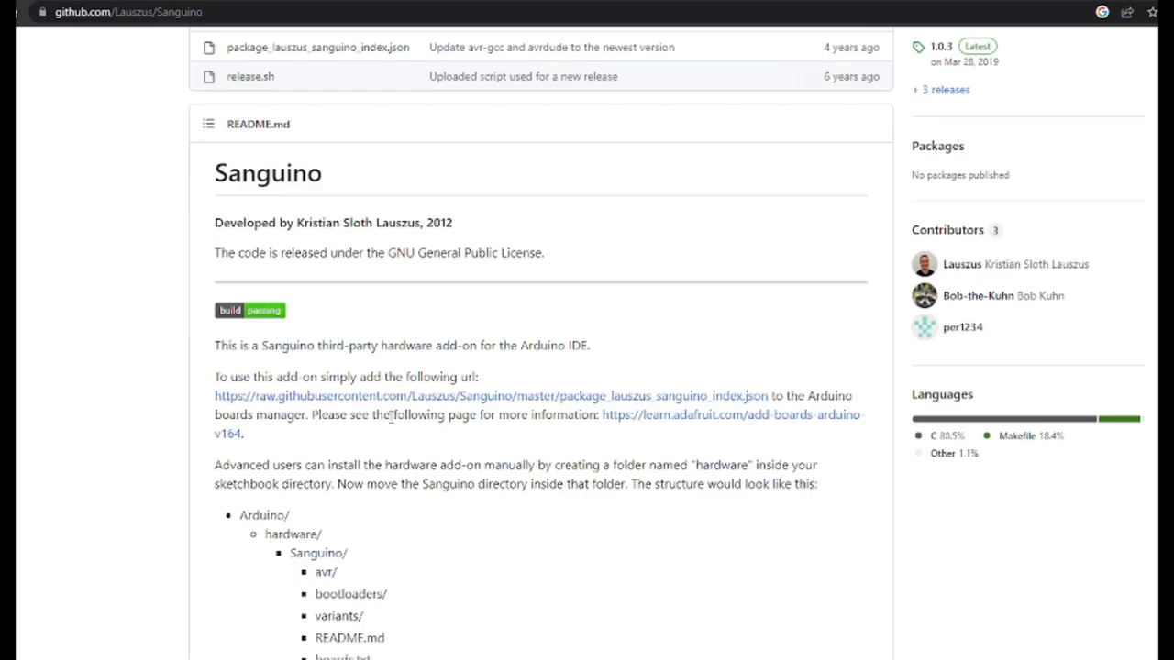
mouse_move(401, 405)
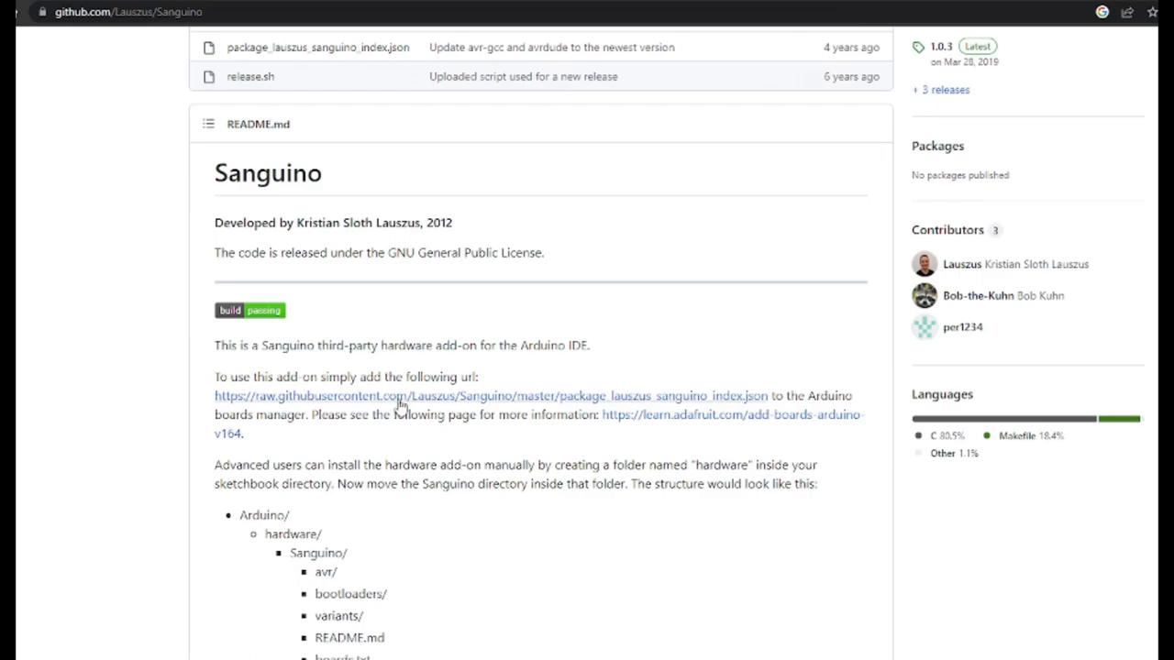
mouse_move(454, 506)
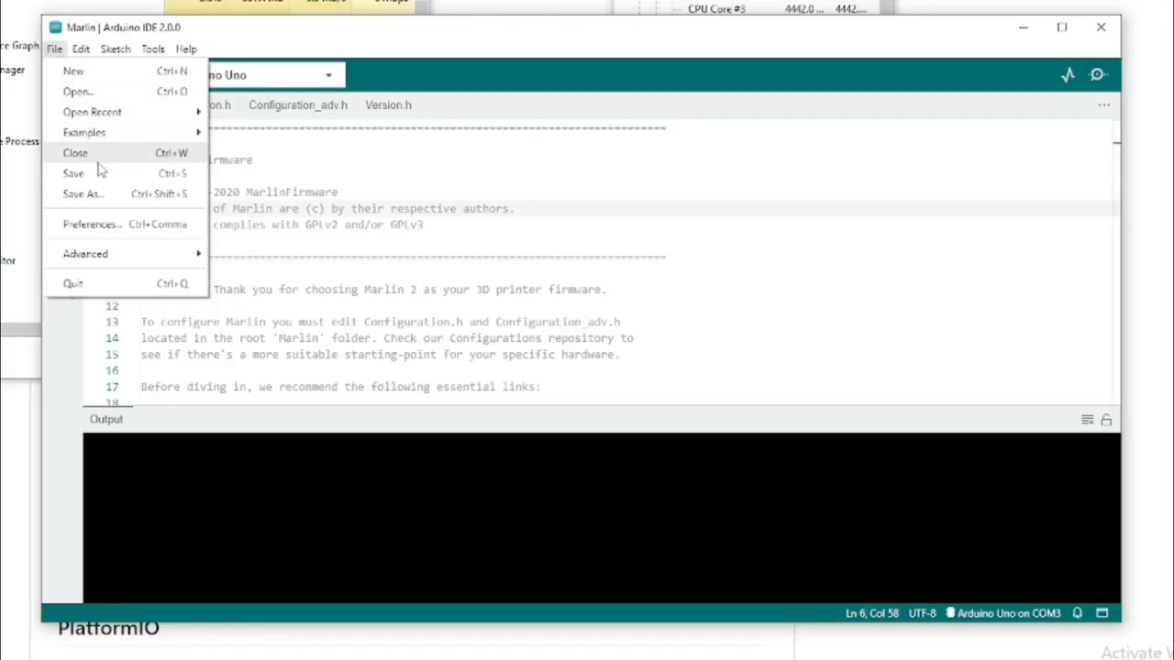
Add the package_lauszus_sanguino_index.json URL to Preferences' additional boards manager URLs
left_click(91, 223)
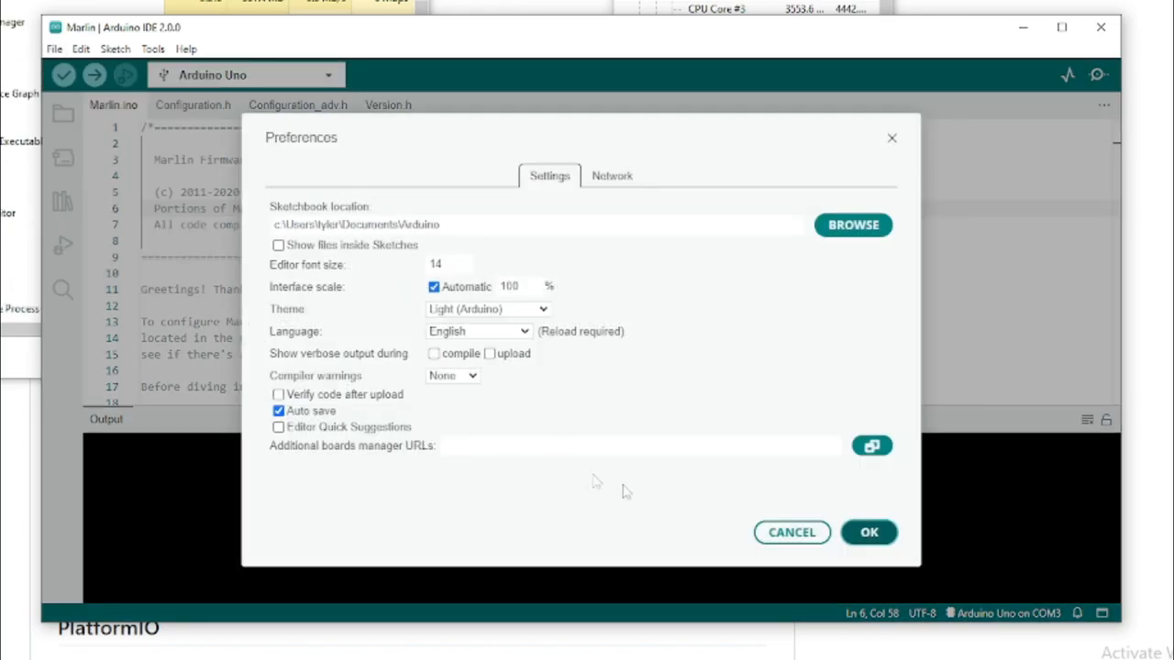
mouse_move(872, 451)
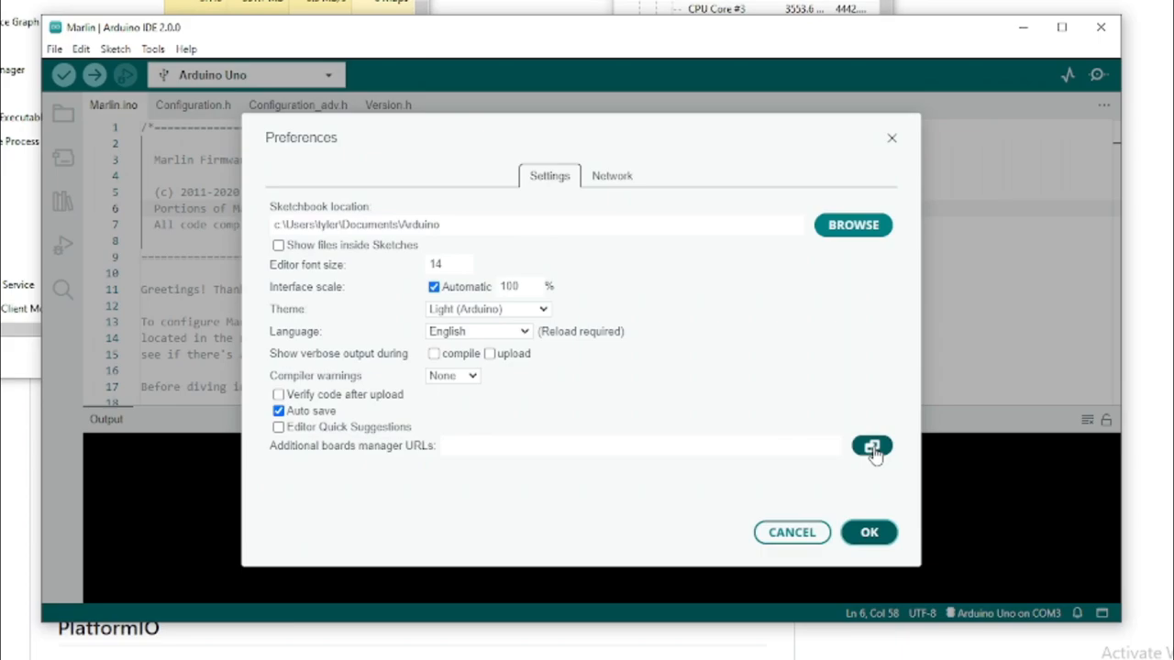
left_click(871, 444)
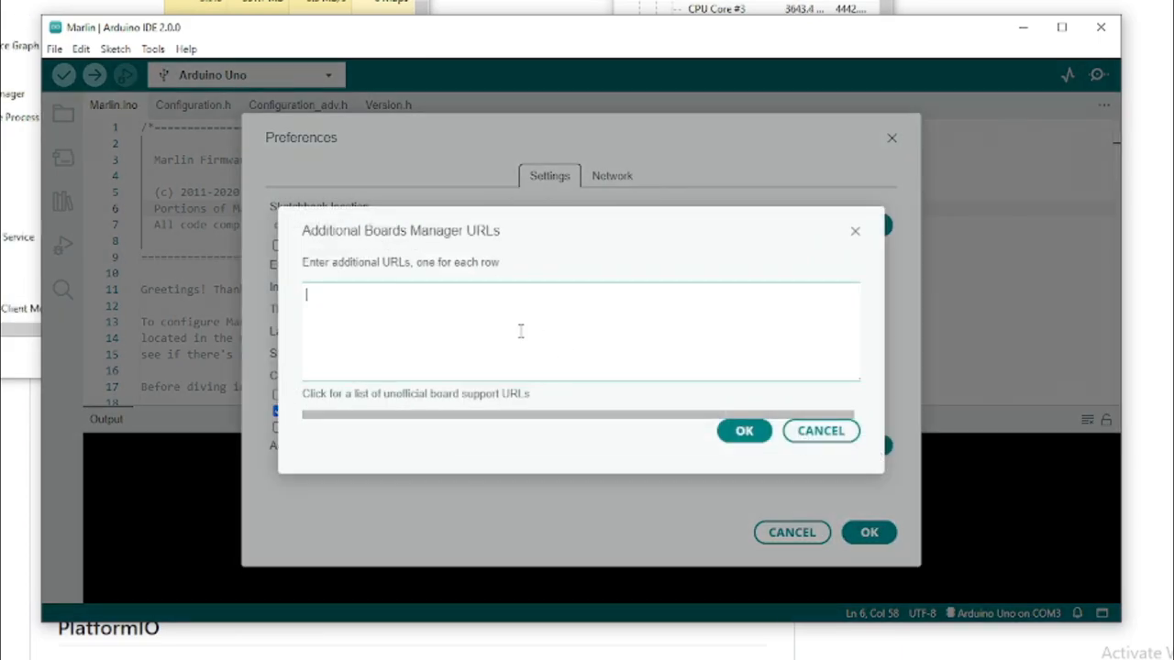
right_click(520, 332)
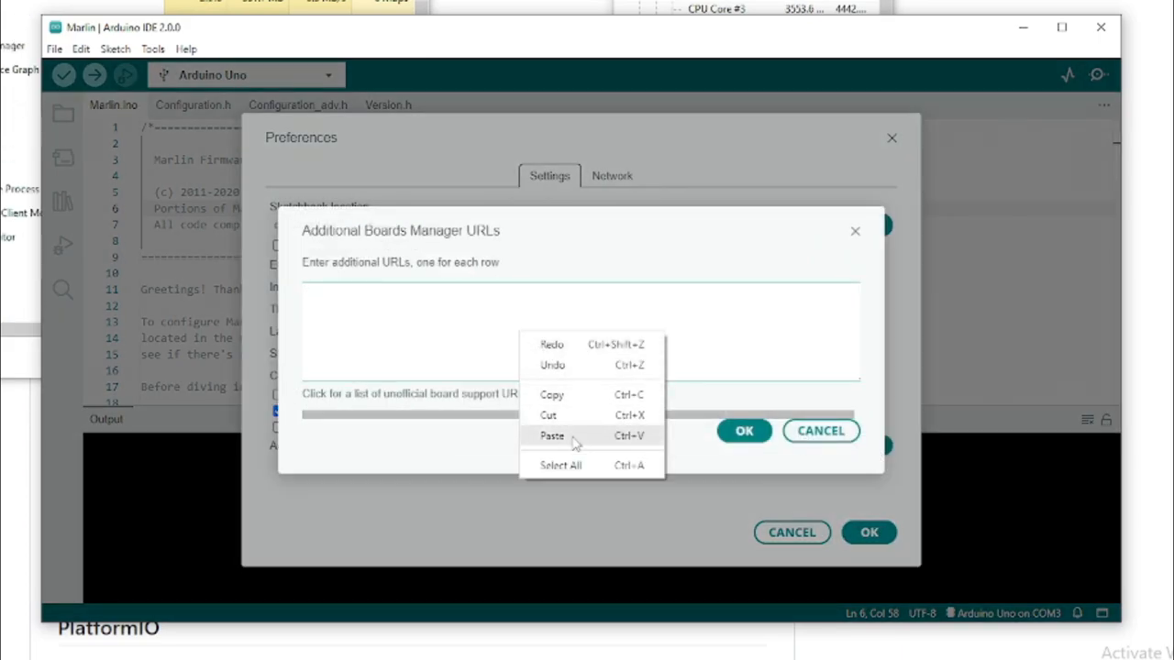
left_click(549, 435)
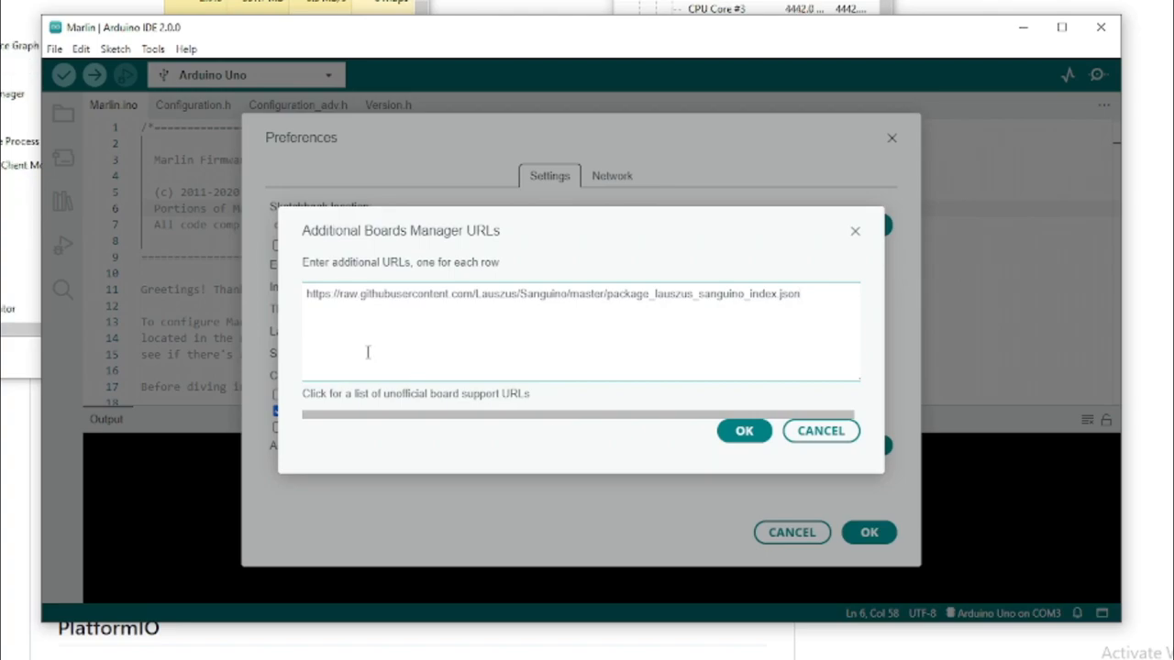
mouse_move(579, 310)
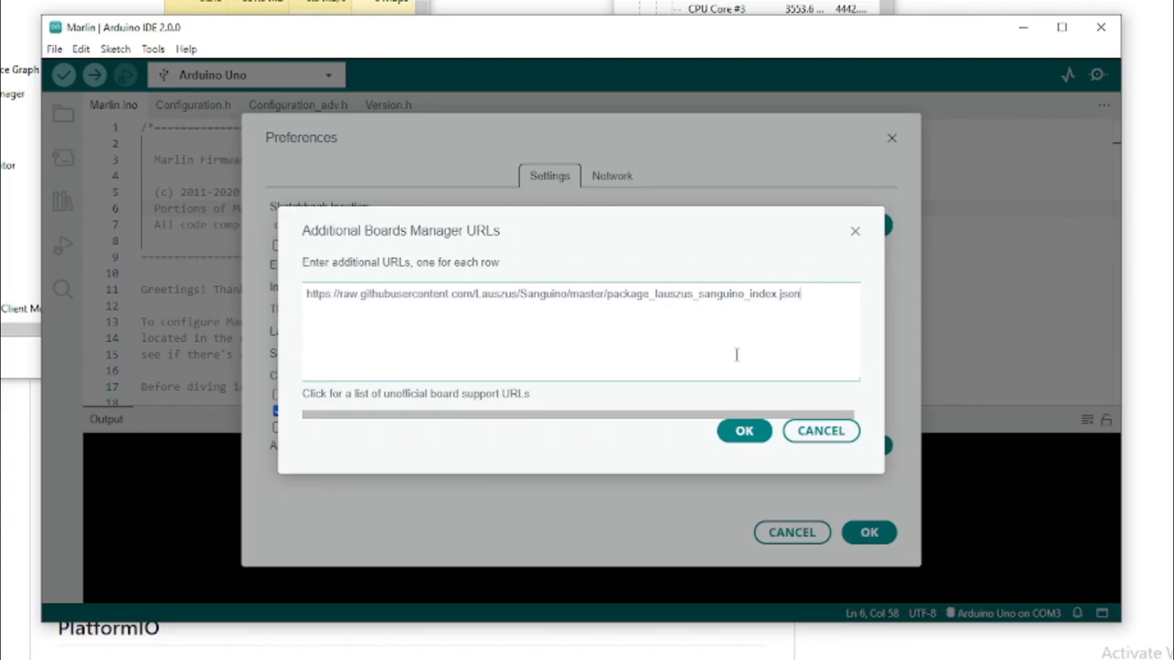
left_click(744, 431)
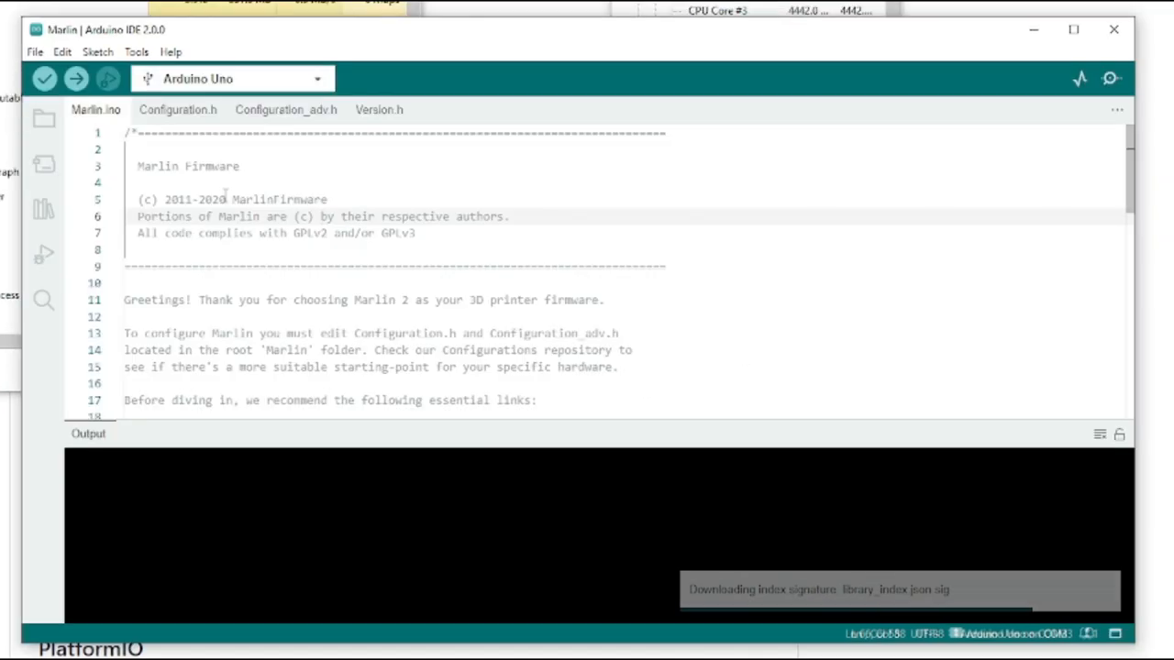
Install Sanguino 1.0.3 by Kristian Sloth Lauszus from the Boards Manager
left_click(44, 163)
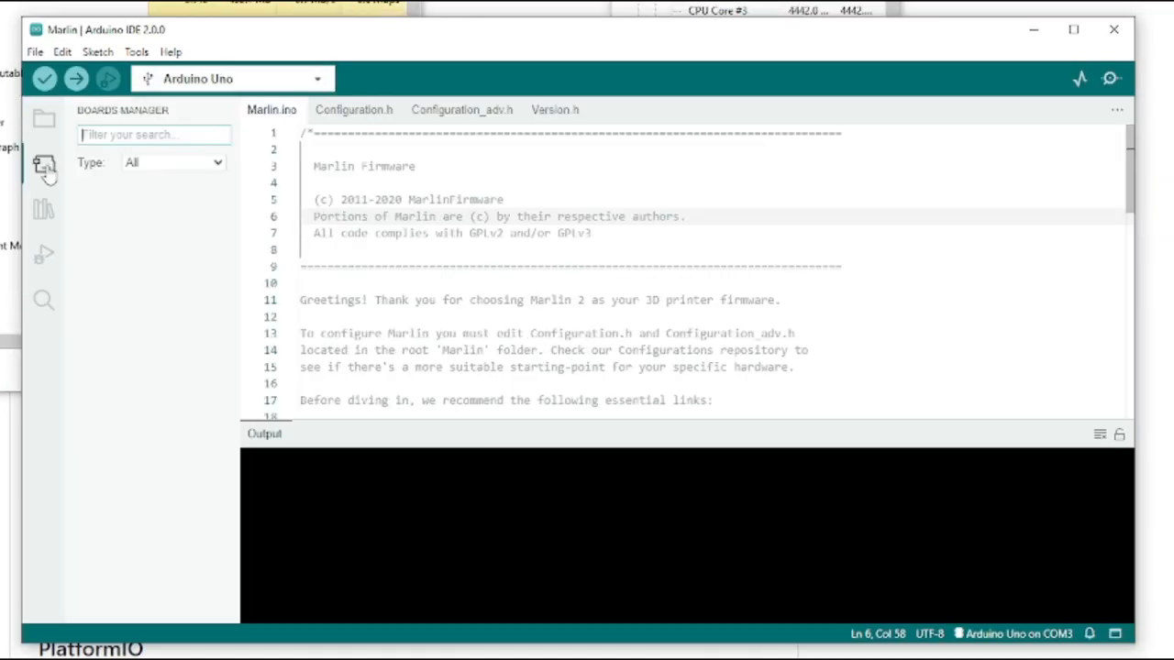
left_click(172, 162)
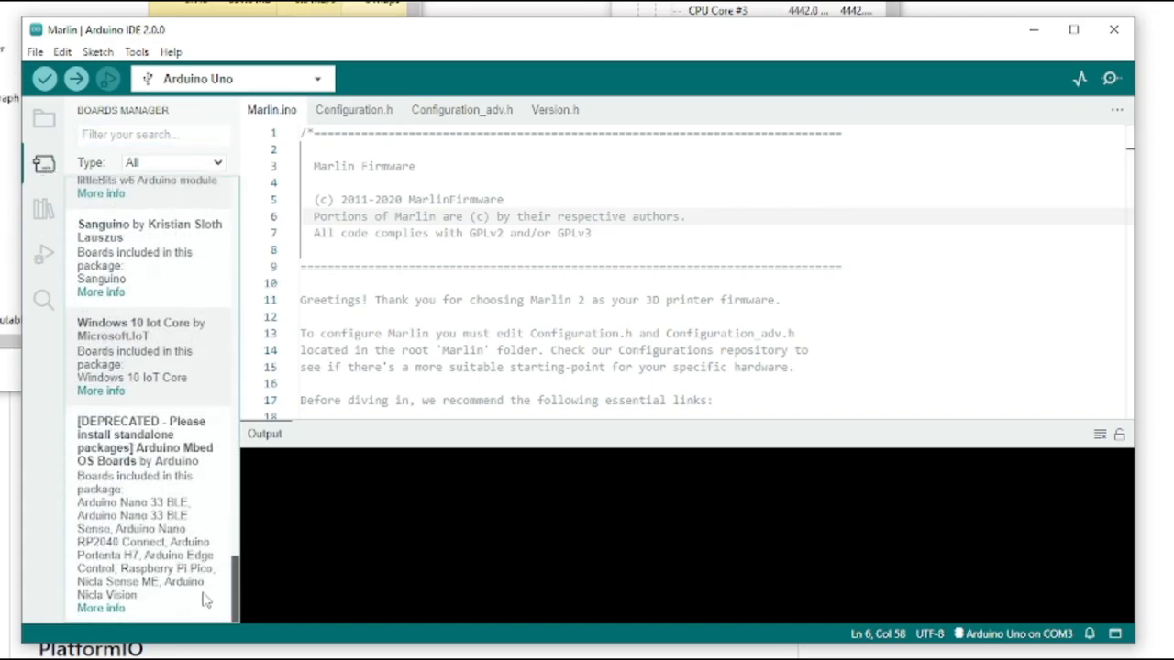
mouse_move(246, 591)
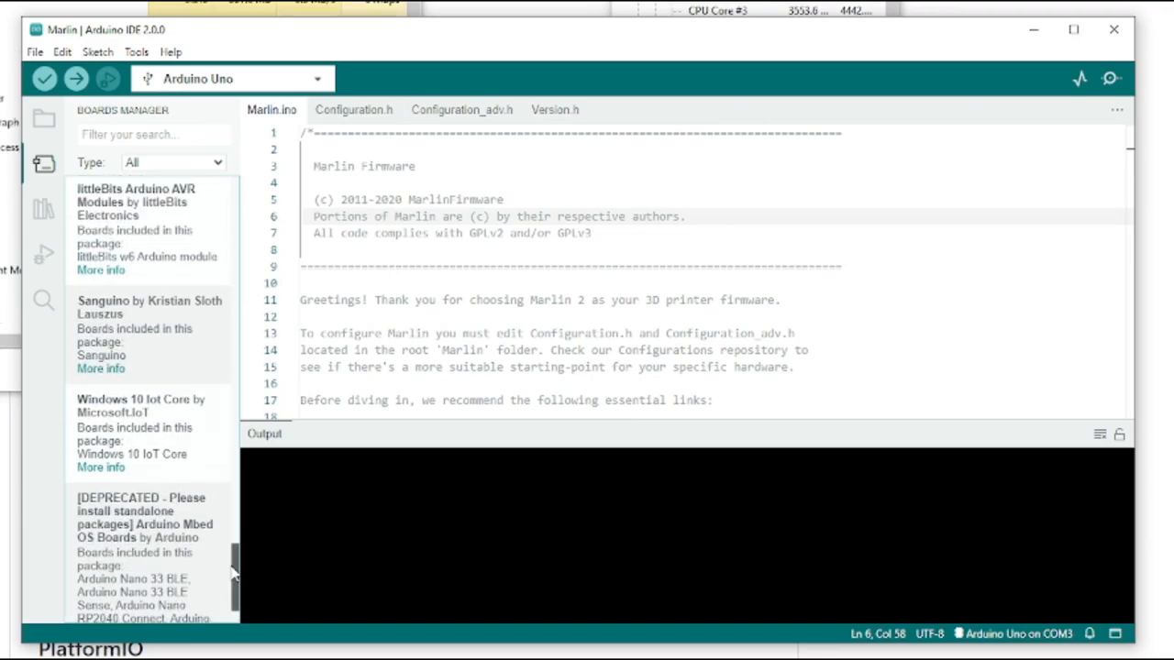
left_click(147, 330)
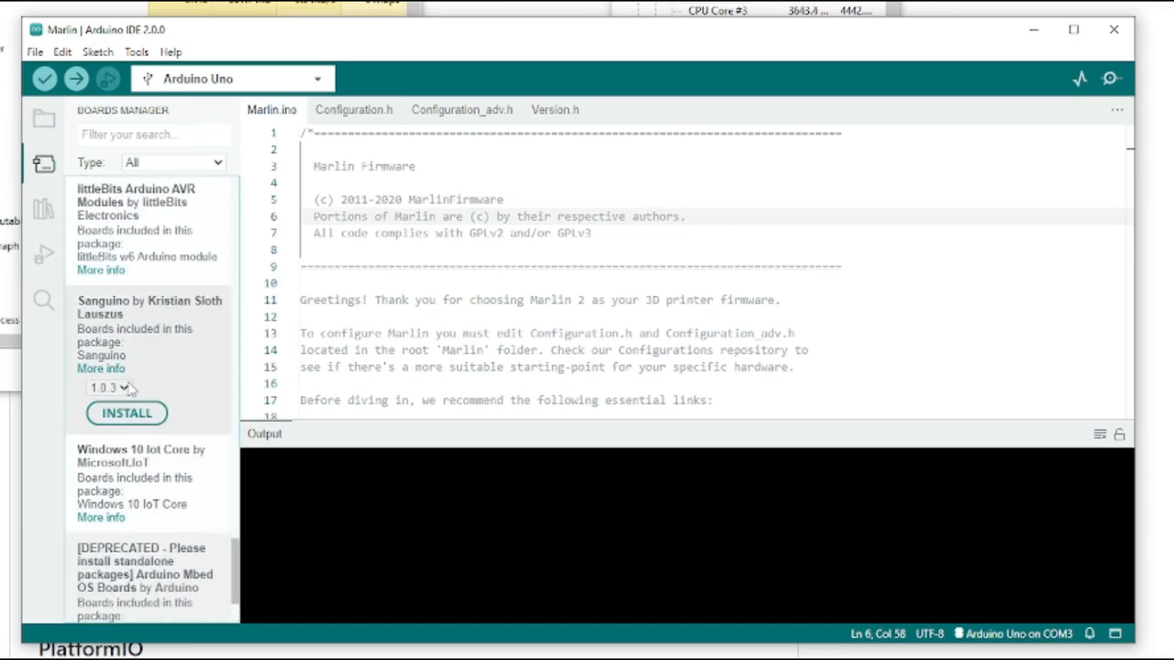
left_click(127, 412)
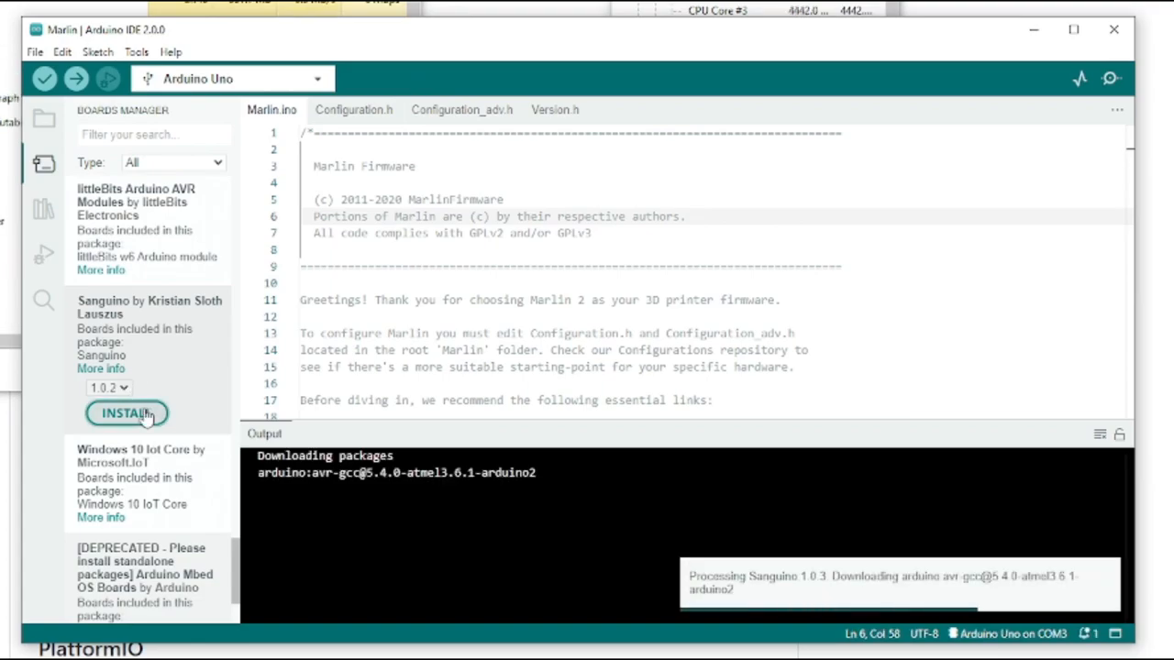
left_click(104, 51)
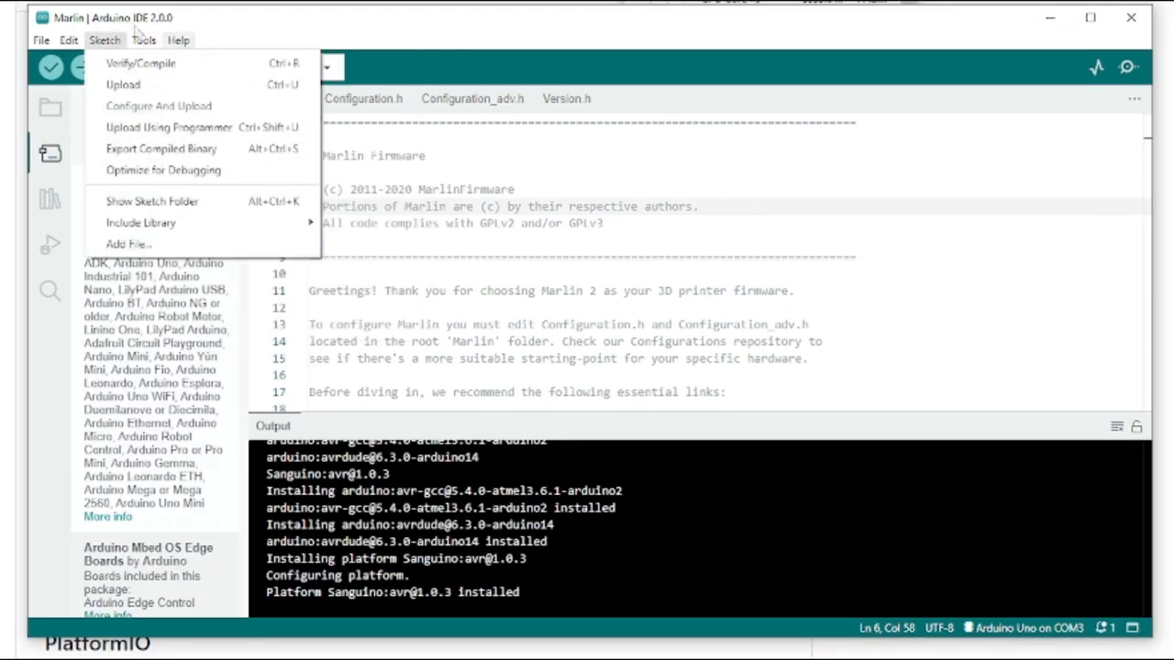
Select Sanguino as the target board under Tools > Board
left_click(150, 41)
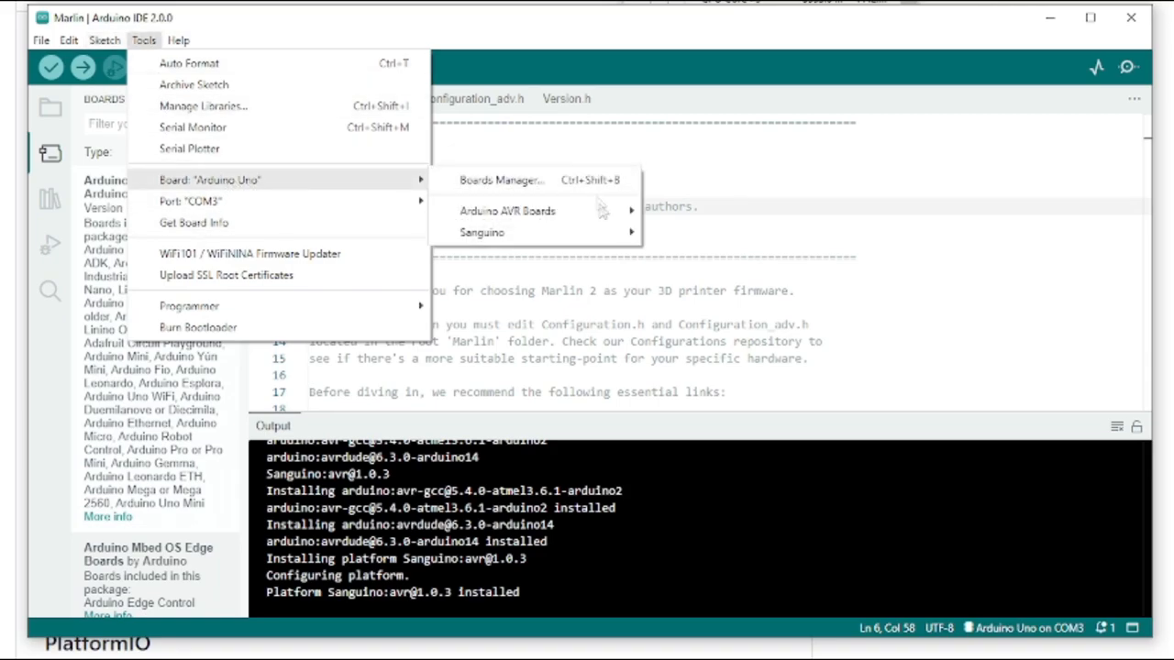
mouse_move(495, 232)
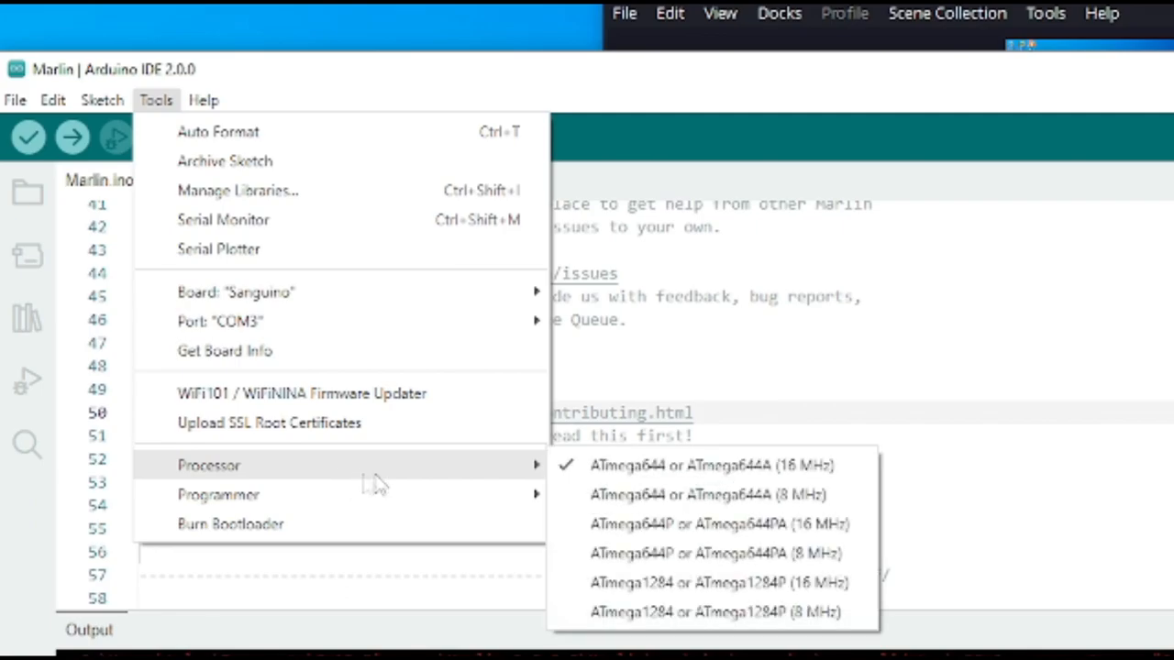
mouse_move(720, 524)
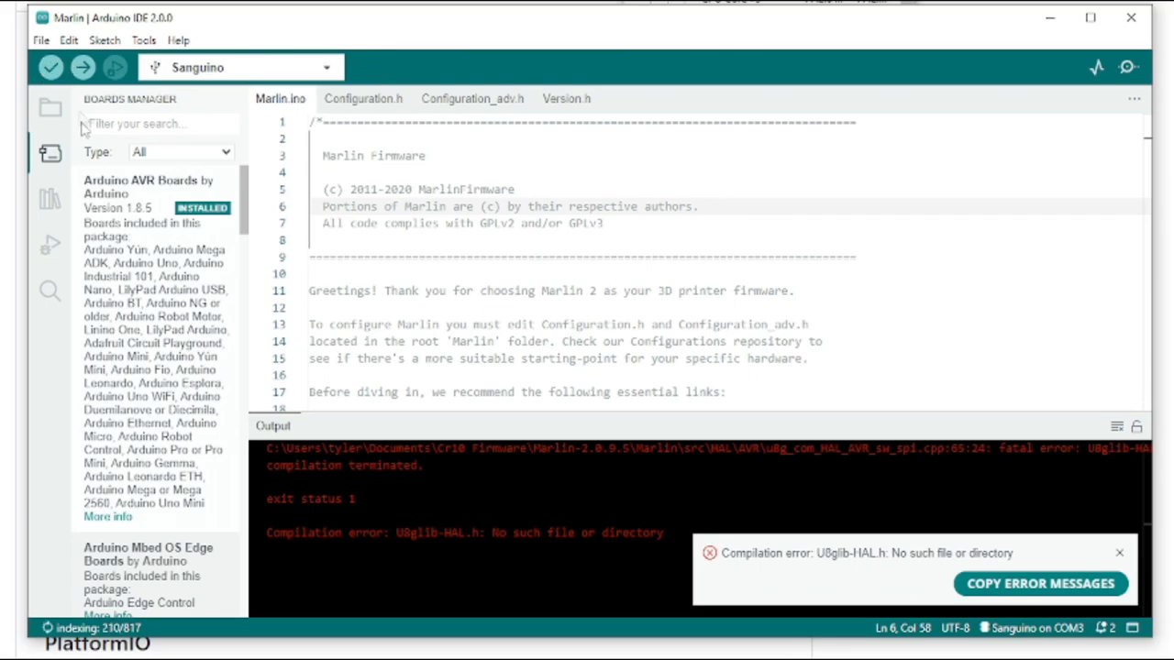
Search the Library Manager for 'u8glib' and install U8glib-HAL
left_click(45, 211)
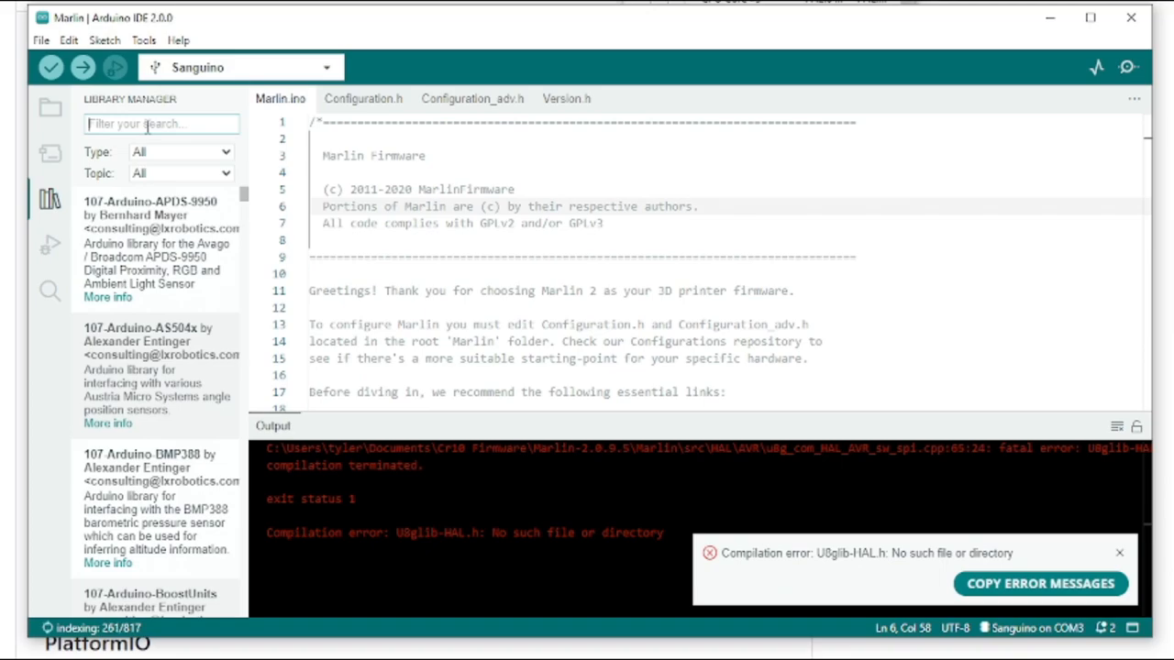
type("u8glib-hal")
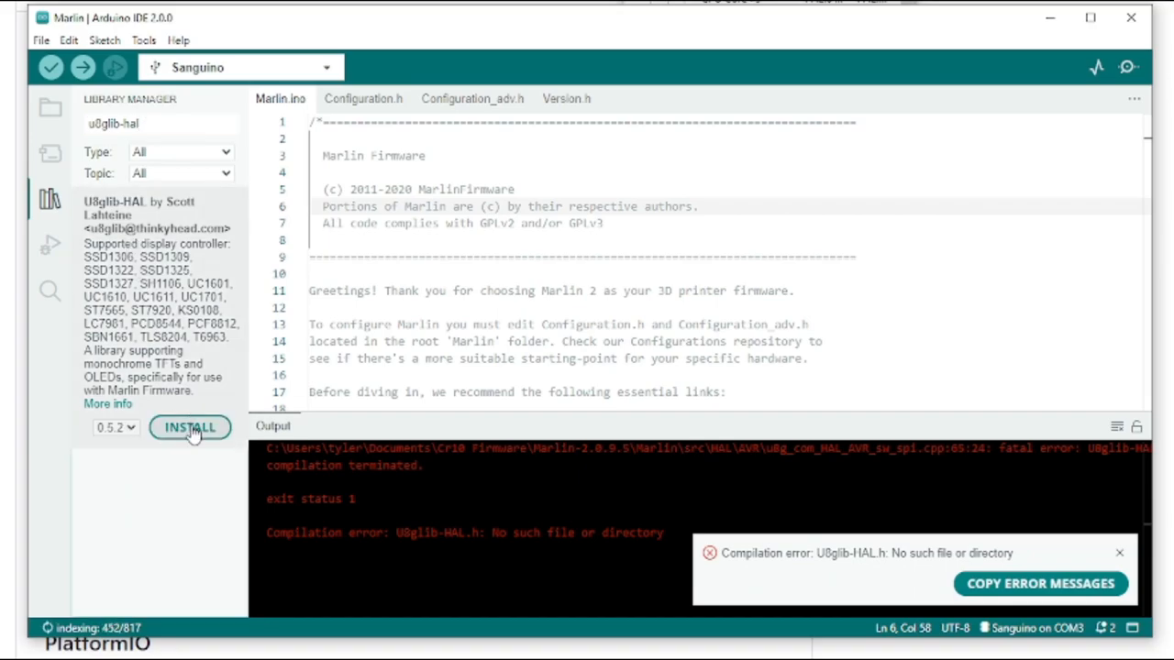
left_click(70, 67)
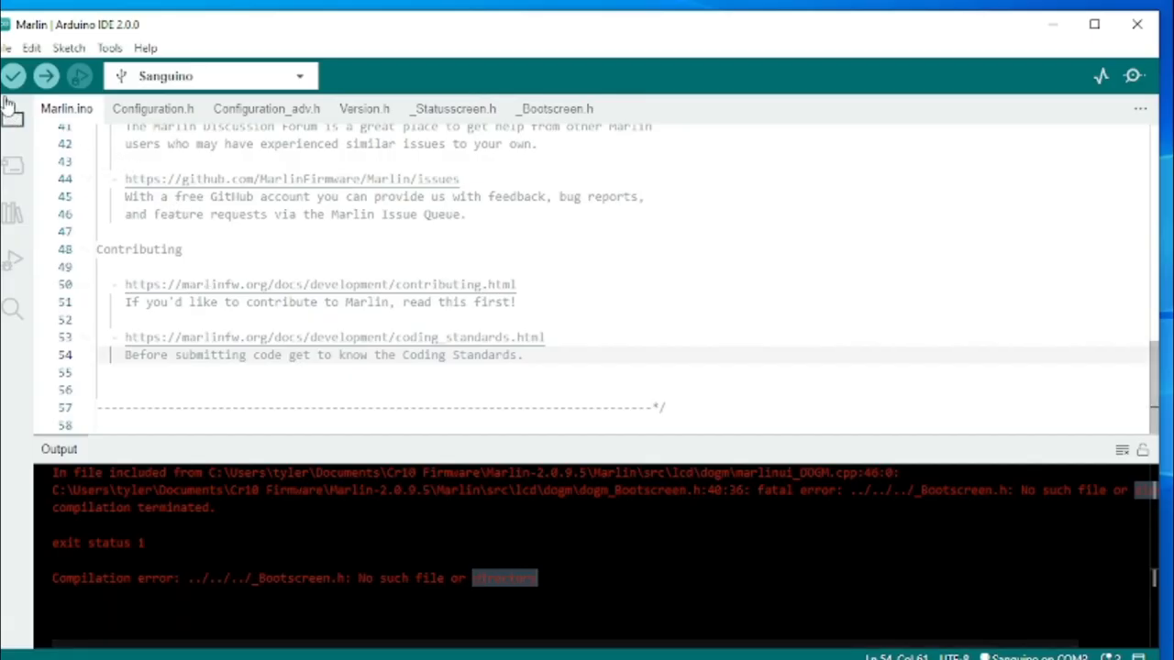
Recompile Marlin for Sanguino (98% of program storage) and bring up the Configuration.h tab
left_click(17, 74)
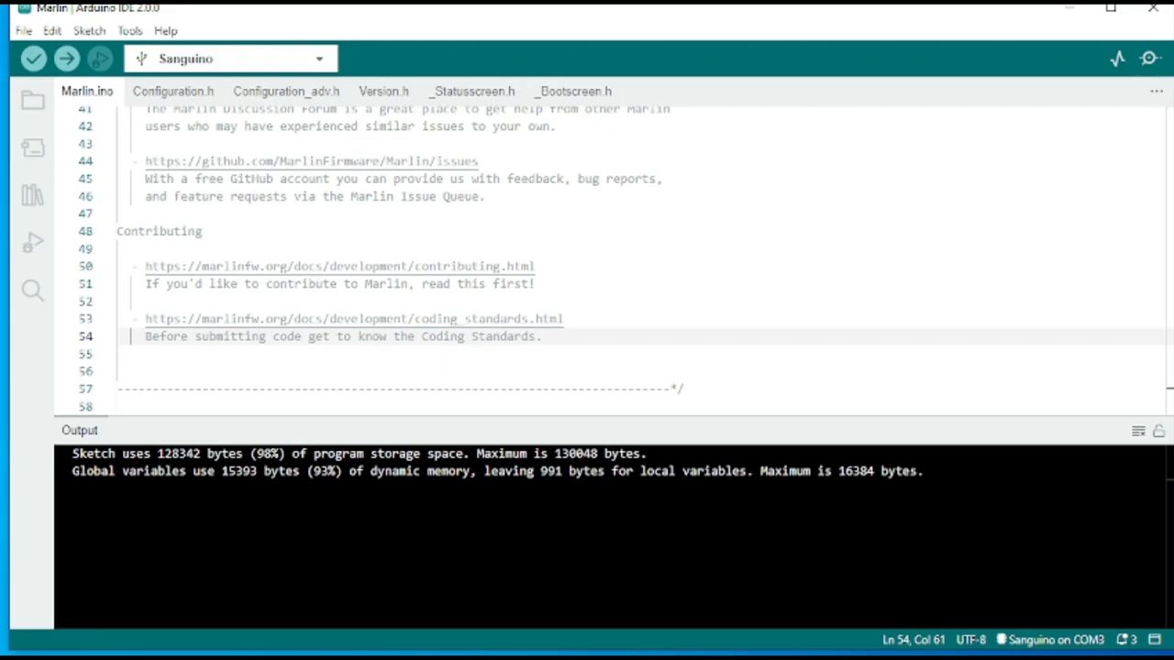
left_click(187, 92)
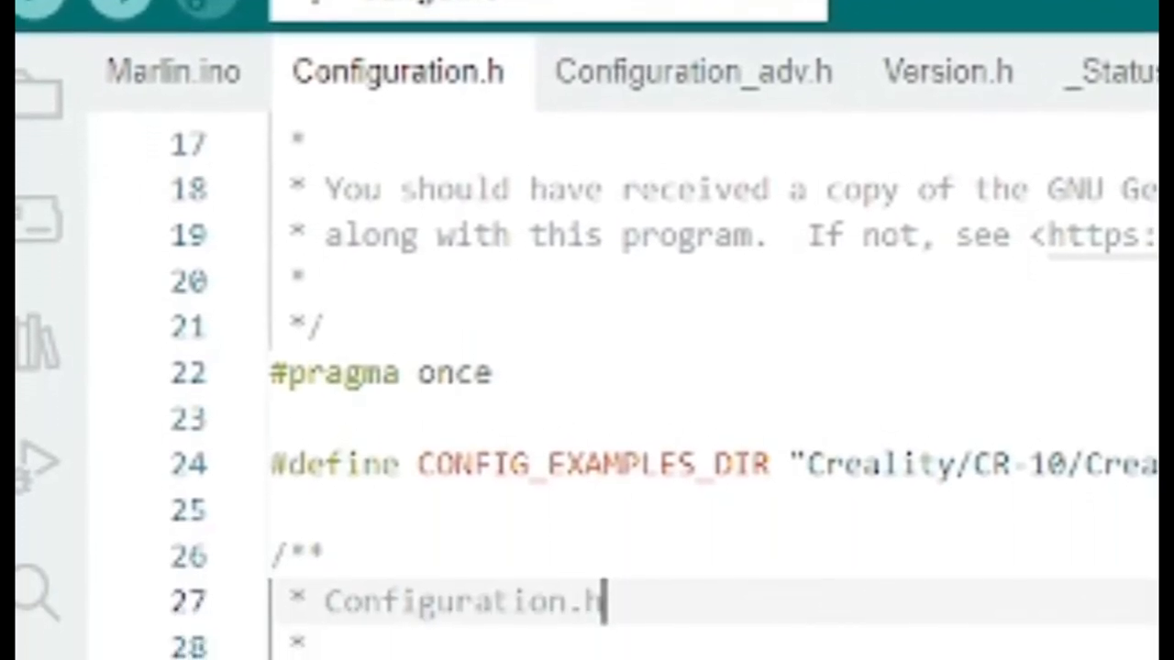
Find 'runout' in Configuration.h and uncomment #define FILAMENT_RUNOUT_SENSOR
scroll("down", 3)
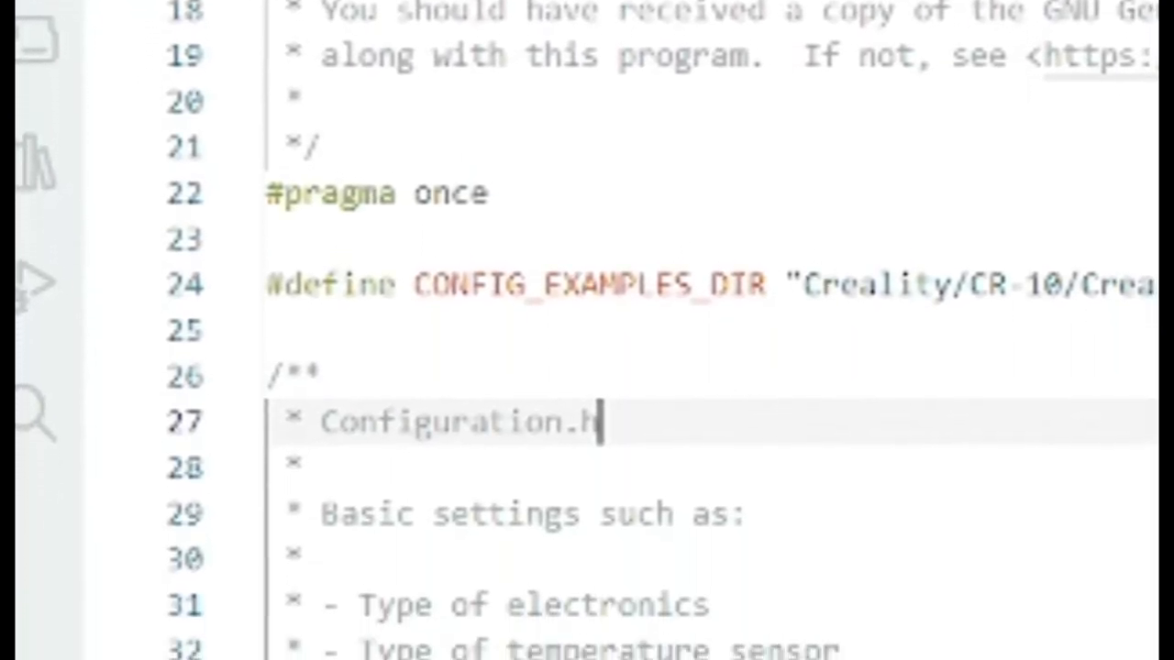
scroll("down", 3)
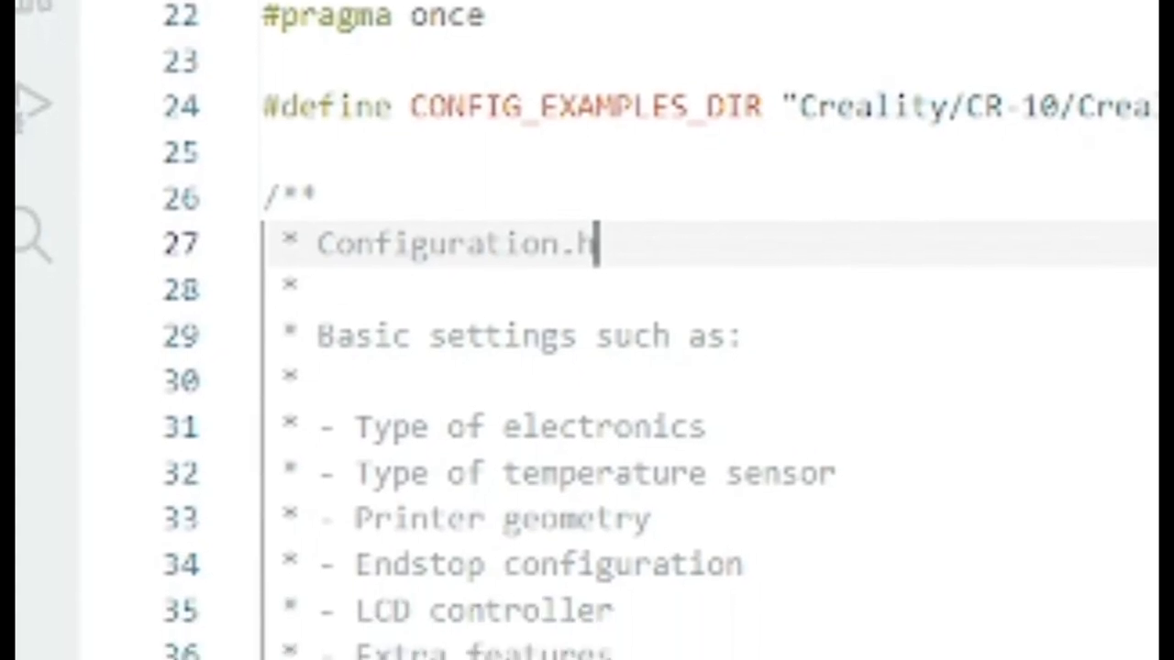
scroll("down", 3)
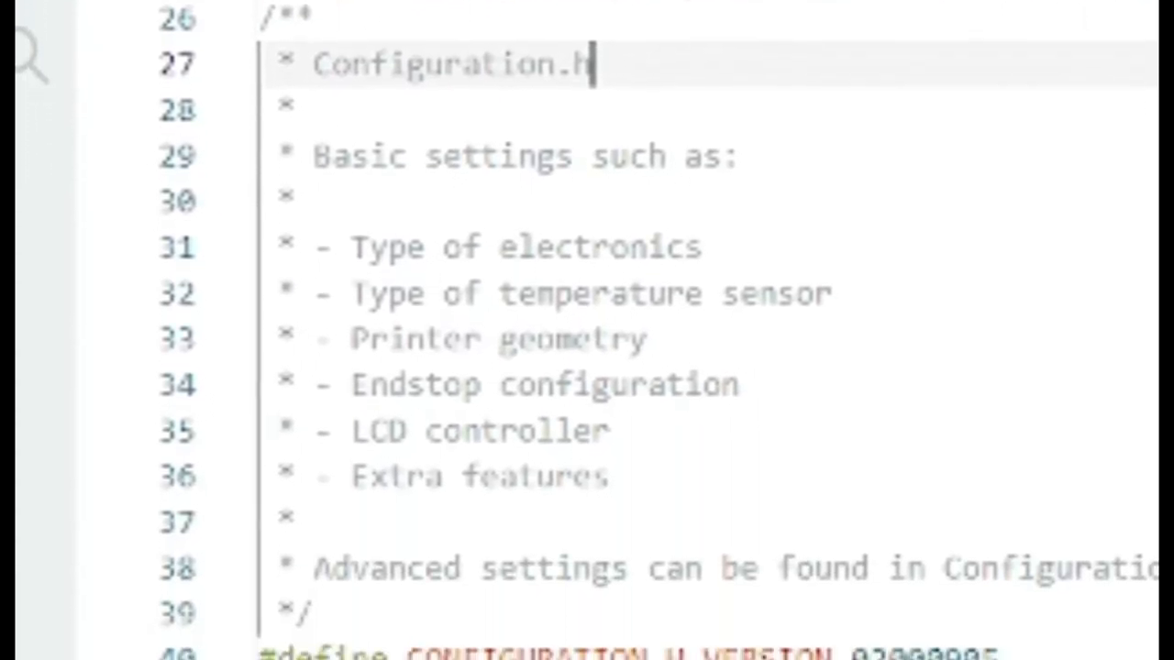
scroll("down", 3)
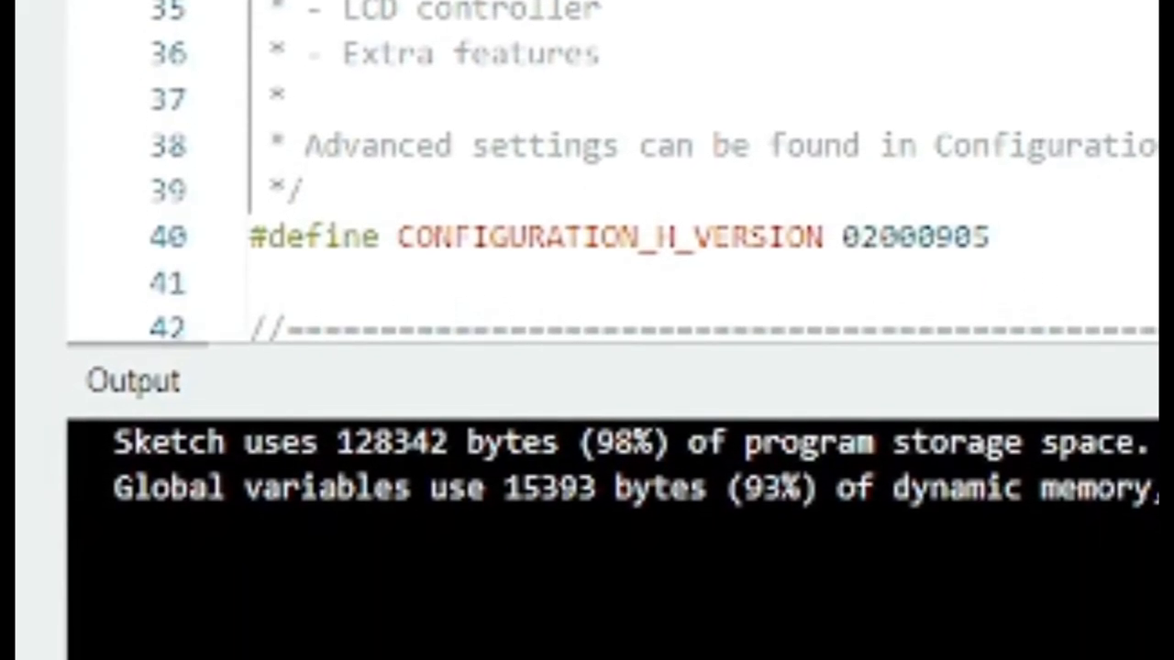
scroll("down", 3)
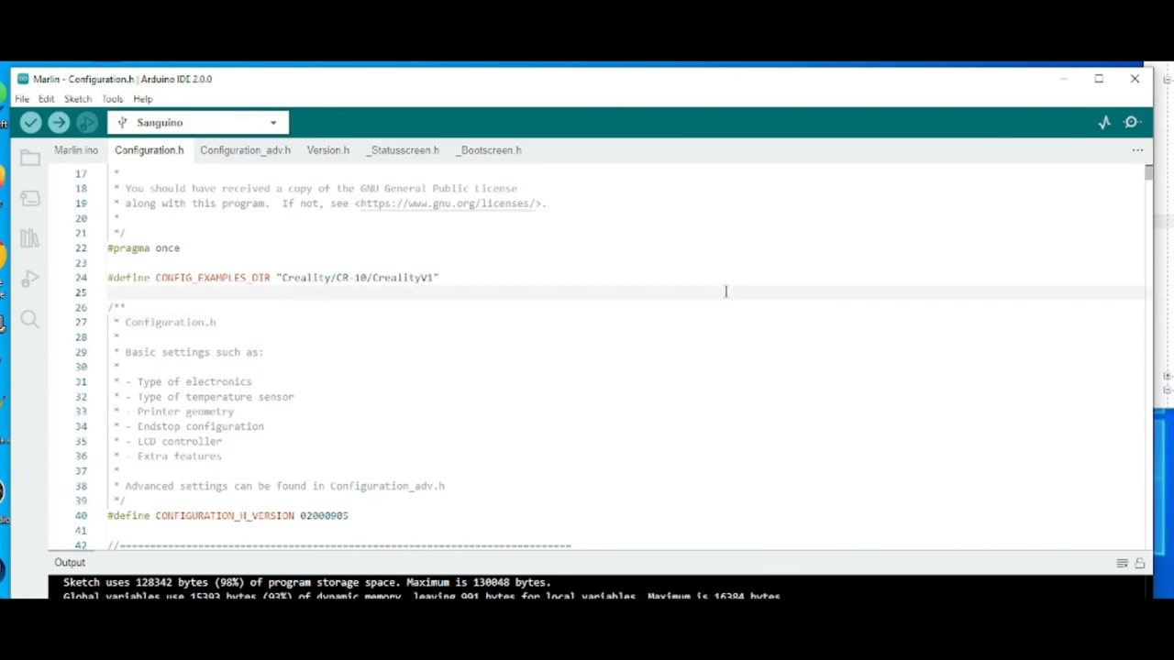
type("runout")
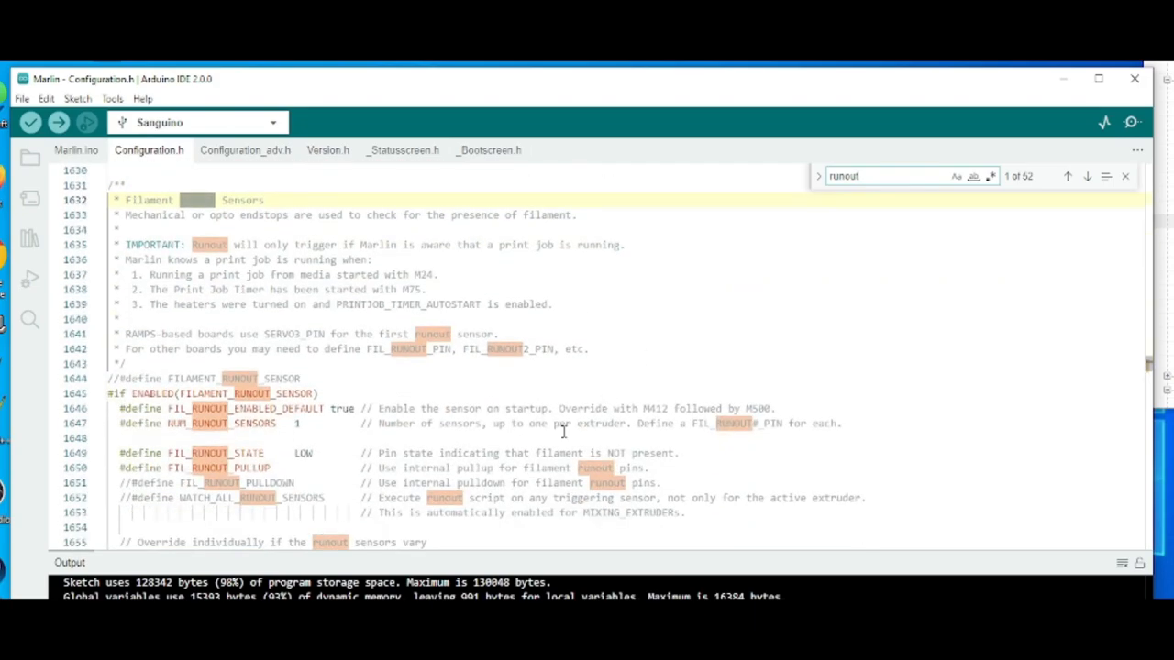
left_click(1127, 177)
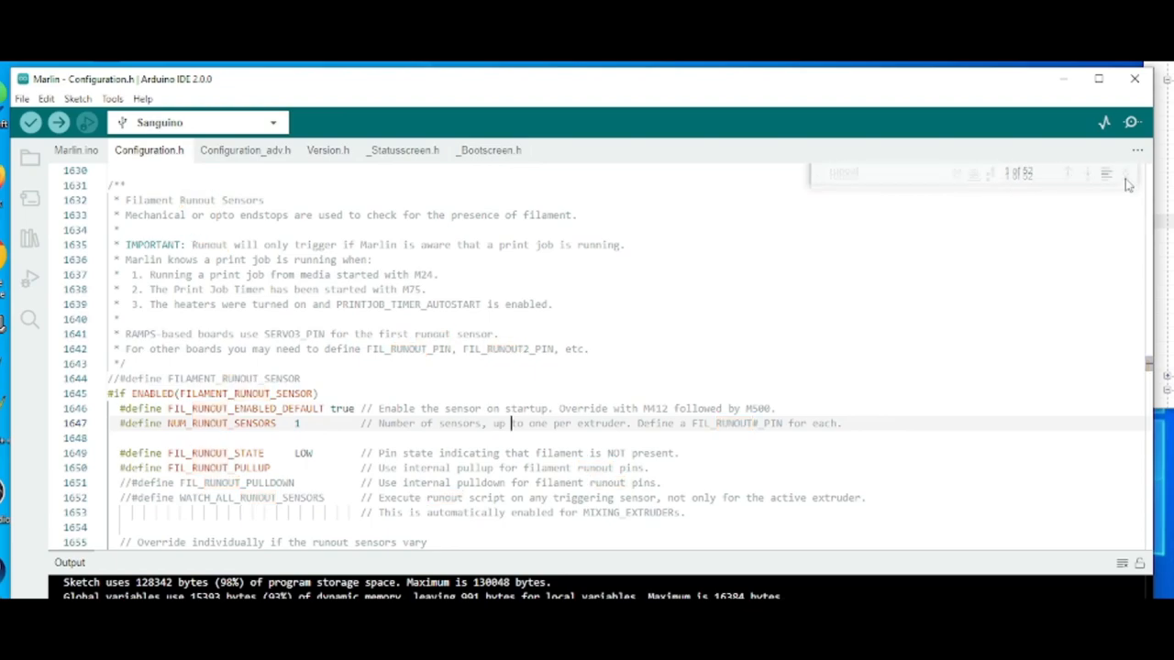
left_click(1130, 184)
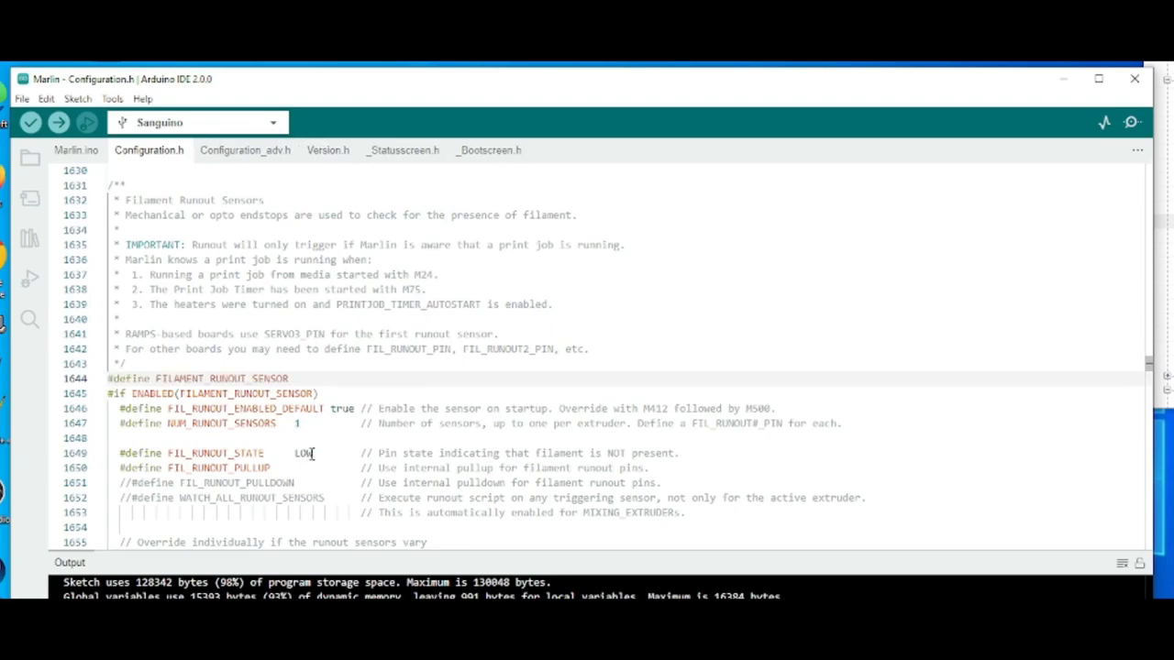
scroll("down", 3)
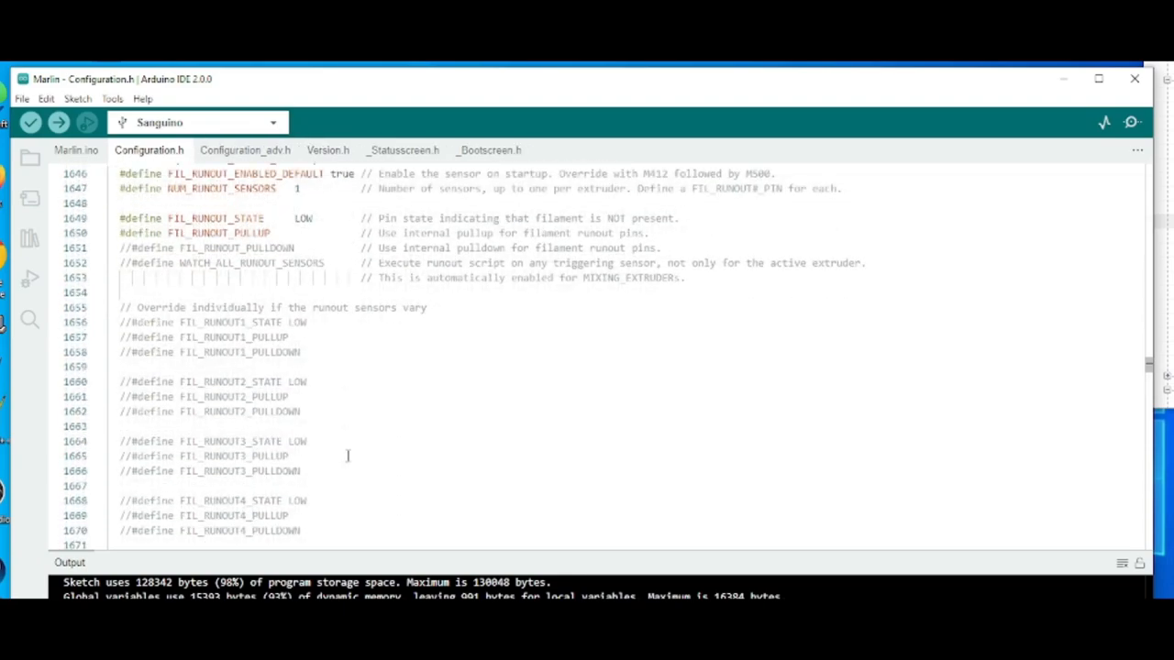
scroll("up", 3)
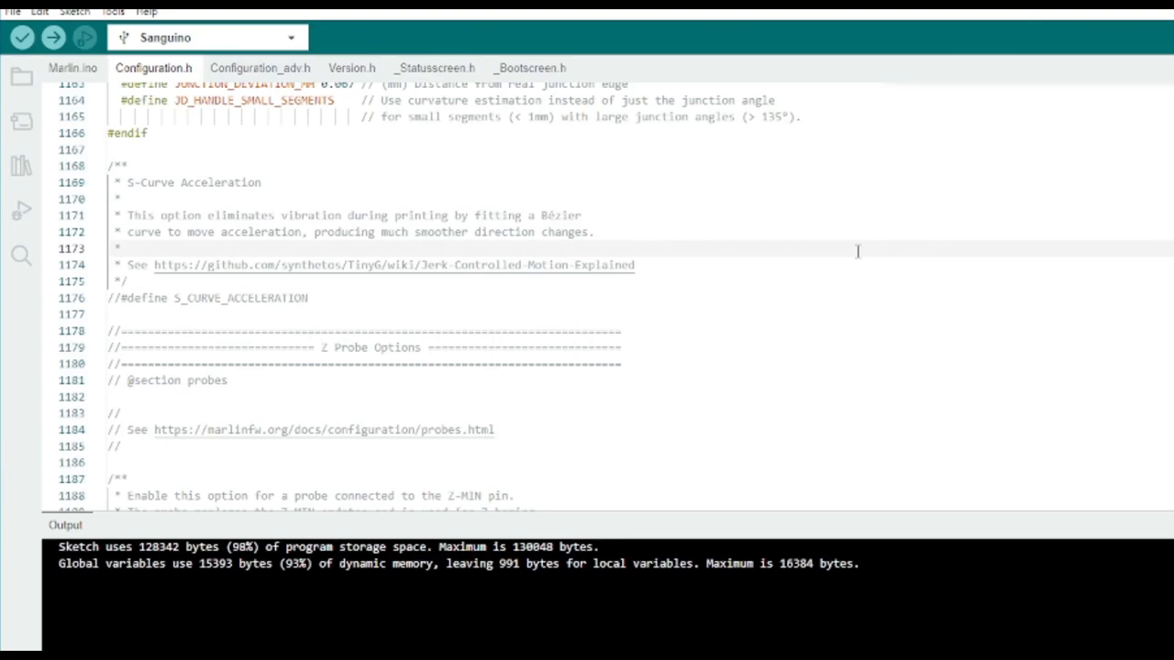
Search 'bltouch', review the NOZZLE_TO_PROBE_OFFSET examples, and uncomment AUTO_BED_LEVELING_BILINEAR
type("bltouch")
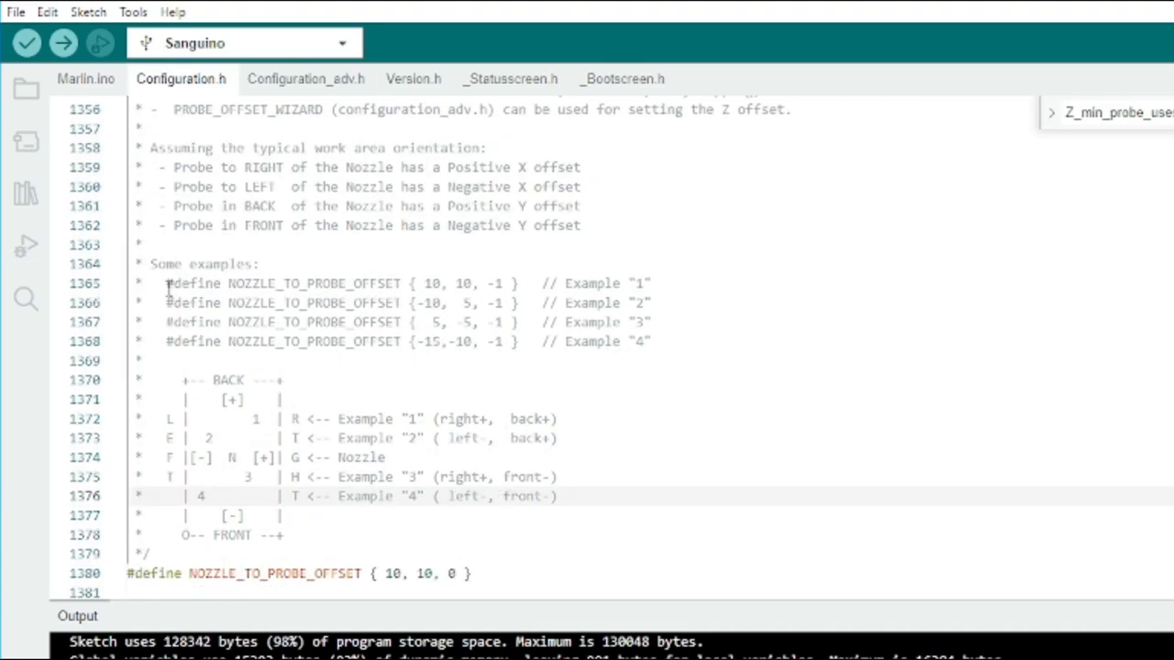
left_click_drag(167, 284, 431, 283)
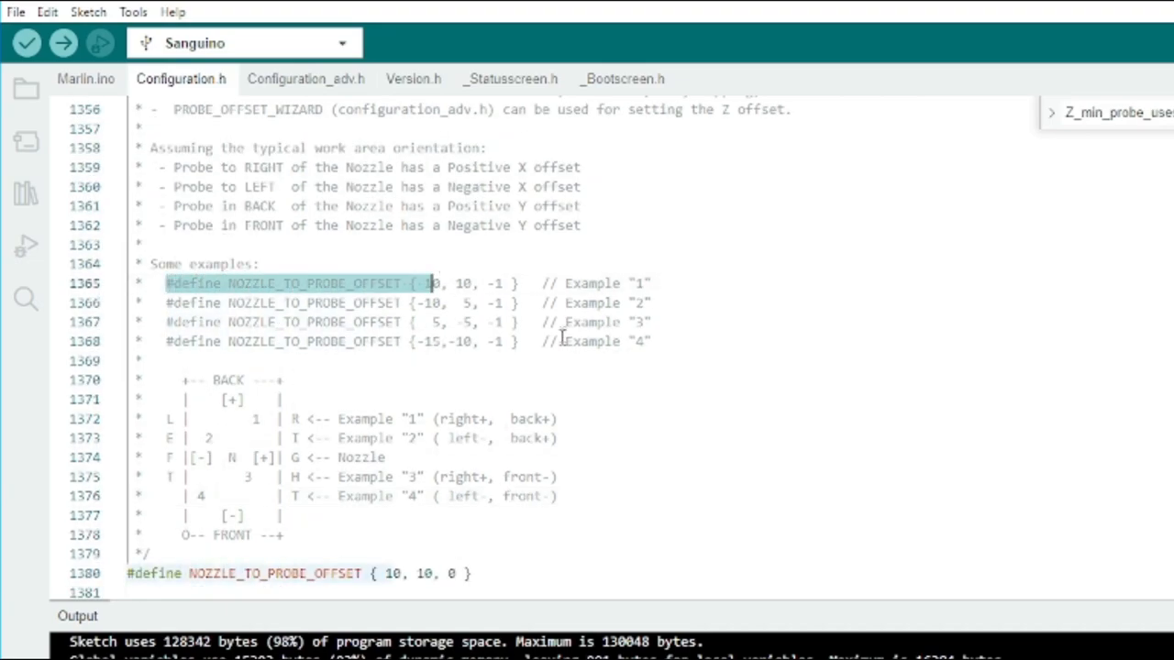
left_click(259, 420)
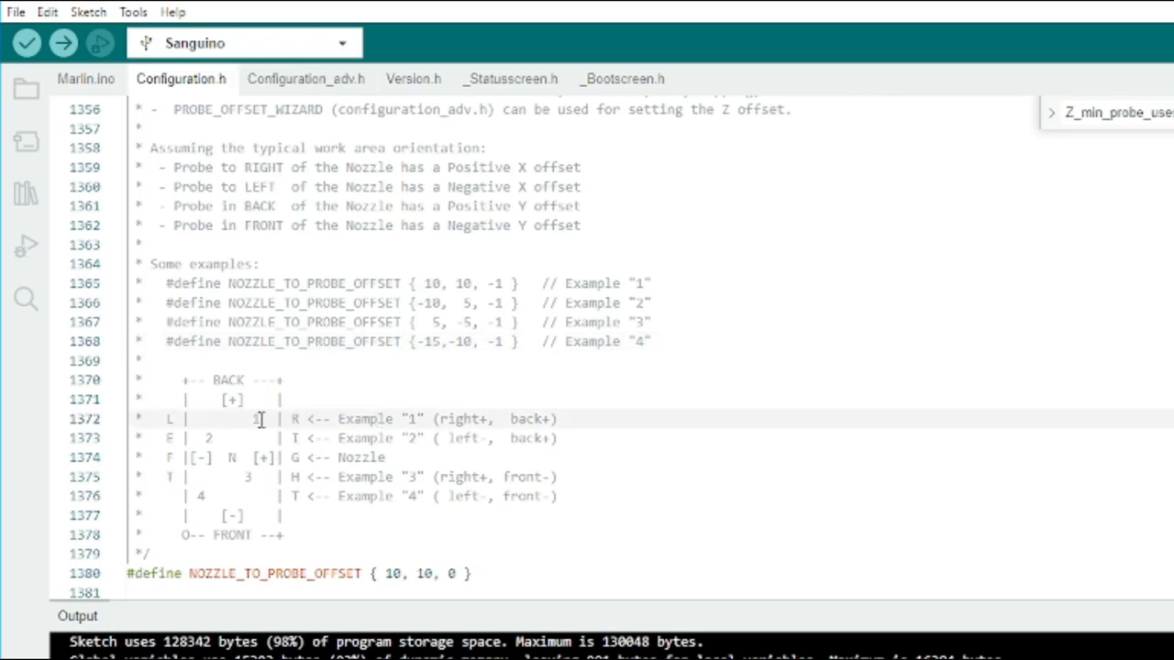
mouse_move(227, 458)
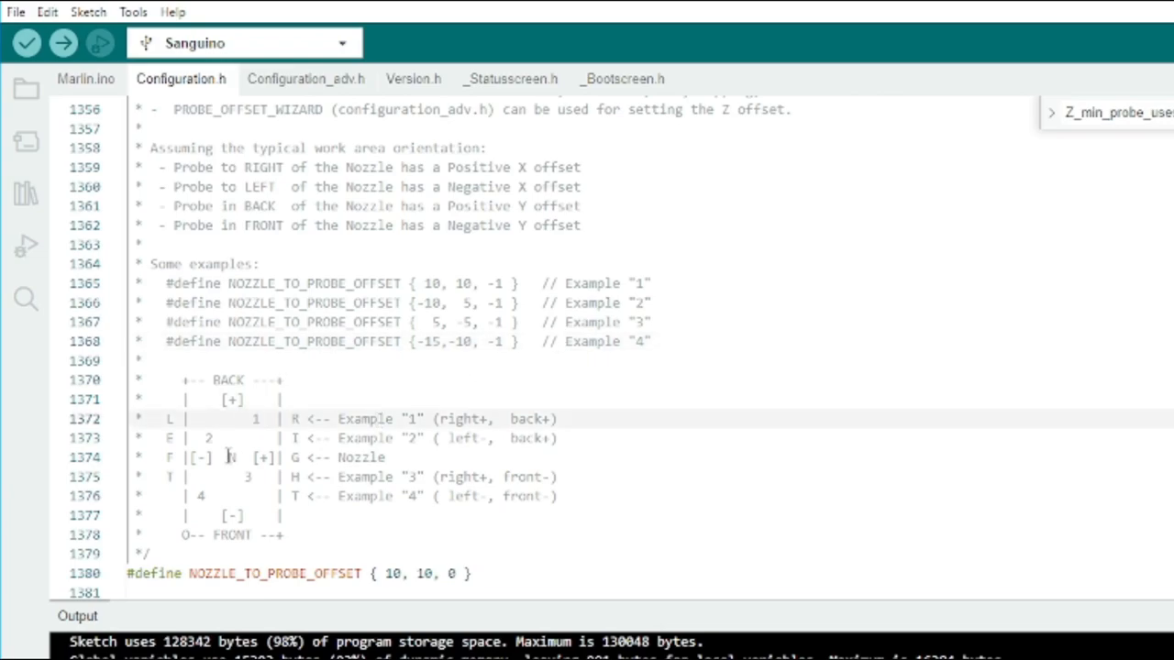
double_click(235, 457)
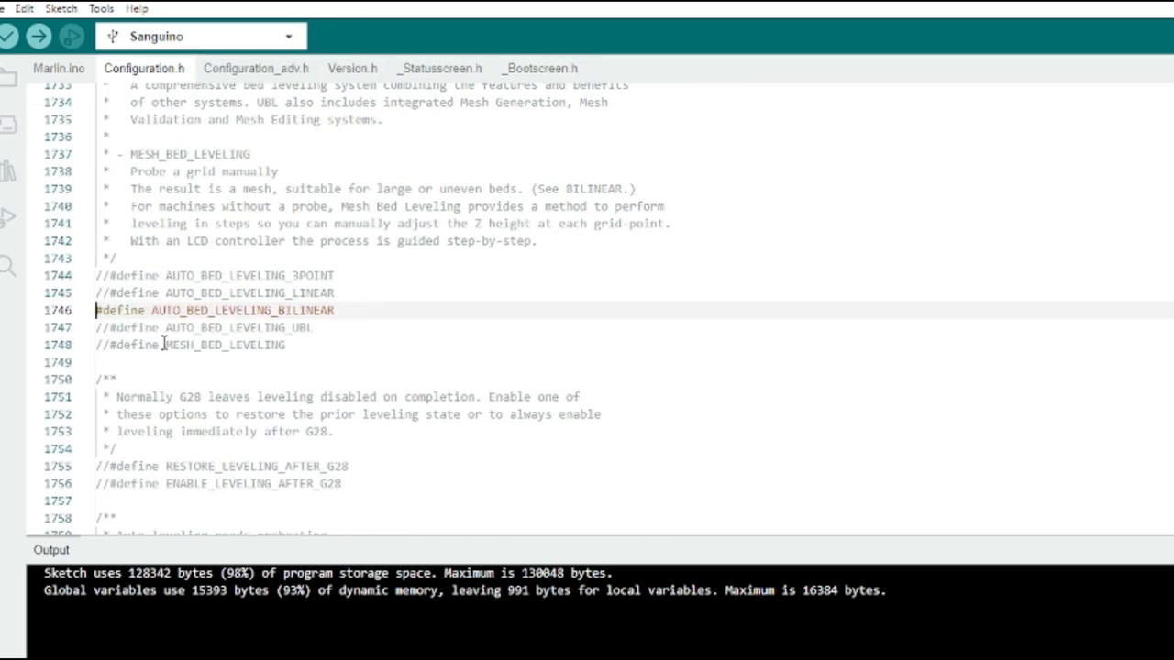
left_click(108, 483)
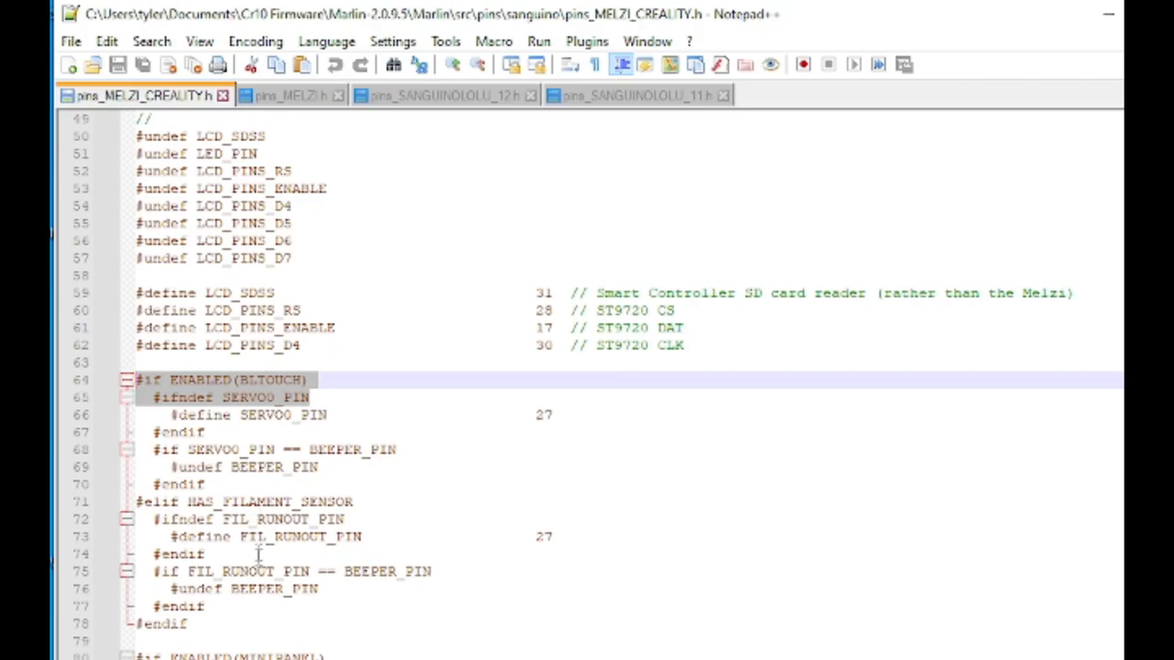
mouse_move(241, 554)
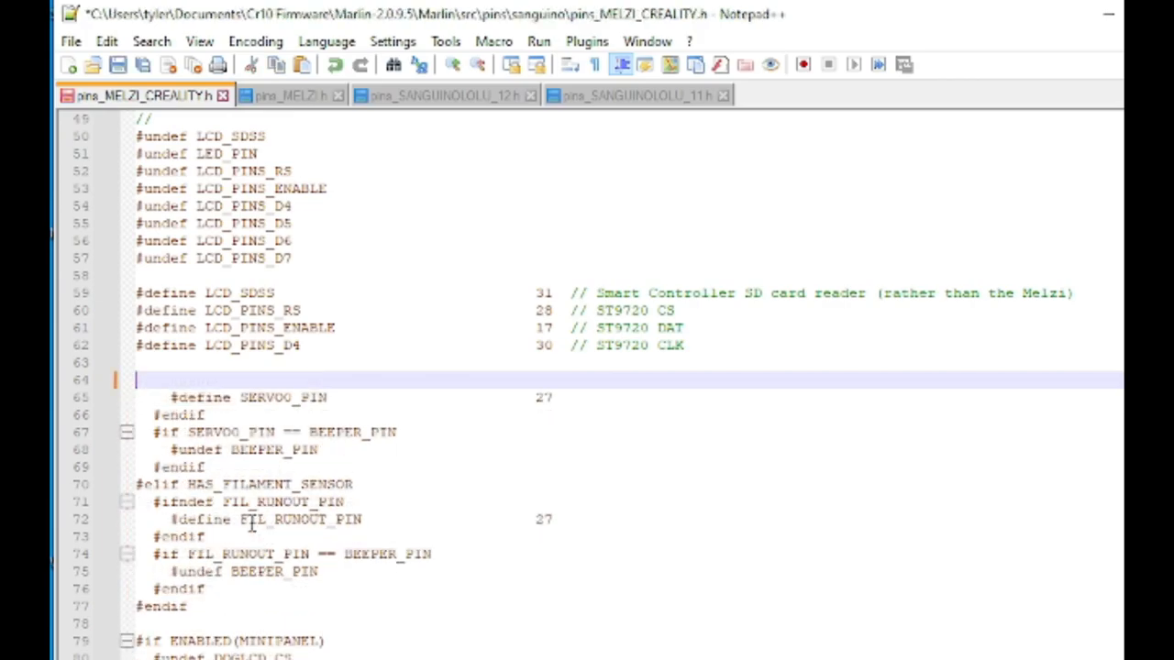
Delete the #if ENABLED(BLTOUCH) and #ifndef SERVO0_PIN lines in pins_MELZI_CREALITY.h
left_click(437, 432)
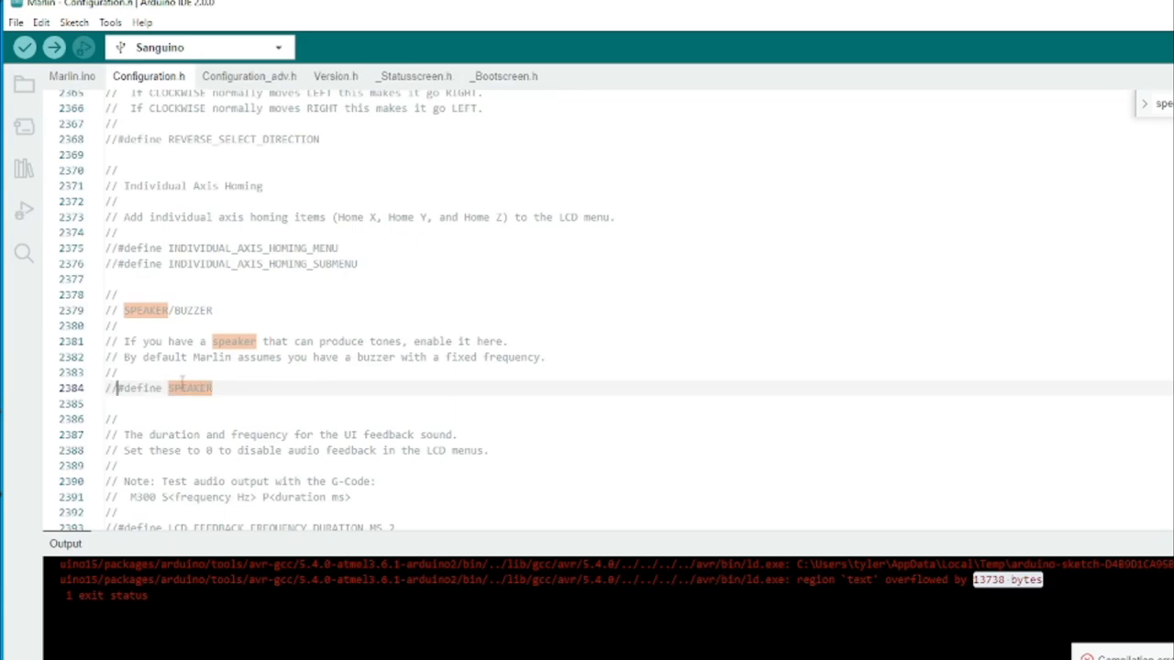
mouse_move(183, 381)
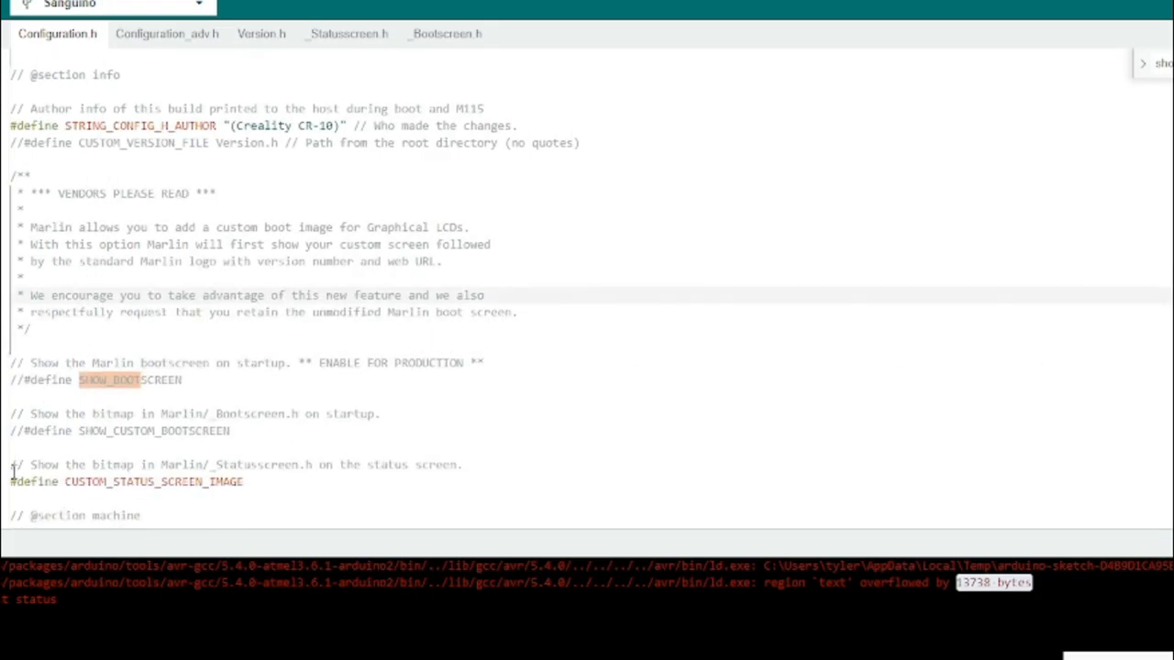
Comment out CUSTOM_STATUS_SCREEN_IMAGE in Configuration.h and STATUS_MESSAGE_SCROLLING in Configuration_adv.h
type("//")
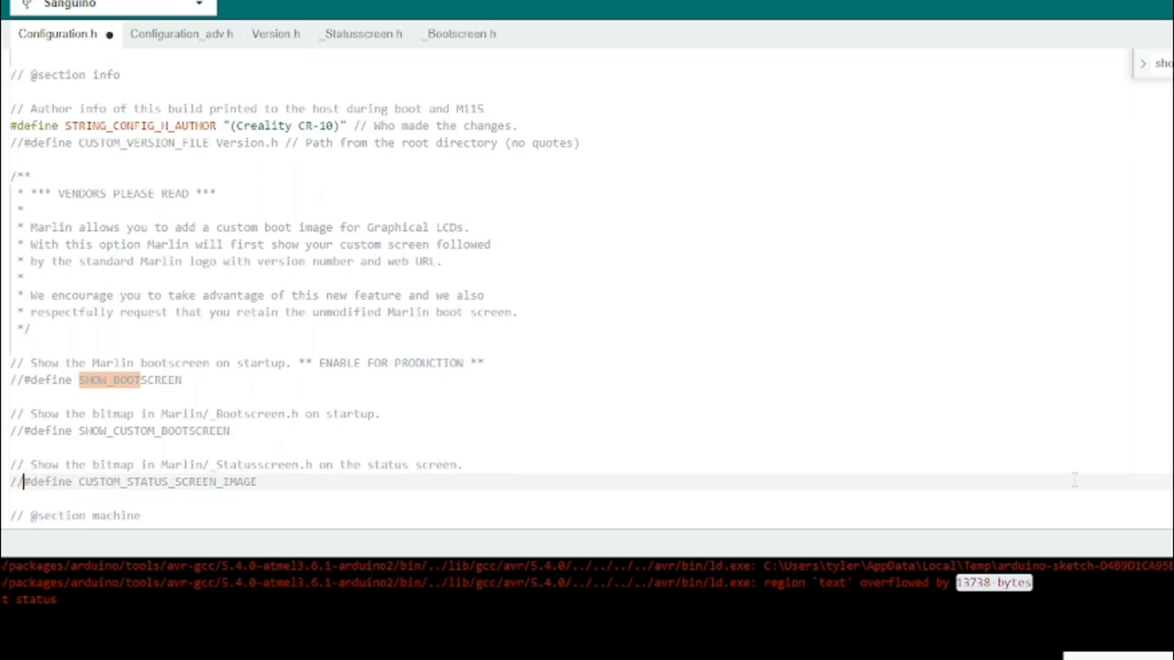
left_click(201, 58)
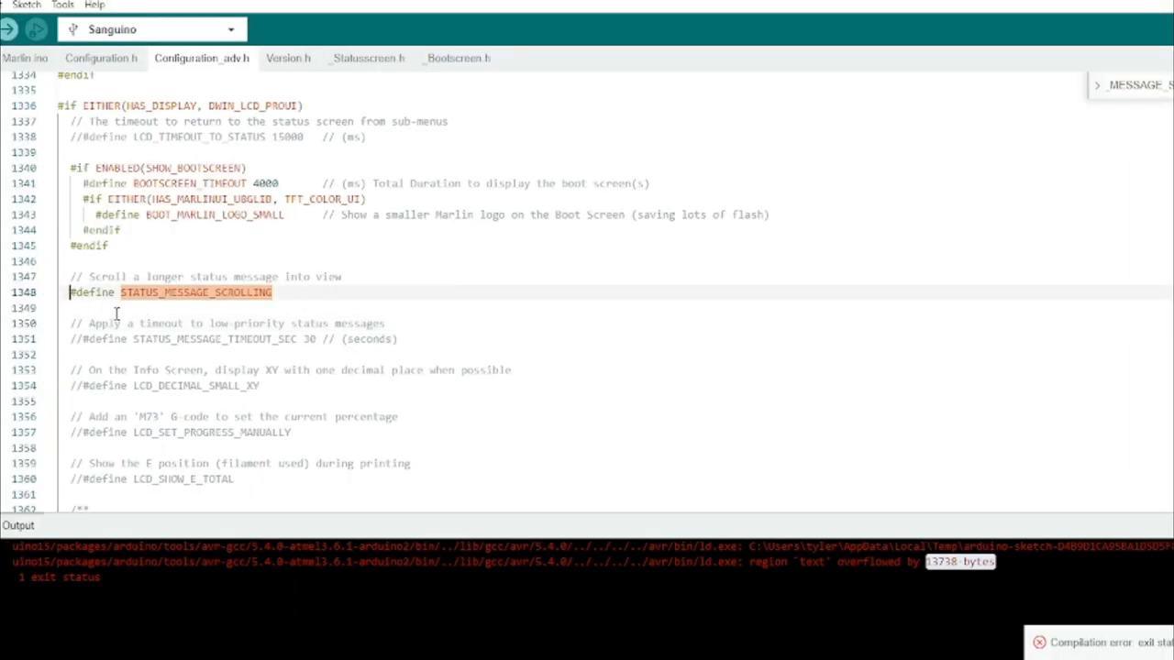
type("//")
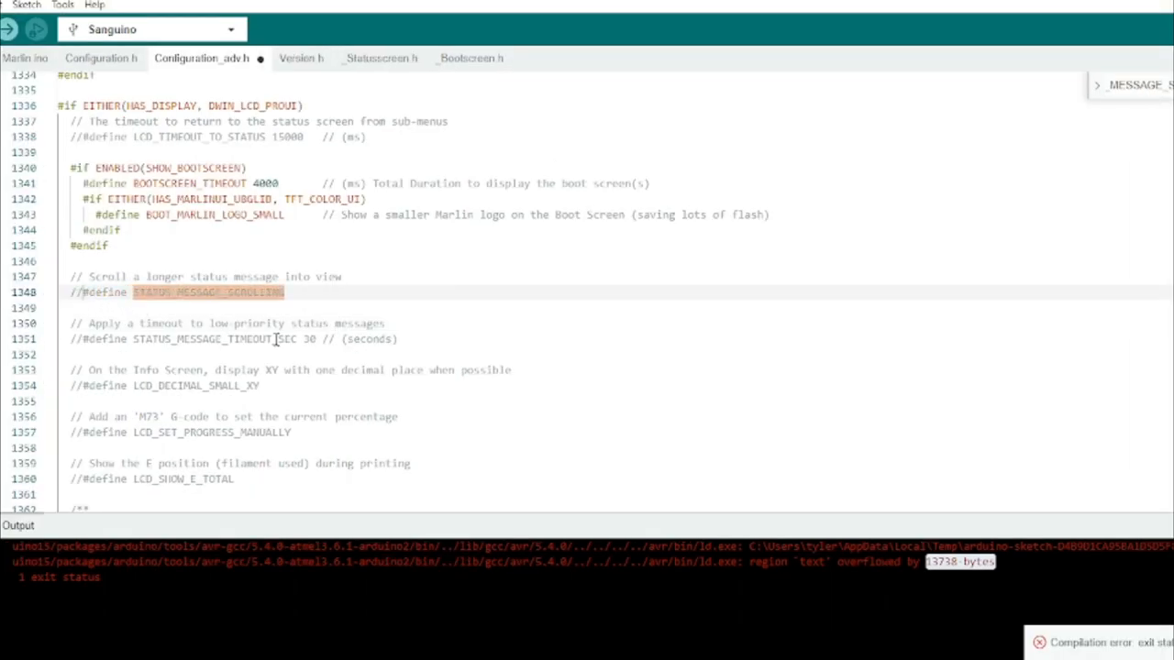
scroll("down", 3)
type("no_volu")
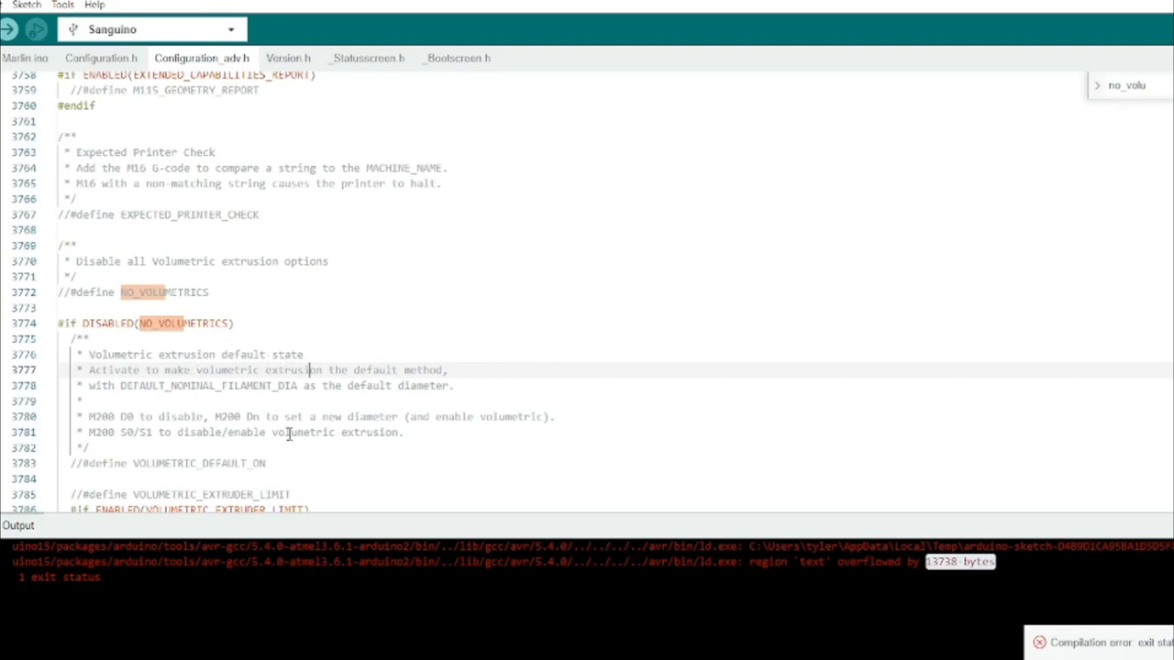
mouse_move(291, 447)
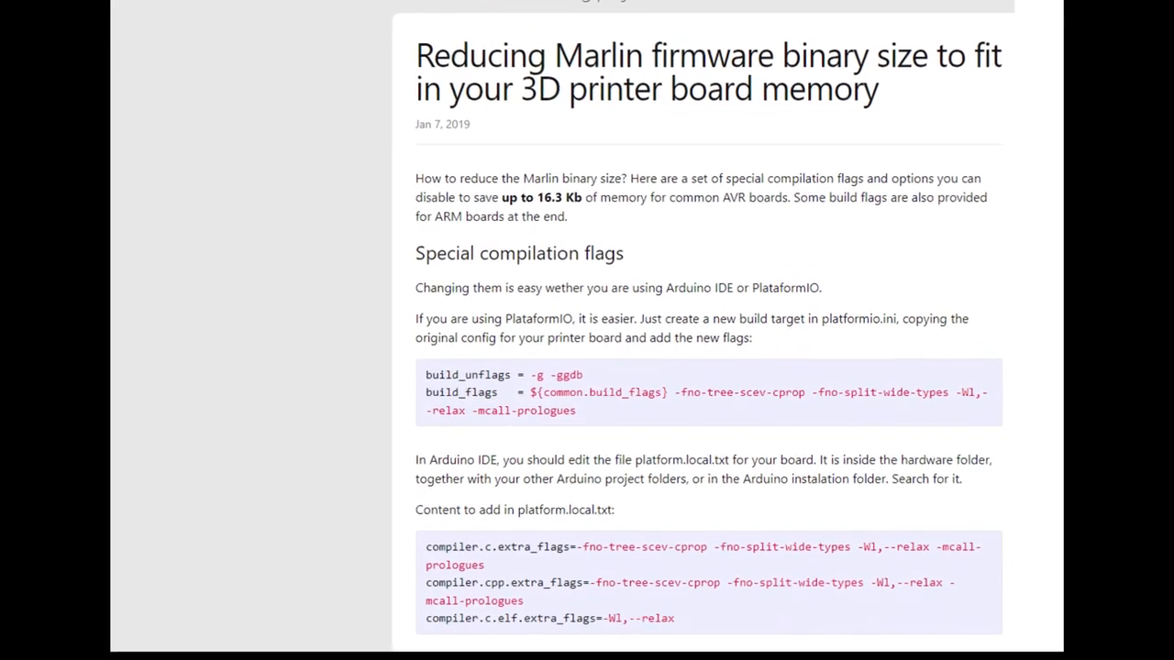
Scroll the 'Reducing Marlin firmware binary size' guide down to the platform.local.txt section
scroll("down", 3)
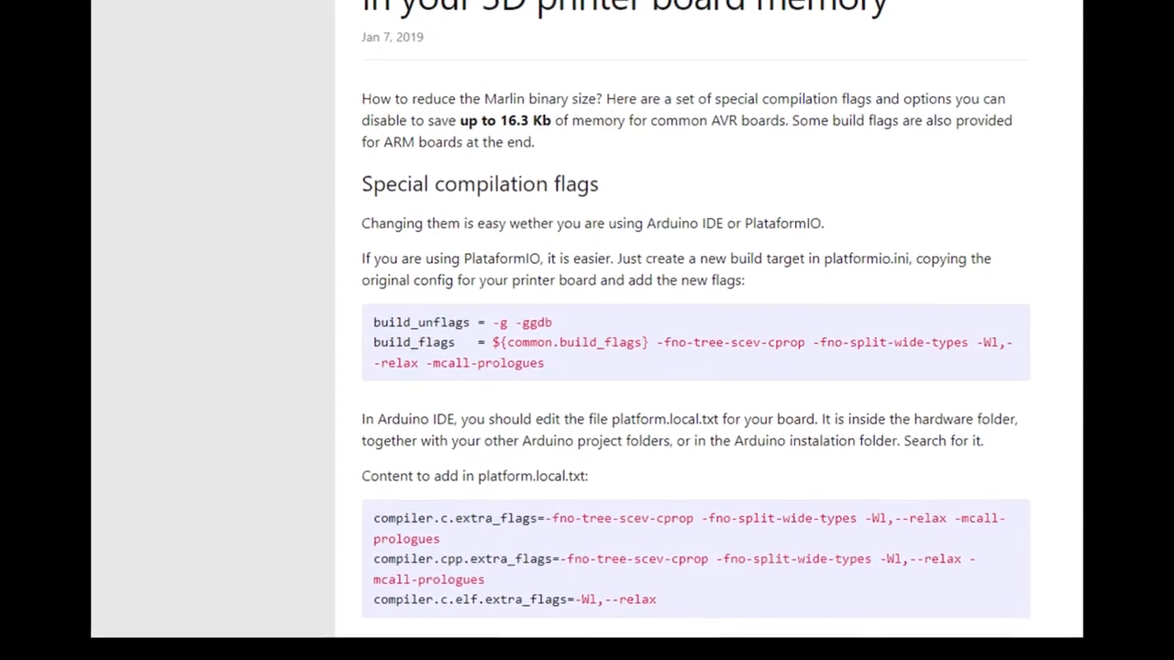
scroll("down", 3)
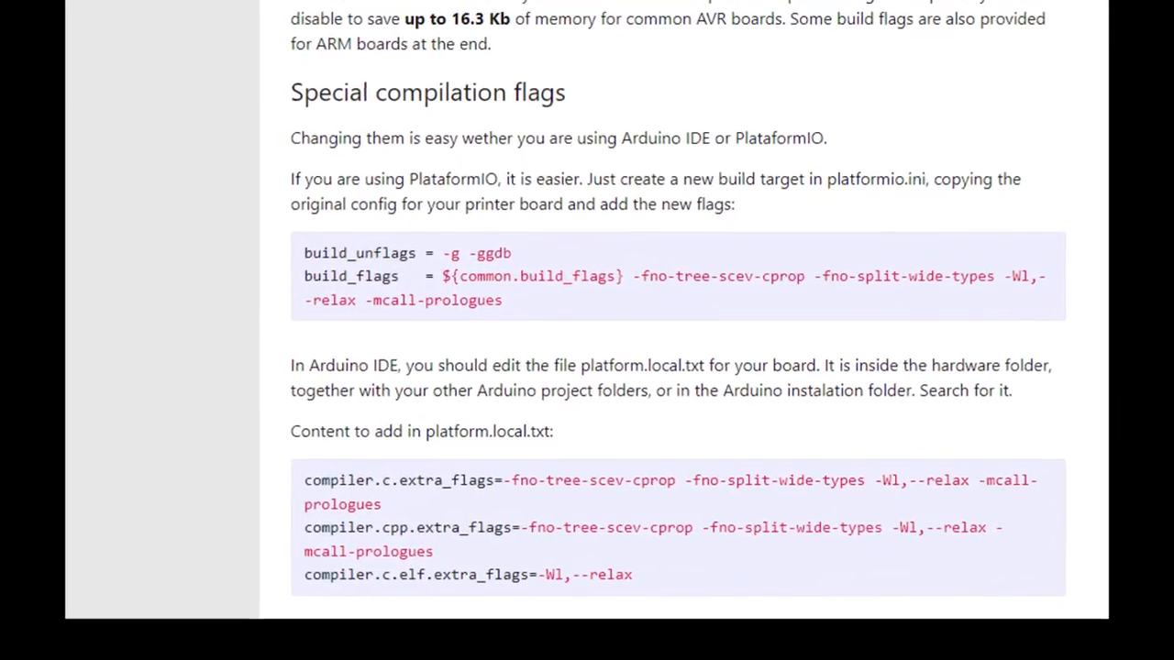
scroll("down", 3)
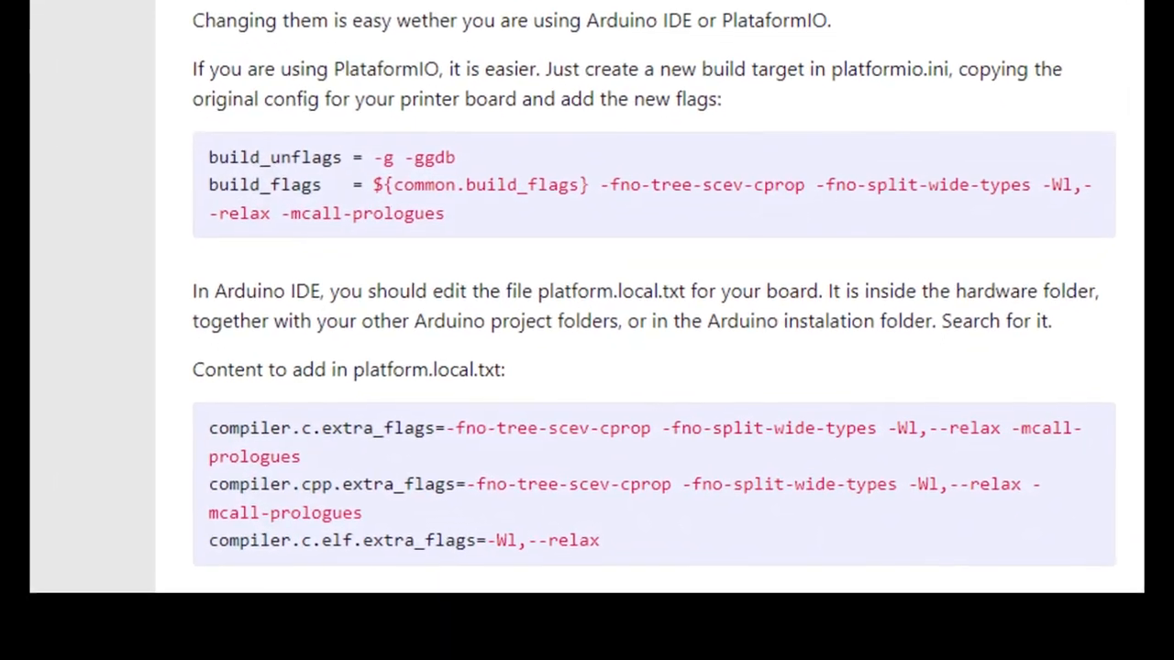
scroll("down", 3)
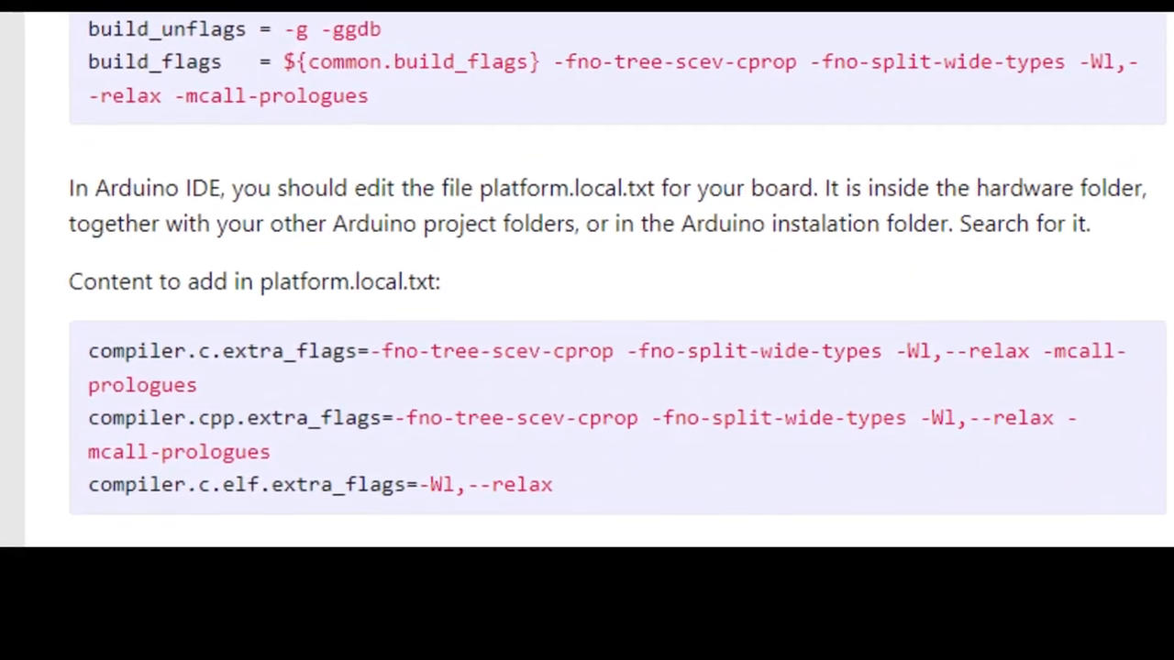
scroll("down", 3)
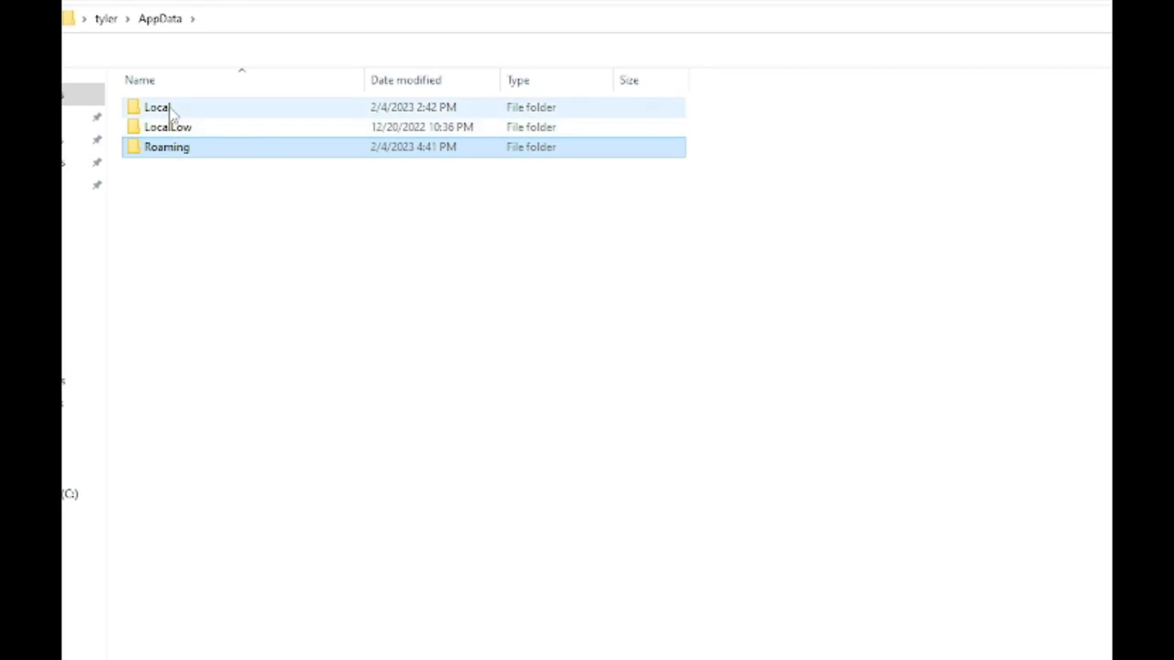
Browse to AppData Local Sanguino hardware avr 1.0.3, refresh, and open platform.local.txt
double_click(154, 107)
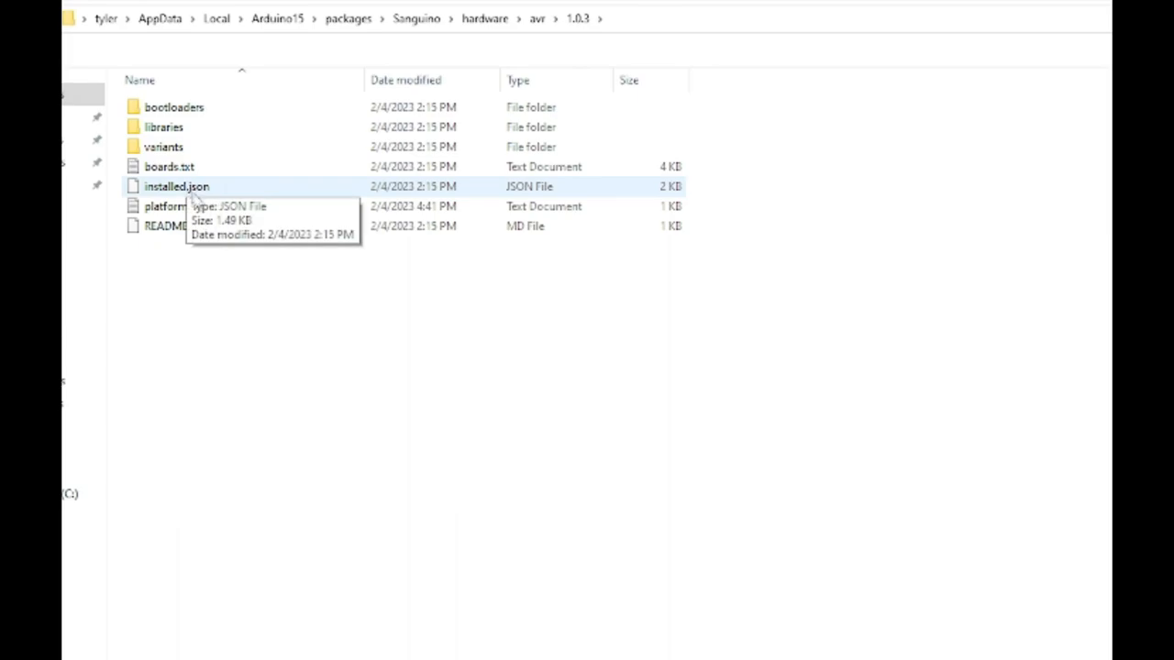
left_click(187, 206)
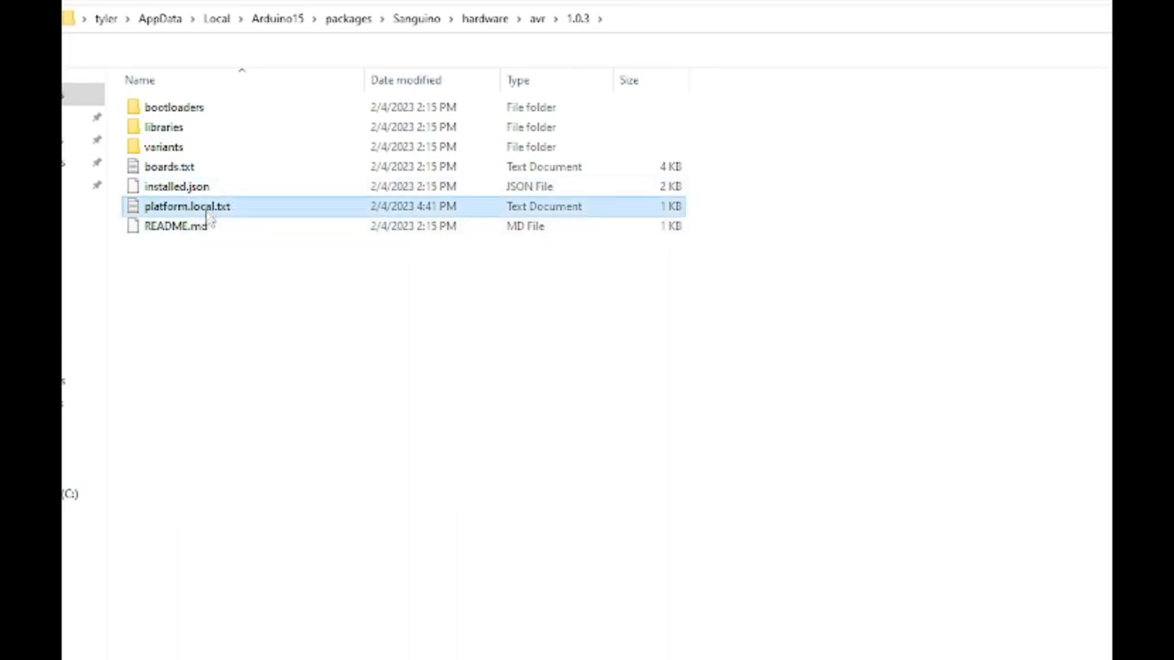
mouse_move(232, 222)
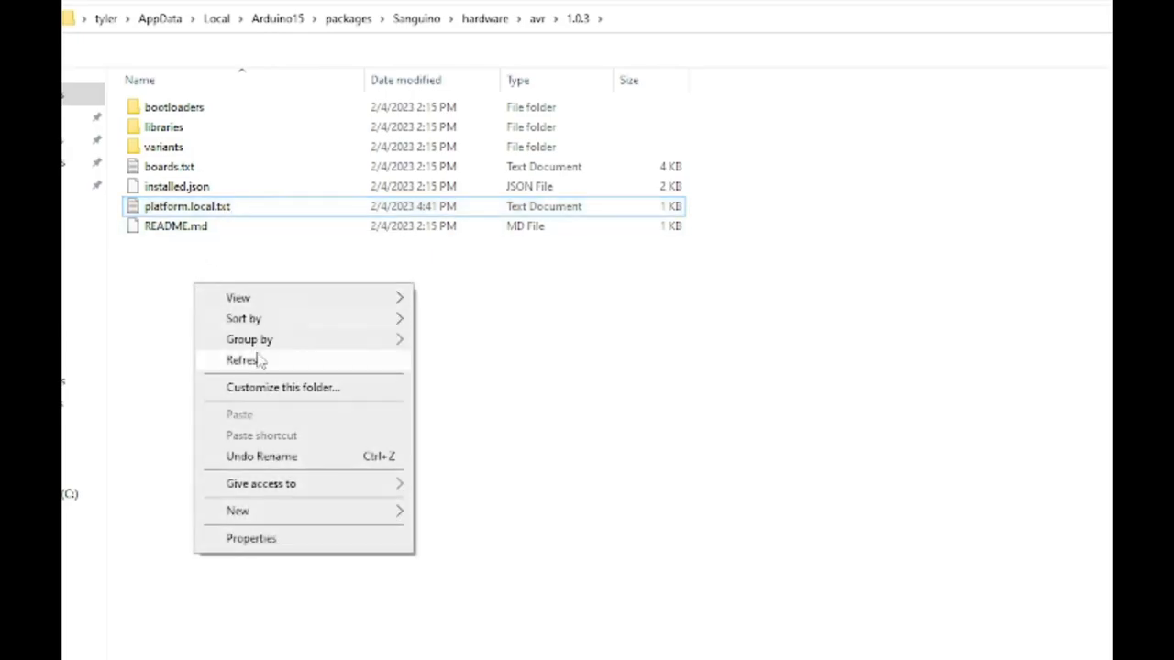
left_click(236, 511)
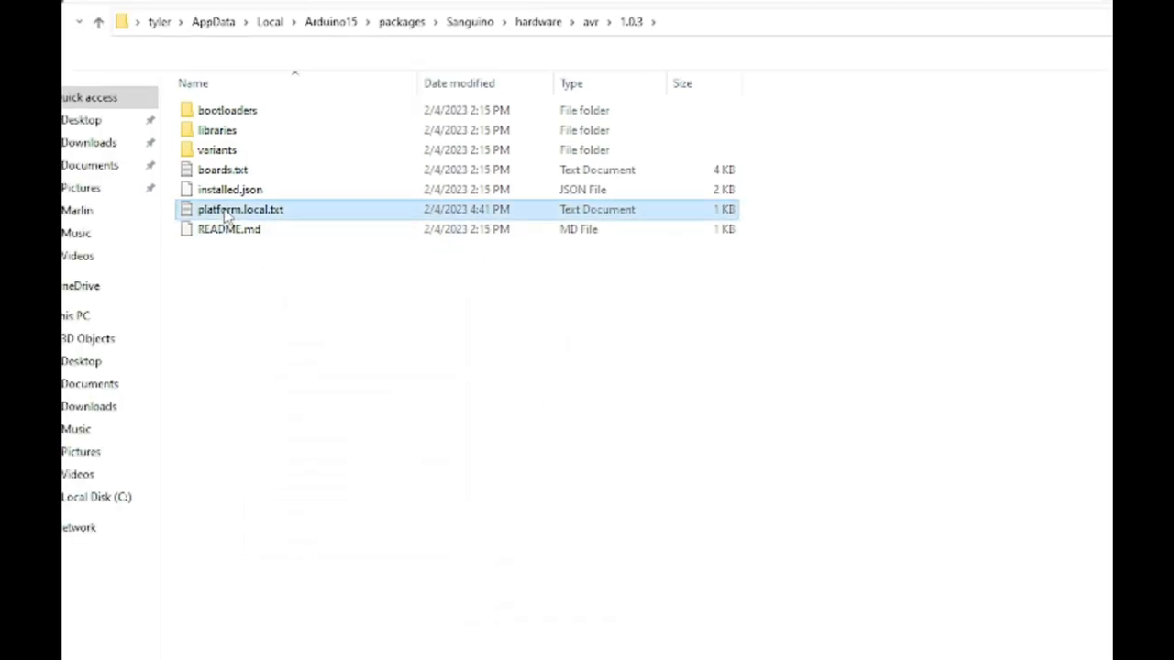
double_click(241, 209)
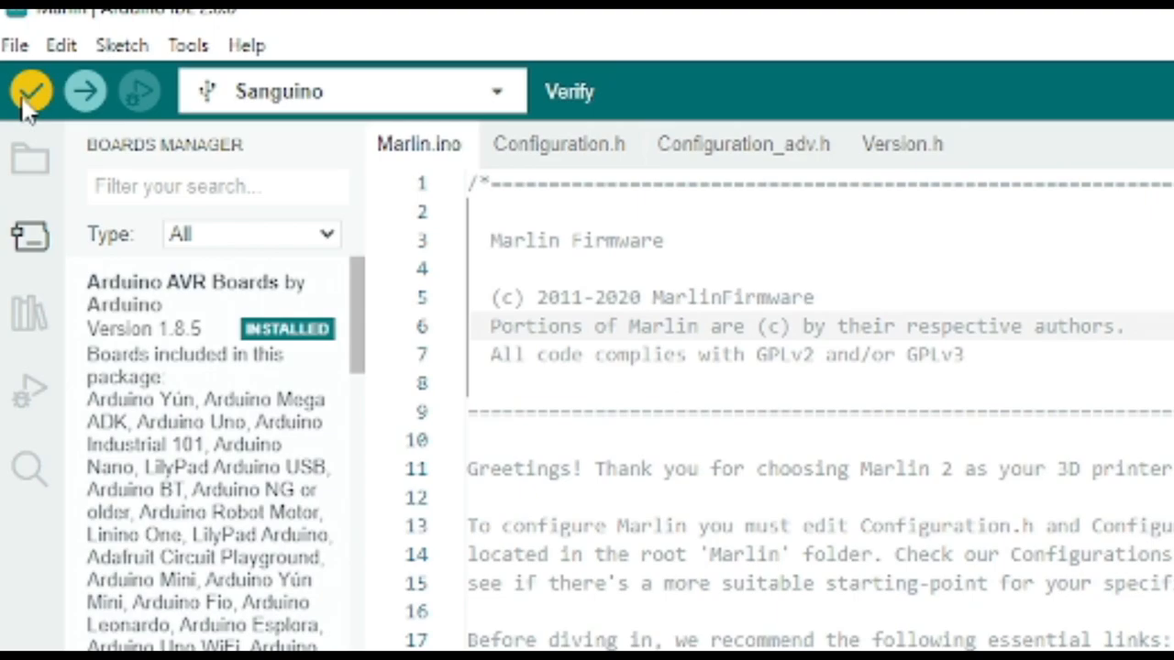
Recompile the Marlin sketch with the new platform.local.txt compiler flags
left_click(31, 90)
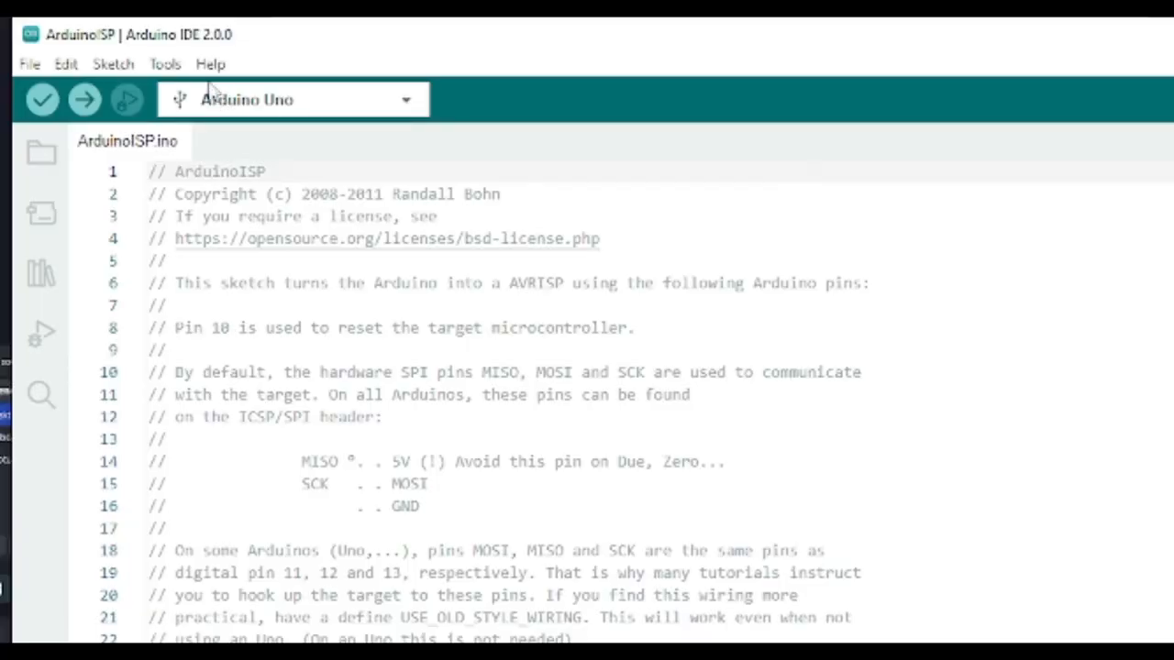
Open the ArduinoISP sketch from the built-in examples
left_click(165, 63)
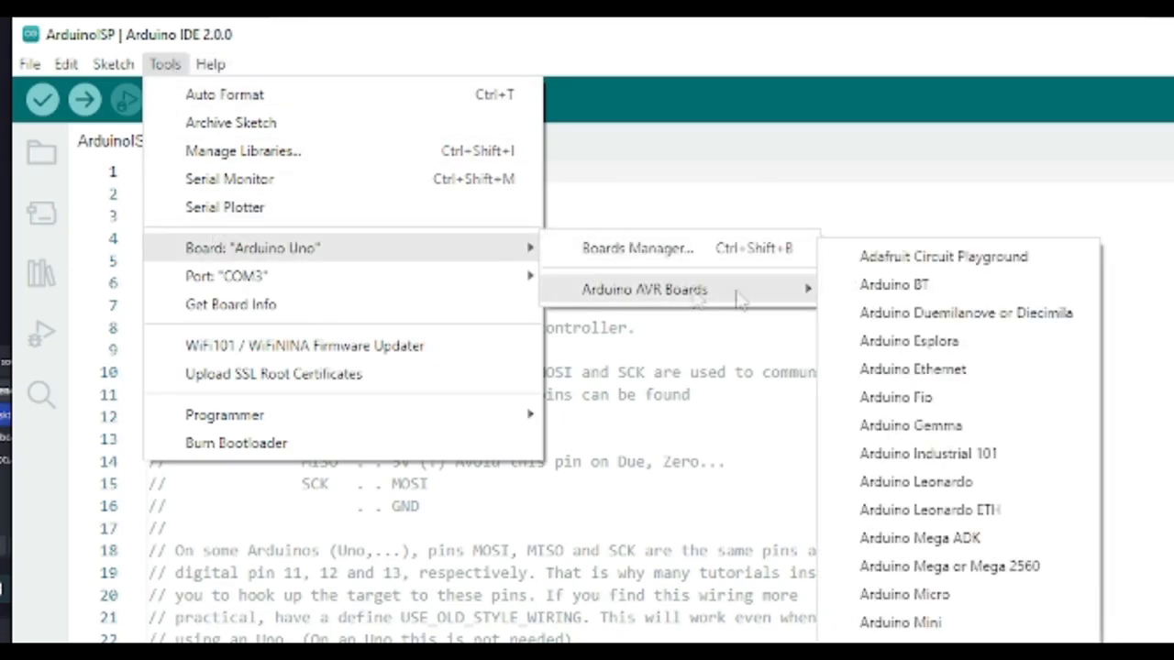
mouse_move(303, 286)
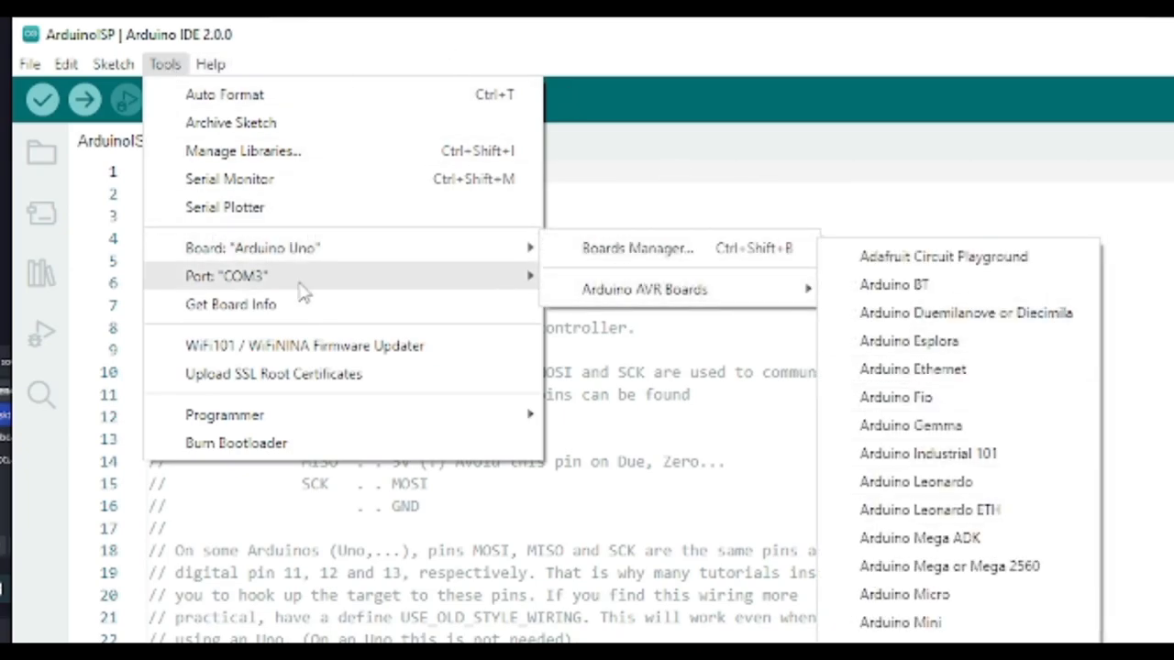
mouse_move(332, 290)
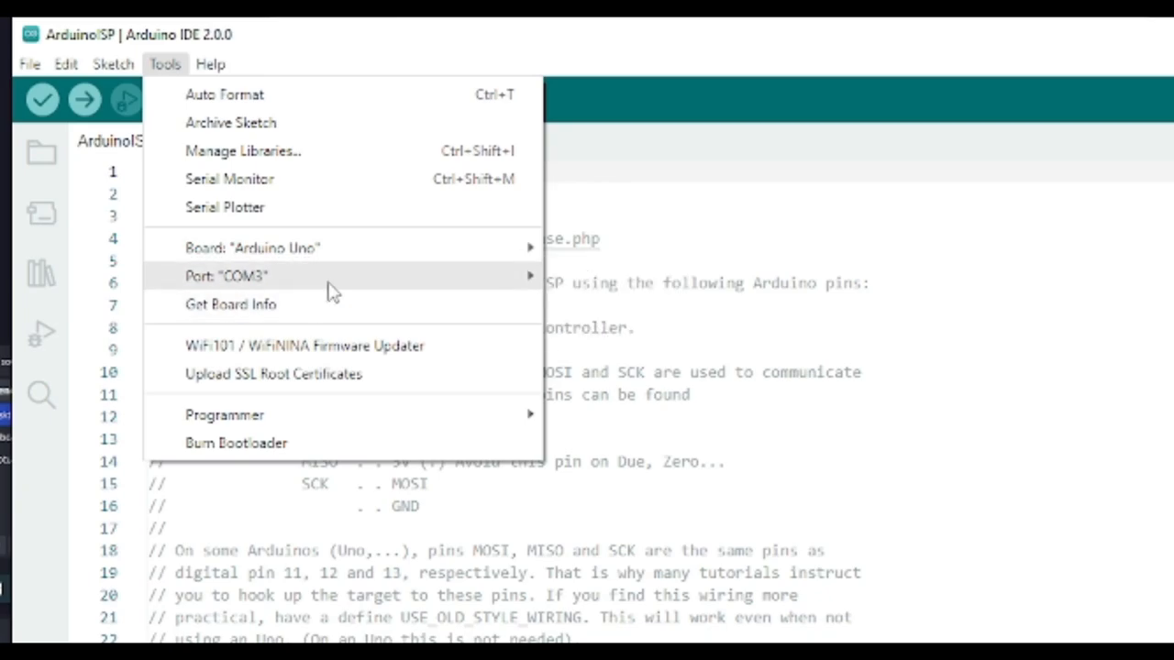
left_click(28, 64)
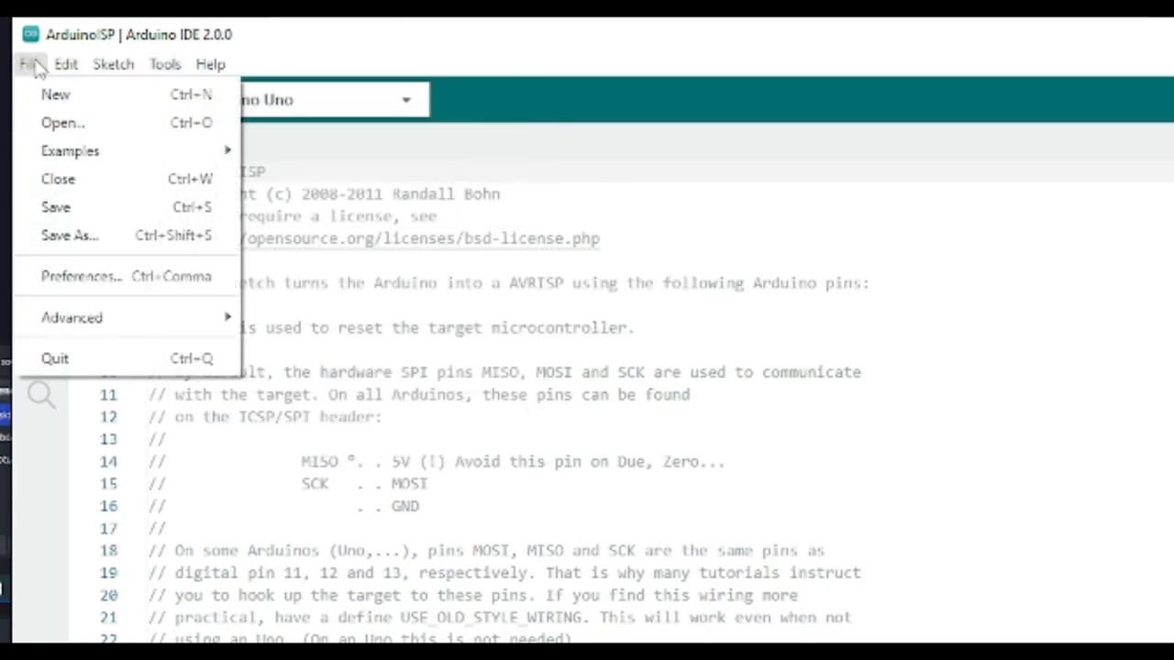
left_click(163, 64)
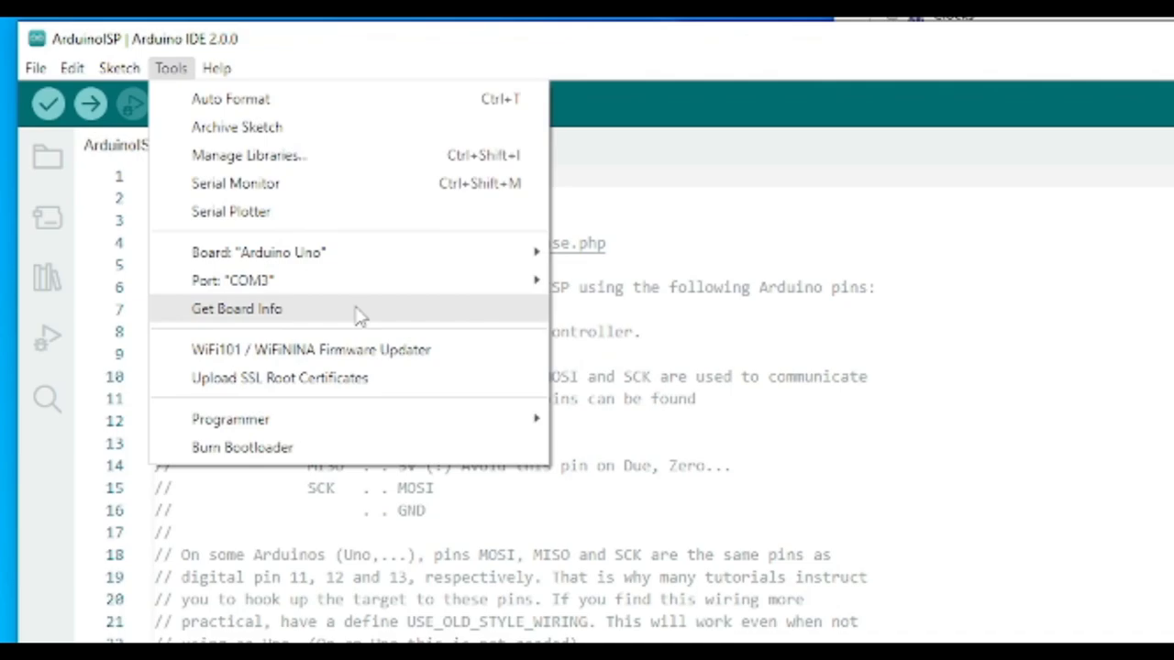
left_click(114, 66)
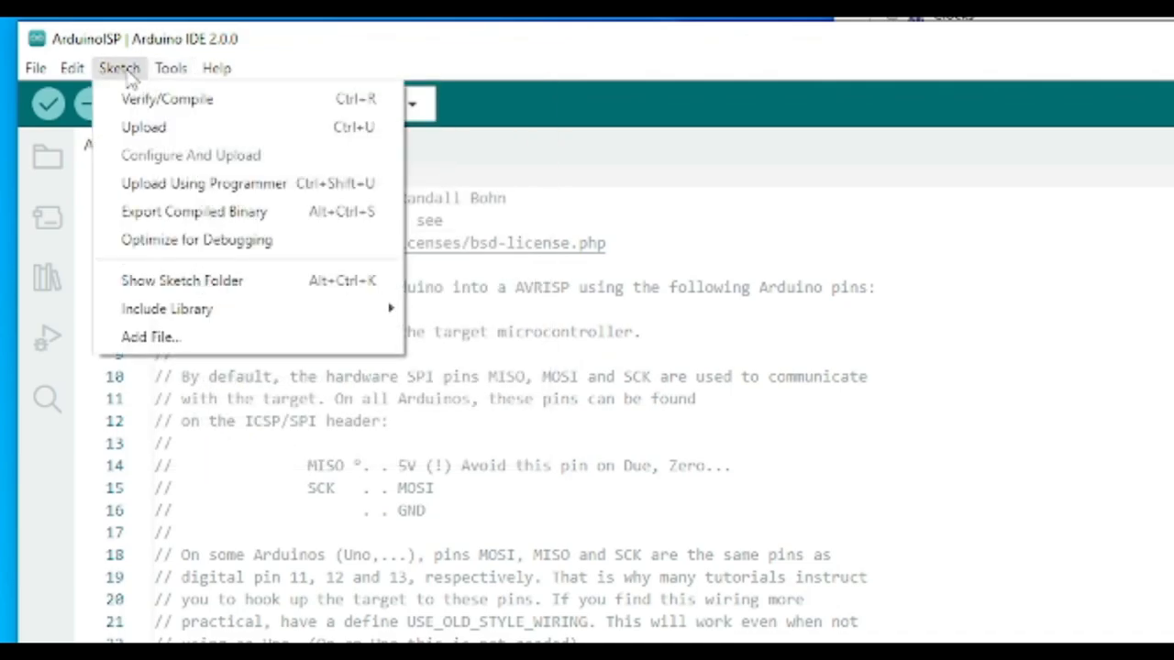
left_click(36, 66)
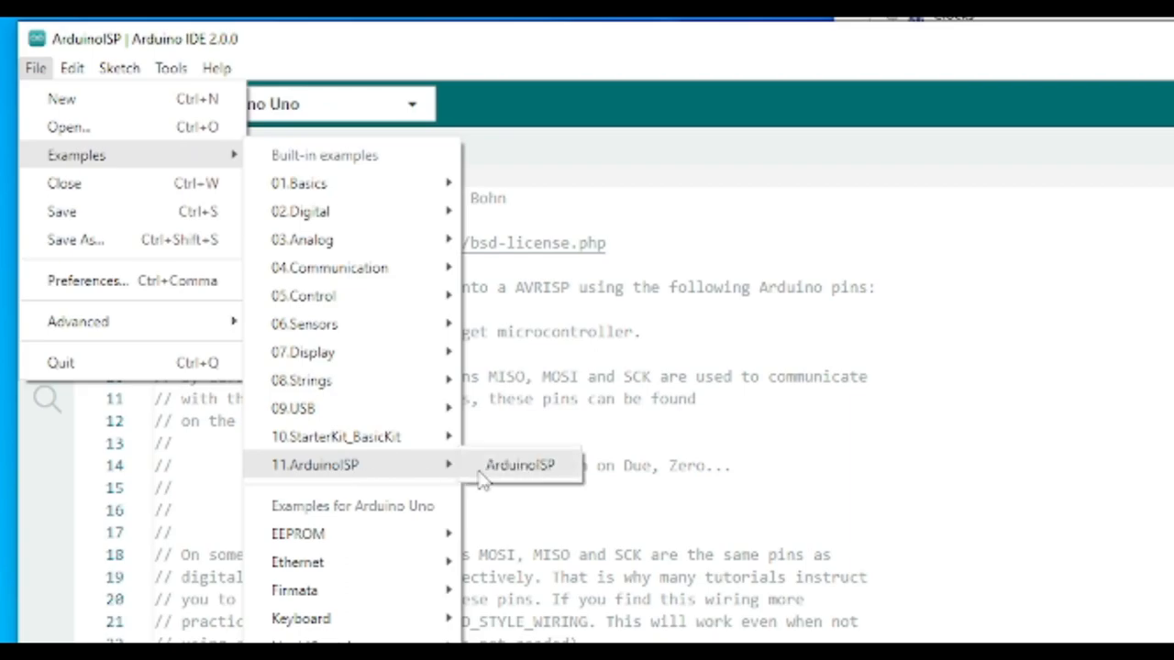
left_click(523, 465)
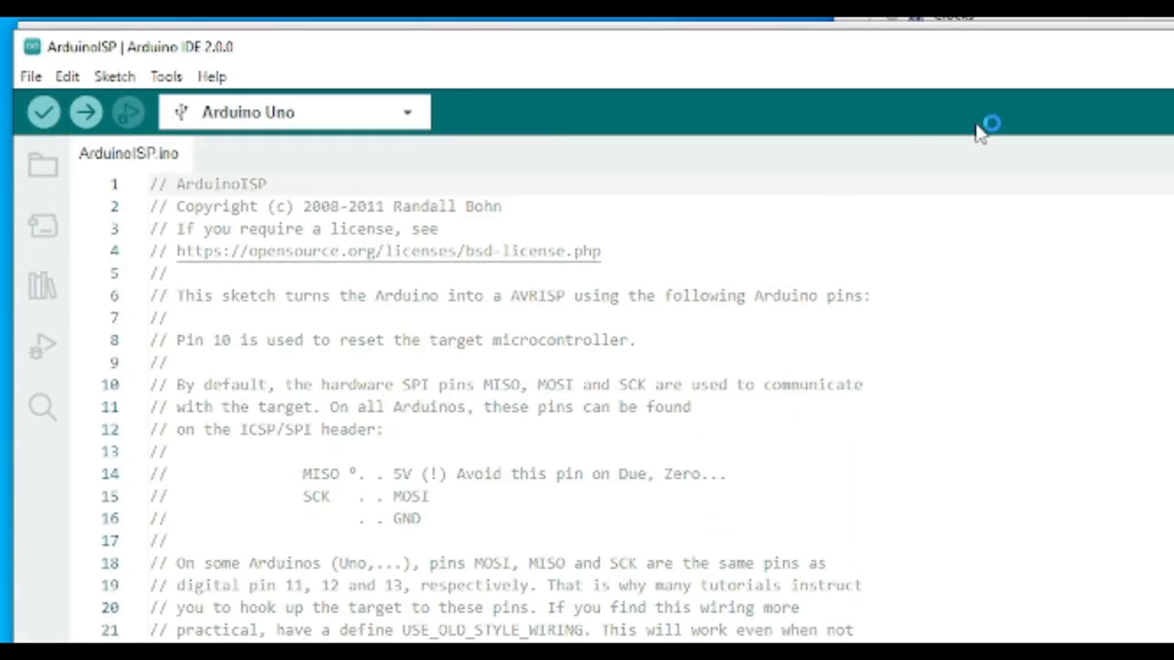
Upload the ArduinoISP sketch to the Arduino Uno
scroll("down", 3)
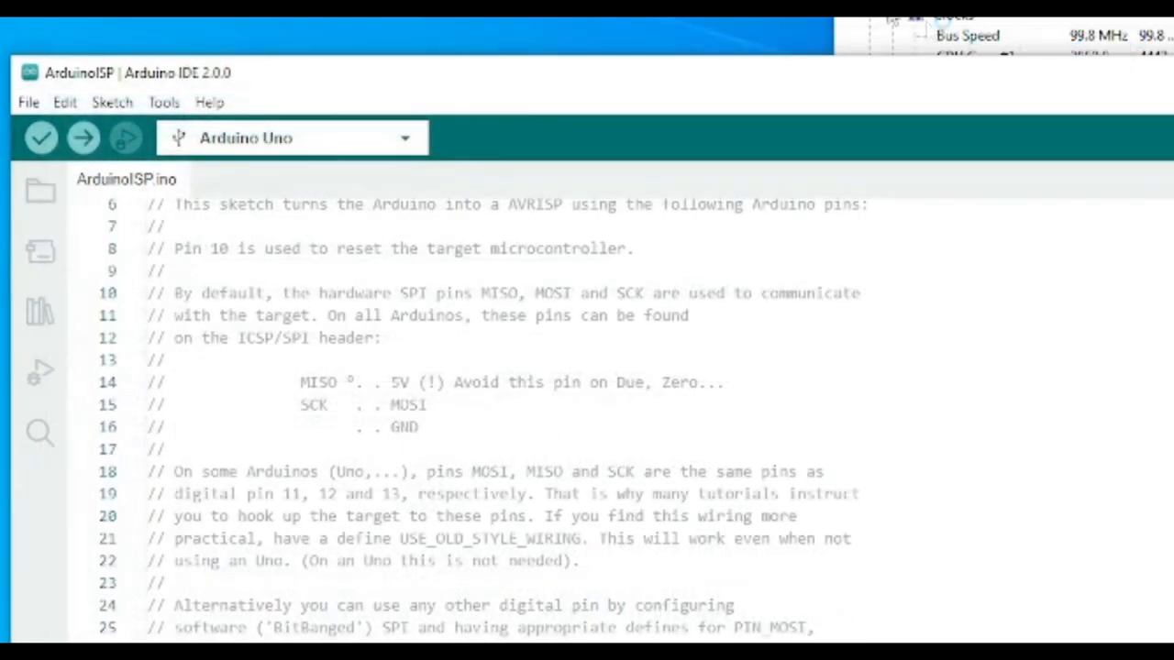
scroll("down", 3)
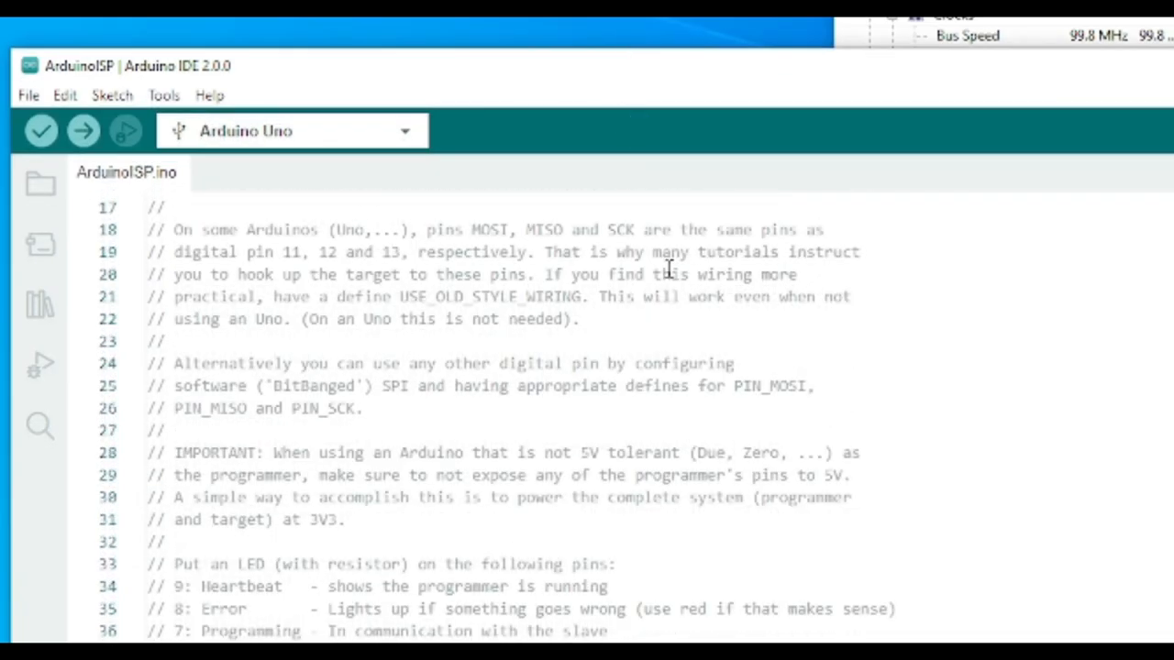
scroll("down", 3)
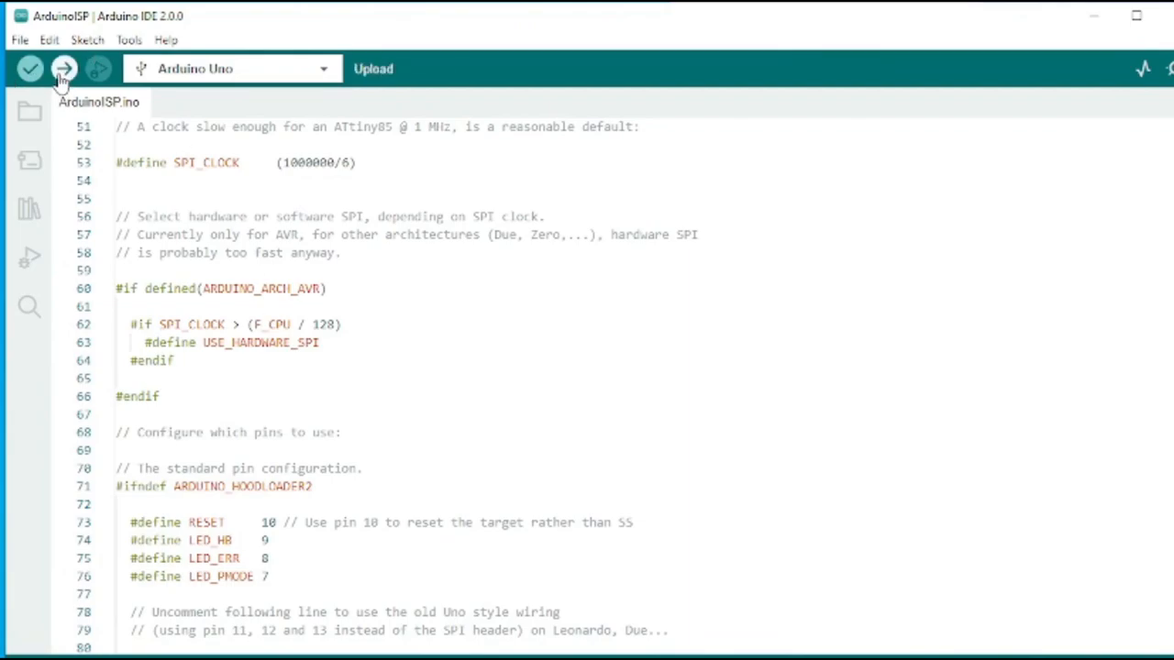
mouse_move(66, 71)
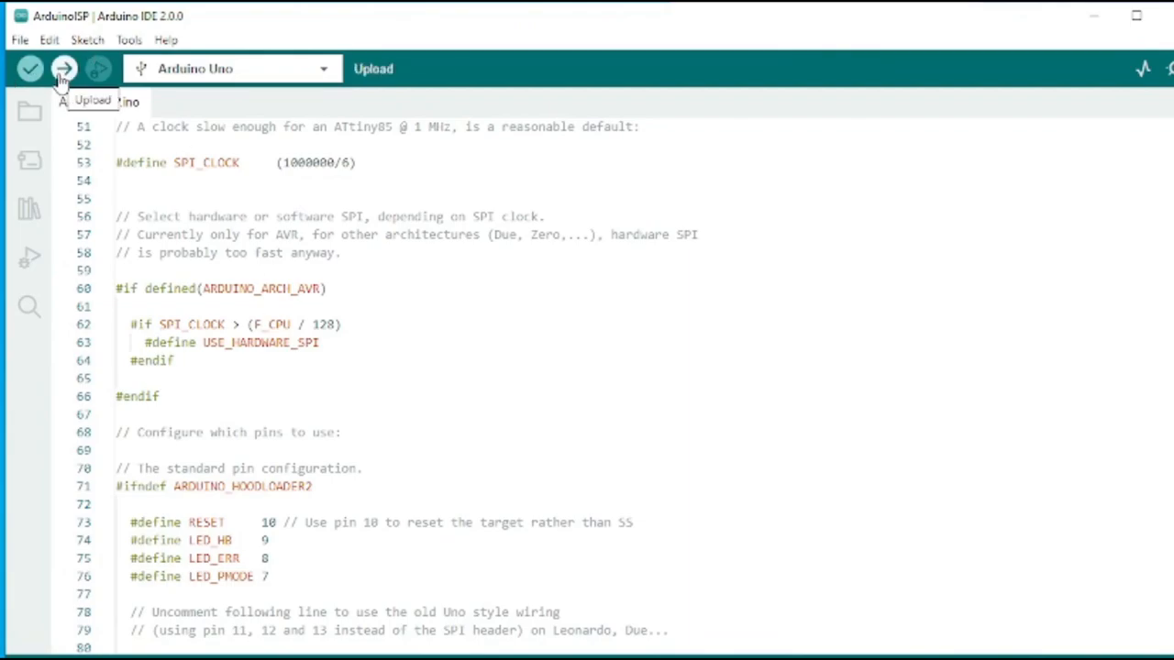
left_click(65, 69)
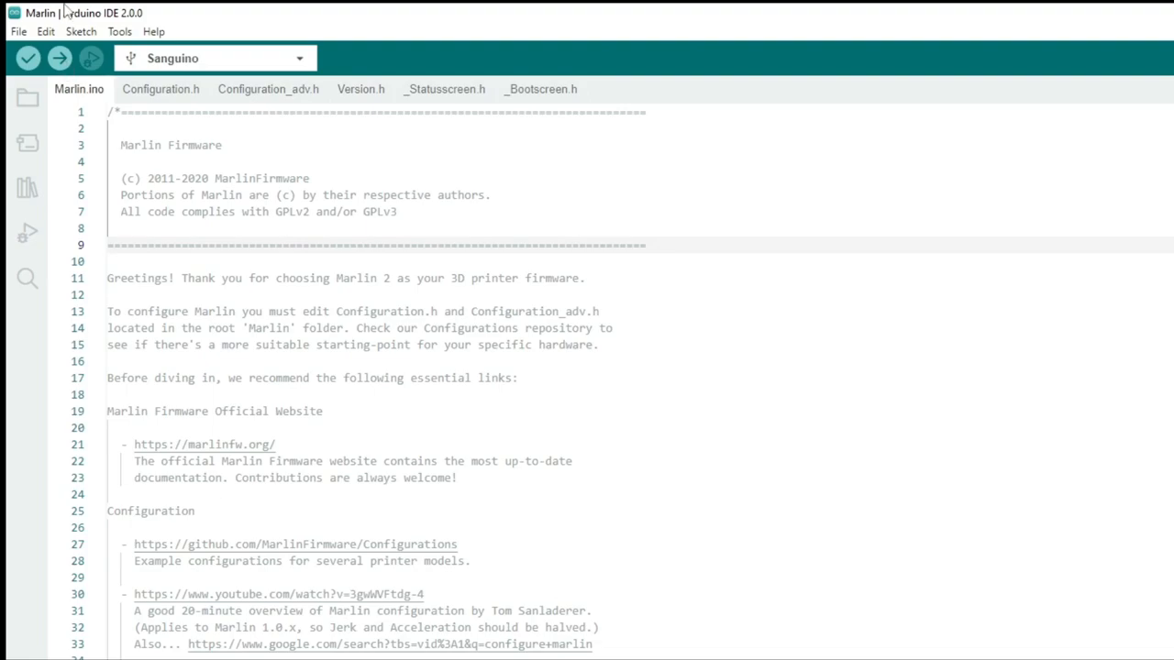
Confirm ATmega1284P 16 MHz, set programmer to Arduino as ISP, and Upload Using Programmer
left_click(114, 31)
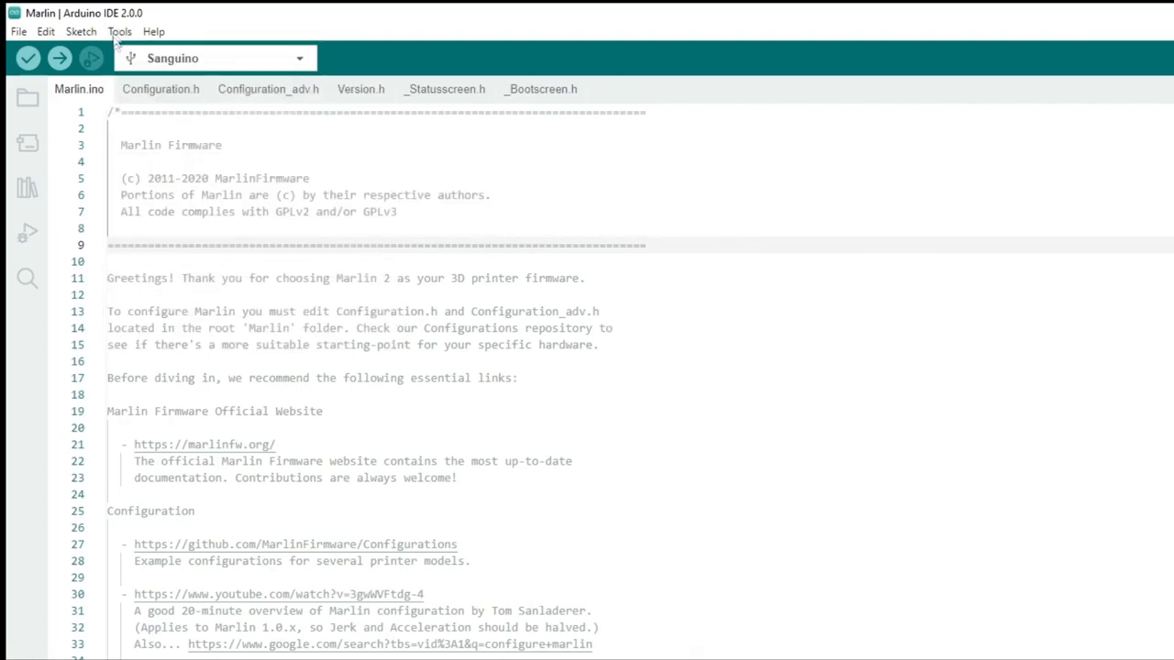
mouse_move(184, 60)
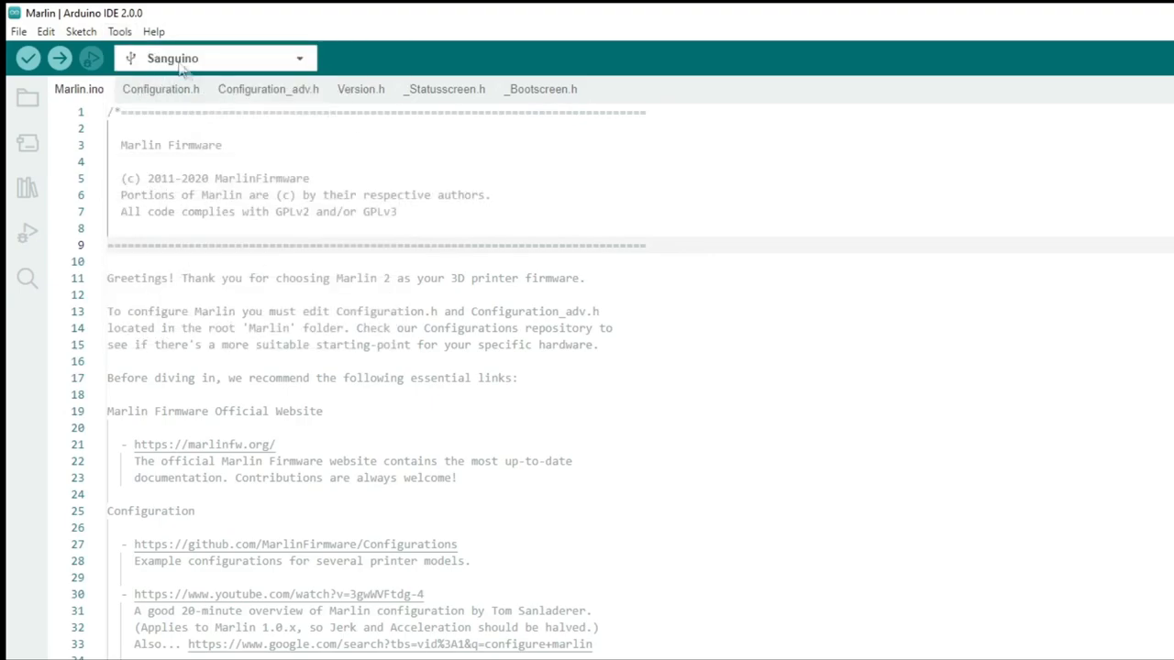
left_click(113, 30)
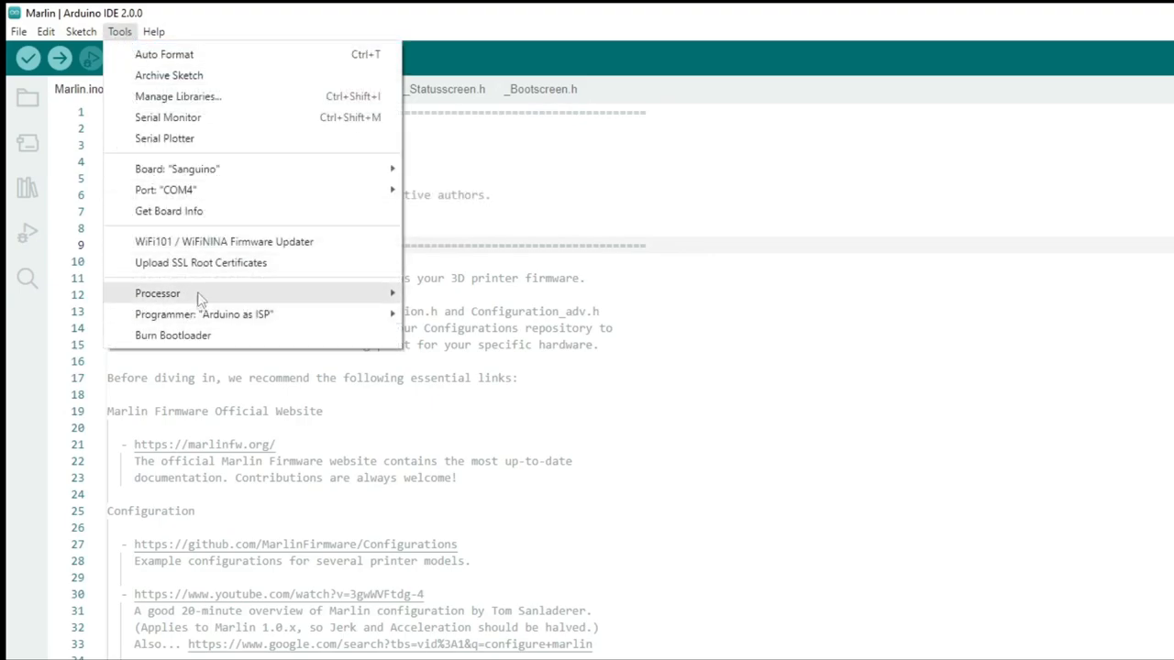
left_click(157, 293)
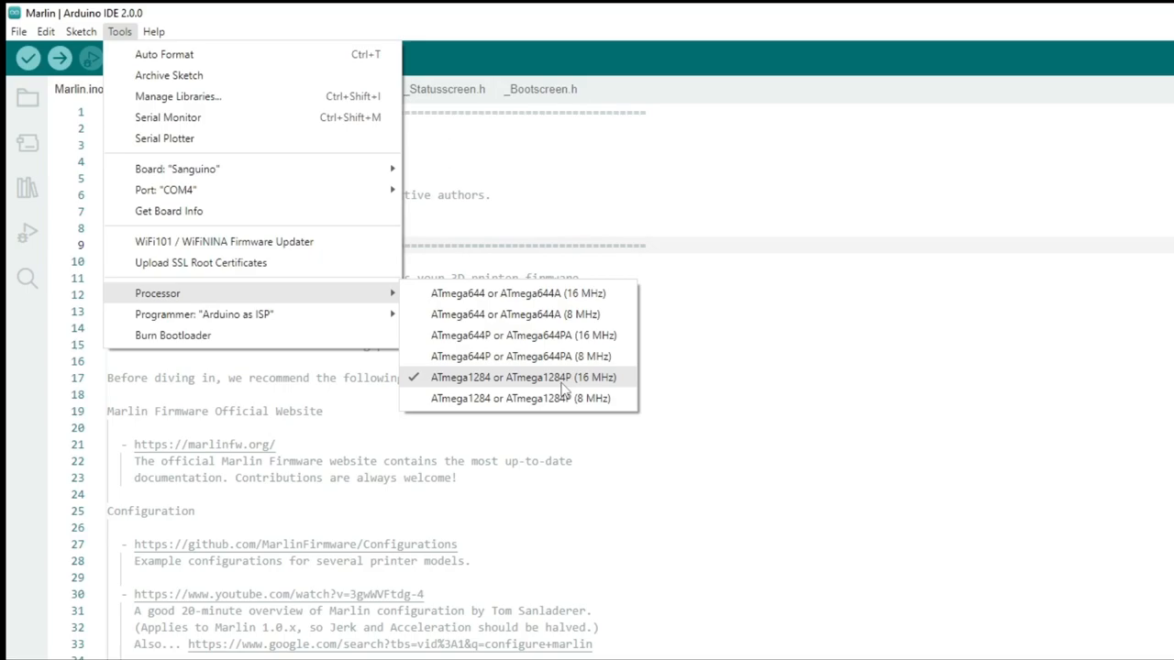
mouse_move(166, 145)
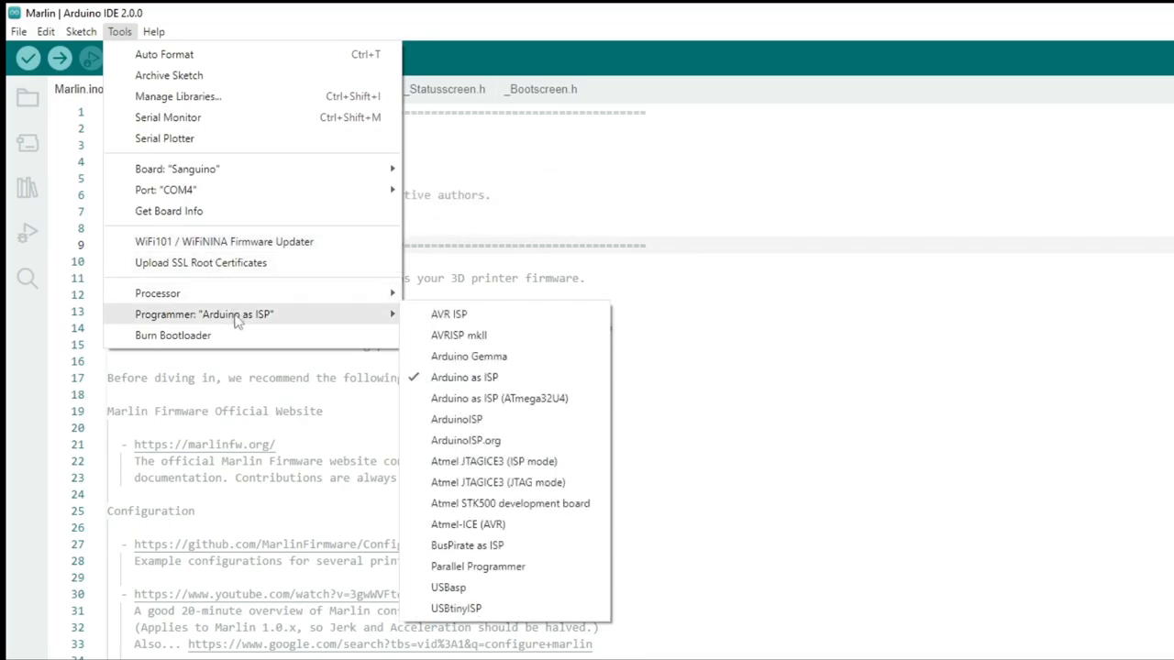
mouse_move(490, 388)
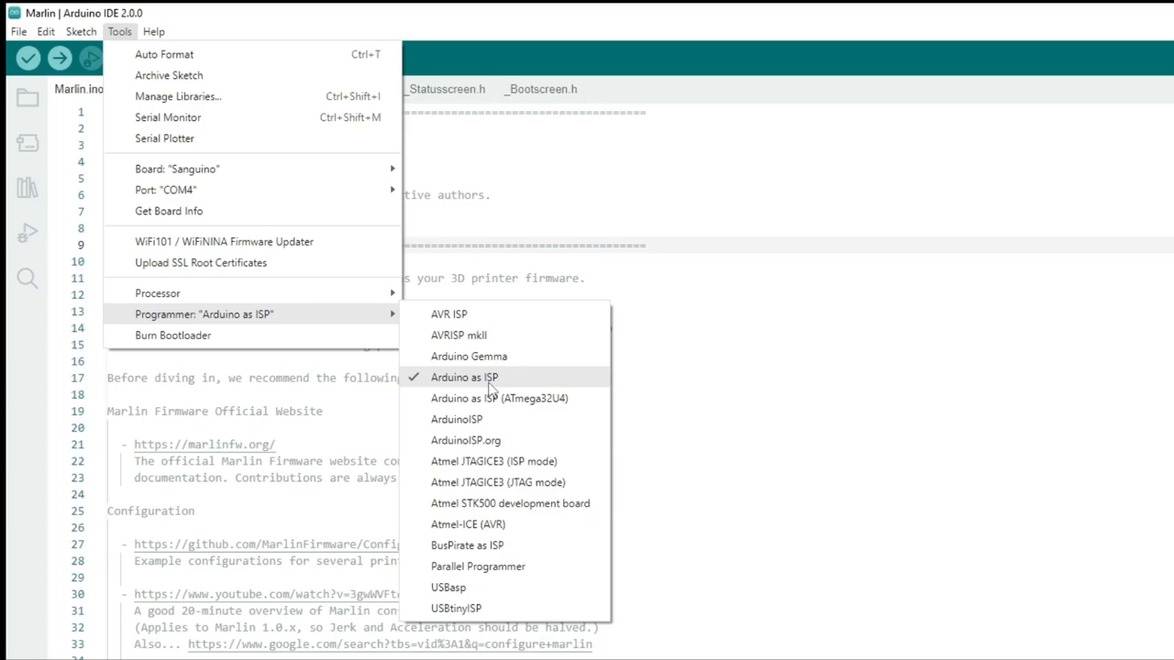
left_click(490, 377)
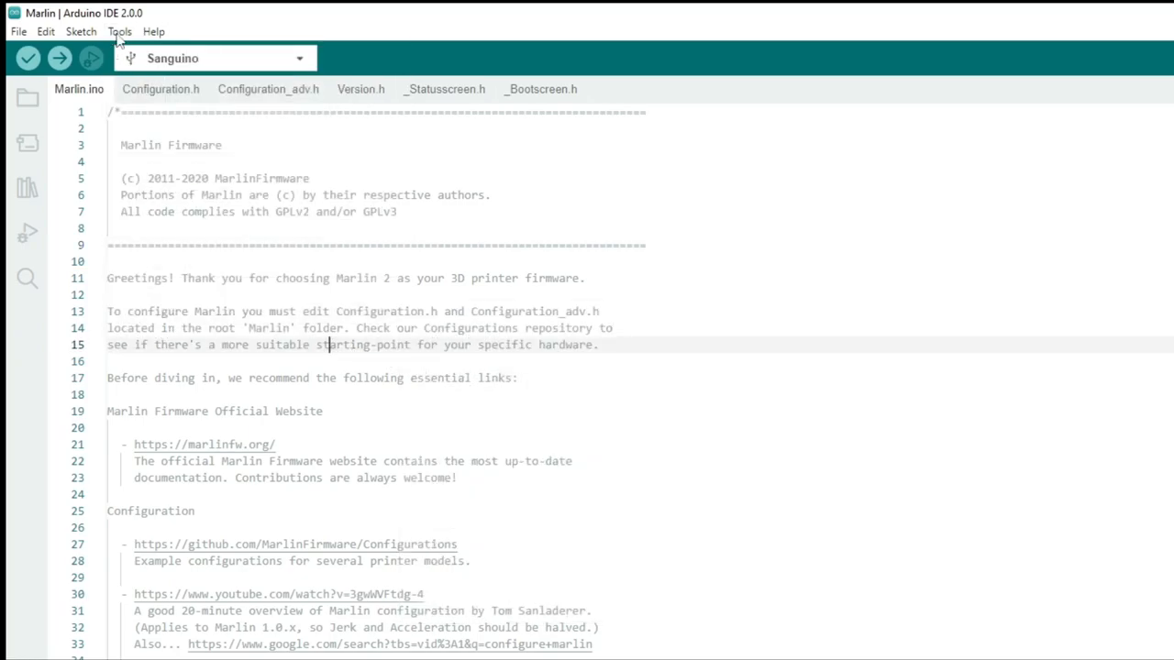
left_click(81, 31)
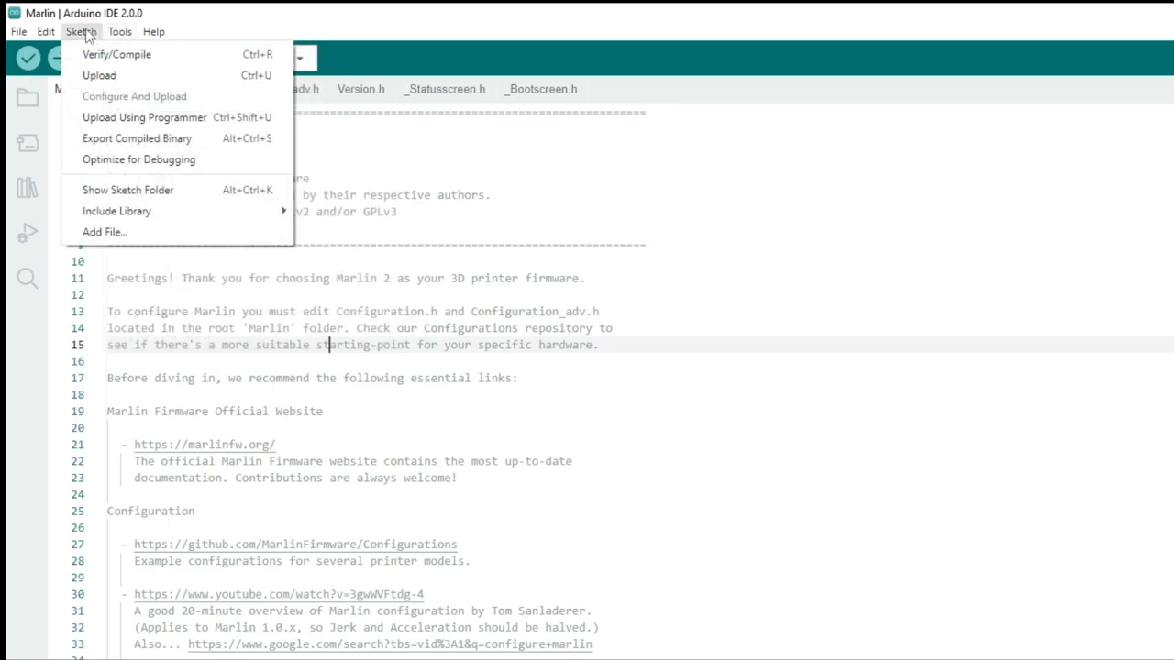
mouse_move(144, 117)
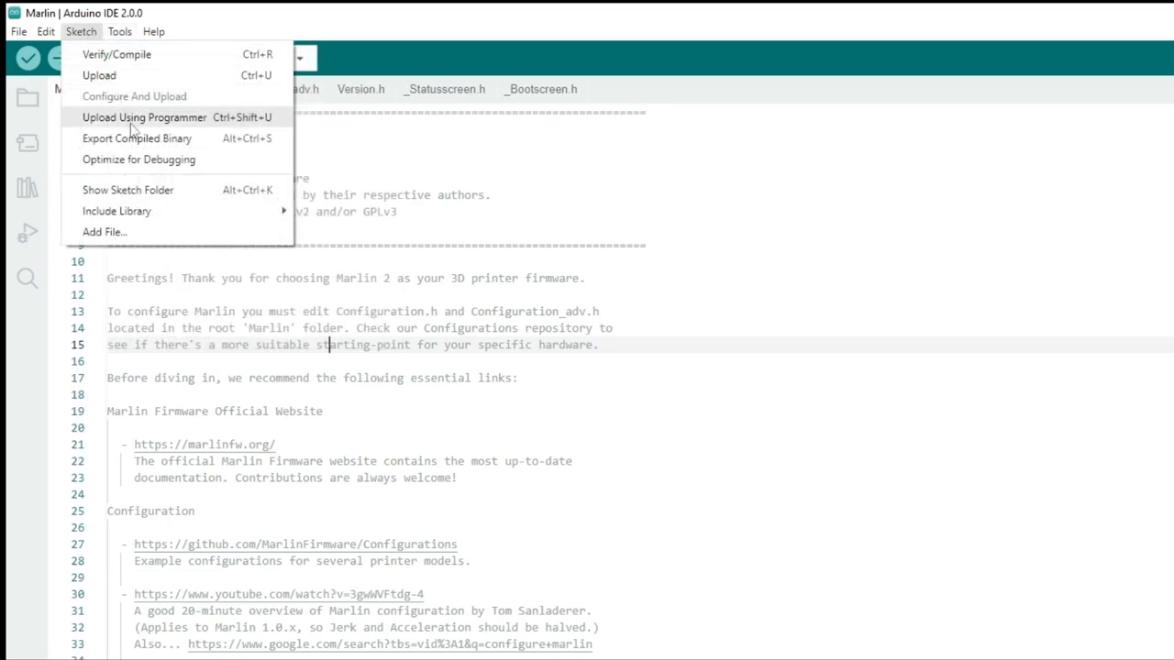
left_click(131, 124)
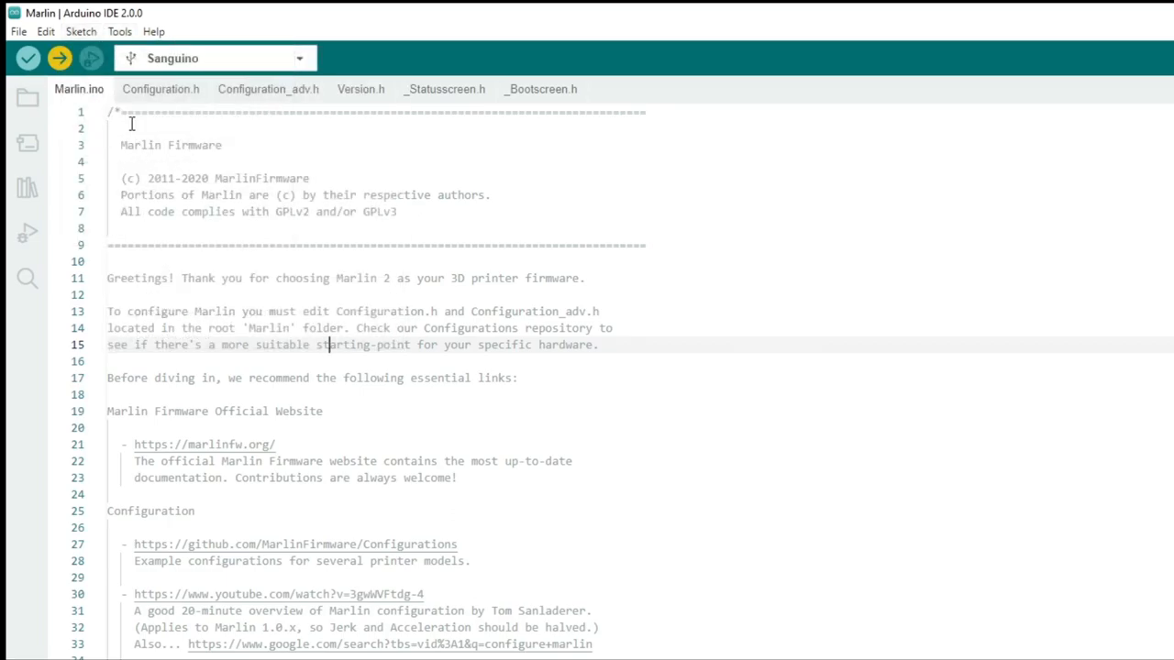
left_click(28, 62)
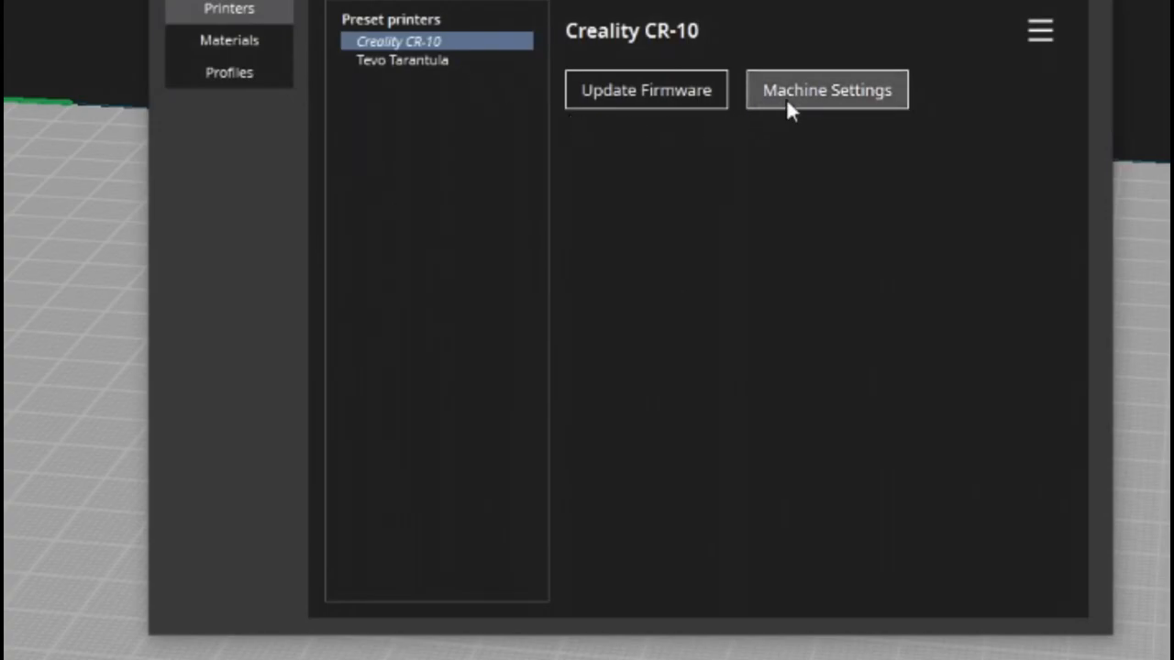
Open the Creality CR-10 machine settings and scroll to its start G-code
left_click(827, 89)
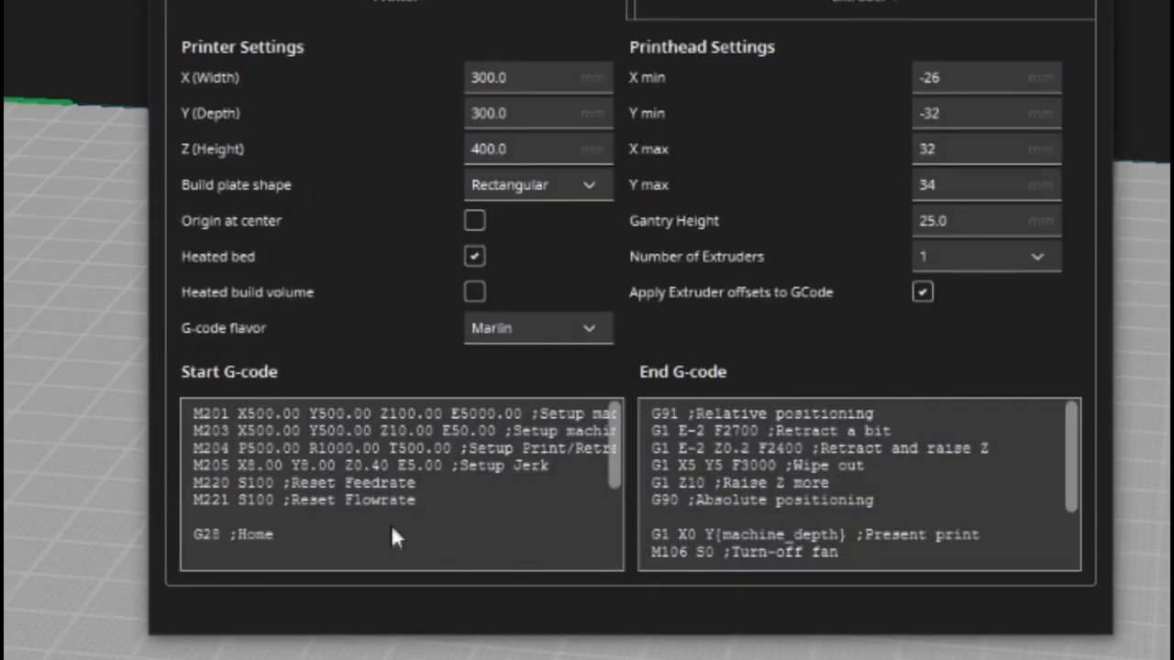
scroll("down", 3)
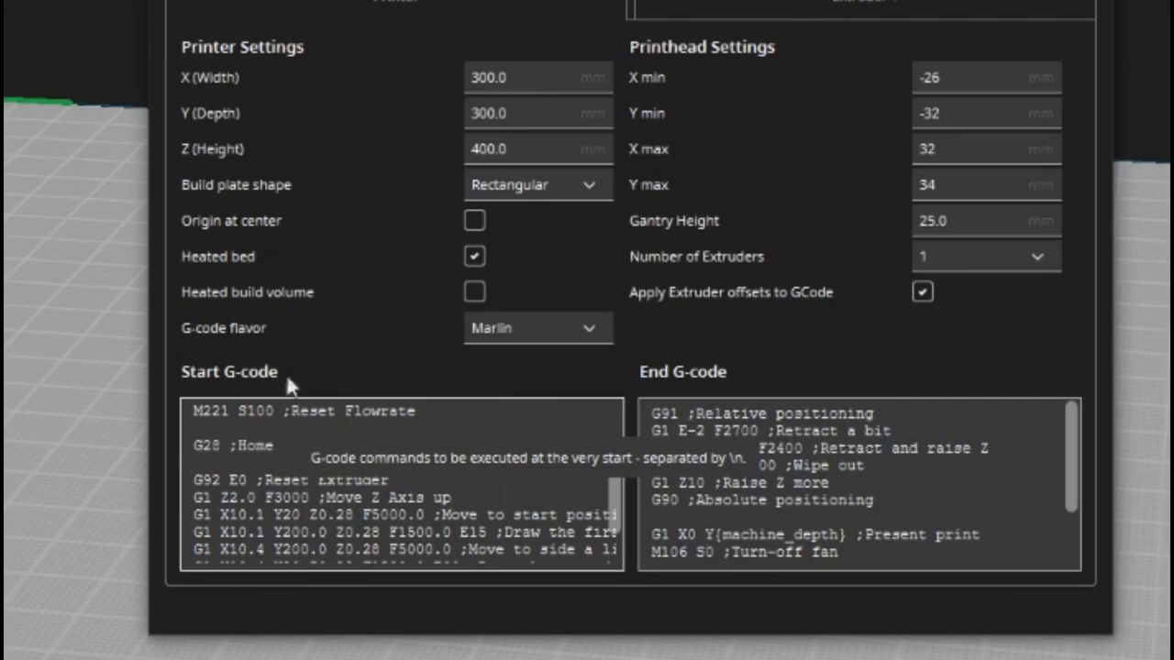
mouse_move(291, 472)
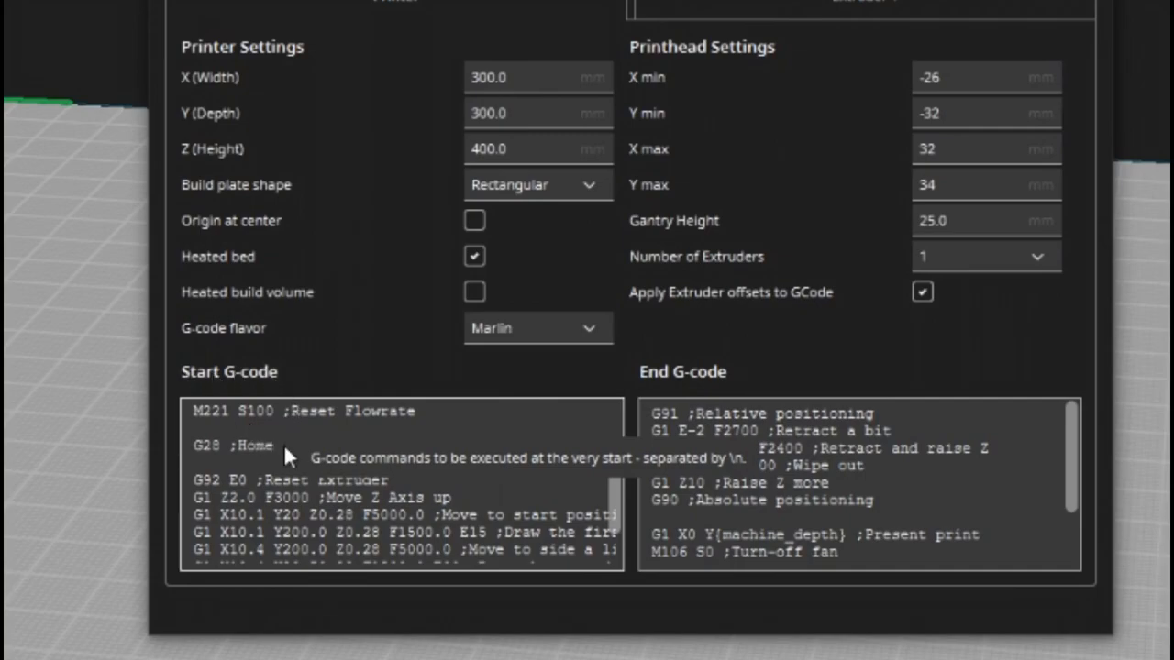
Type a 'G29 ; autolevel' line right after the G28 home command
type("G29")
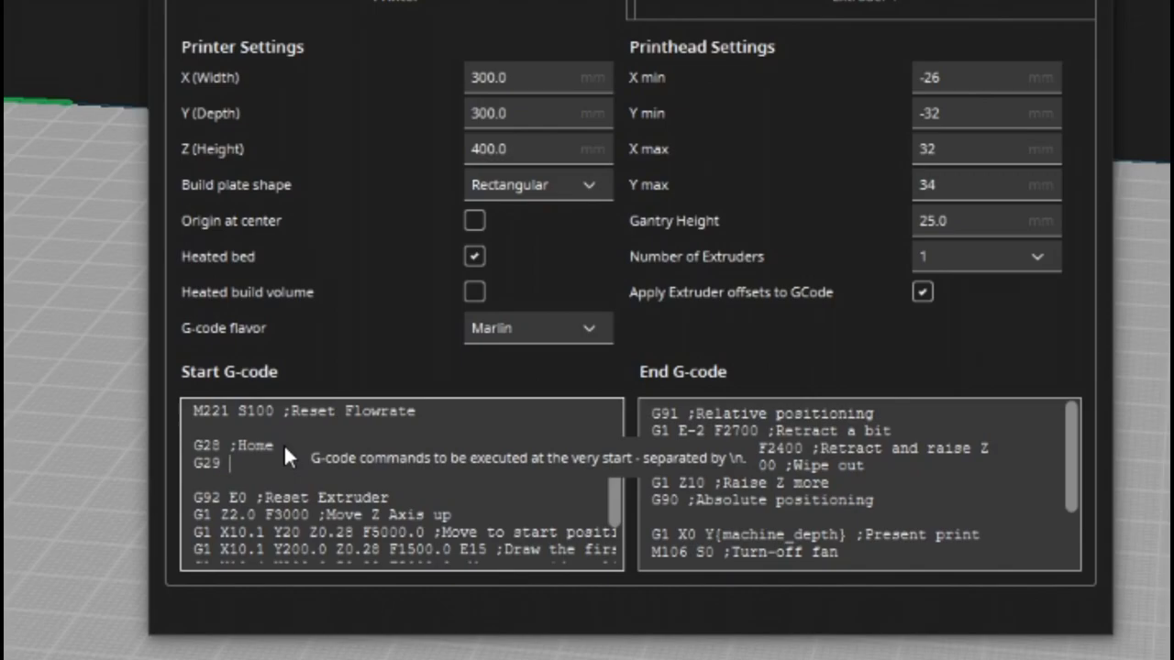
type("; autol")
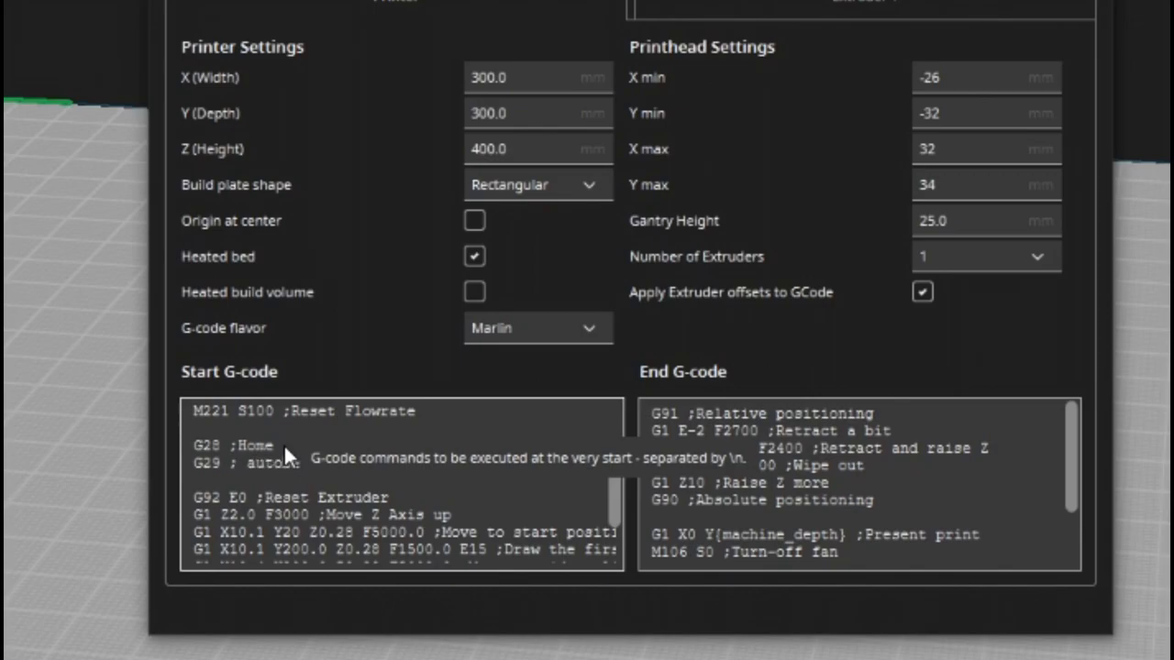